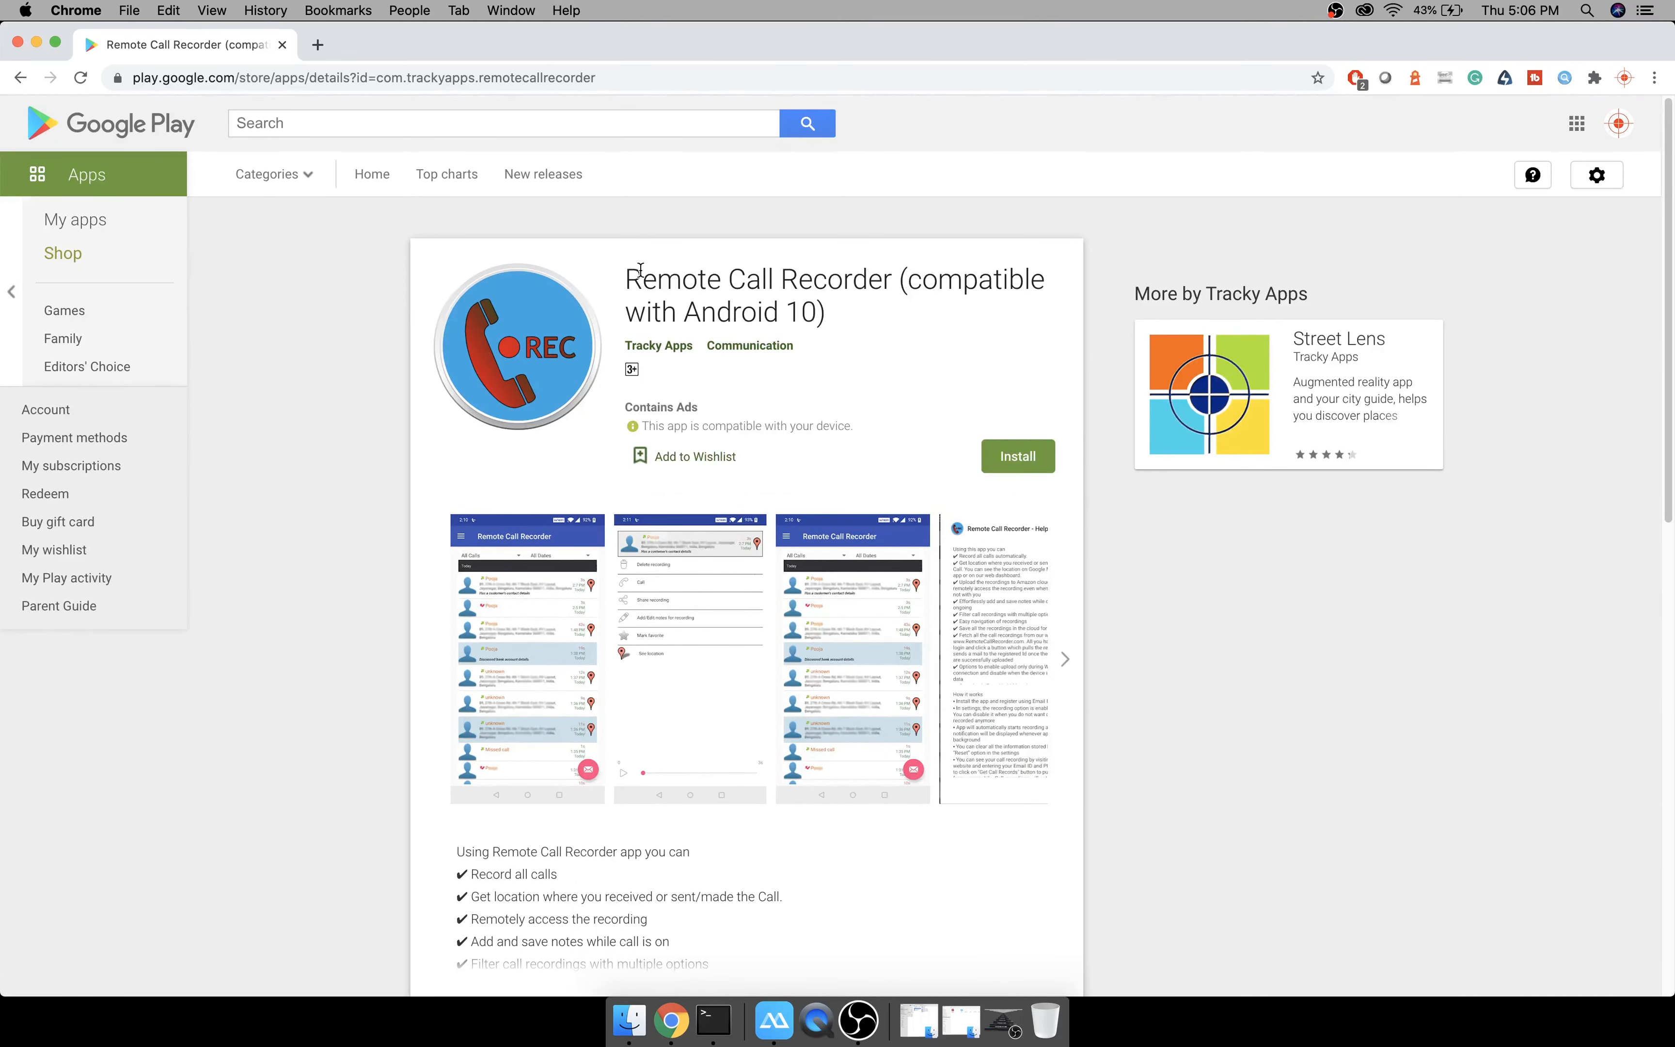
# Review the Remote Call Recorder listing in Google Play before installing it.
pyautogui.scroll(-3)
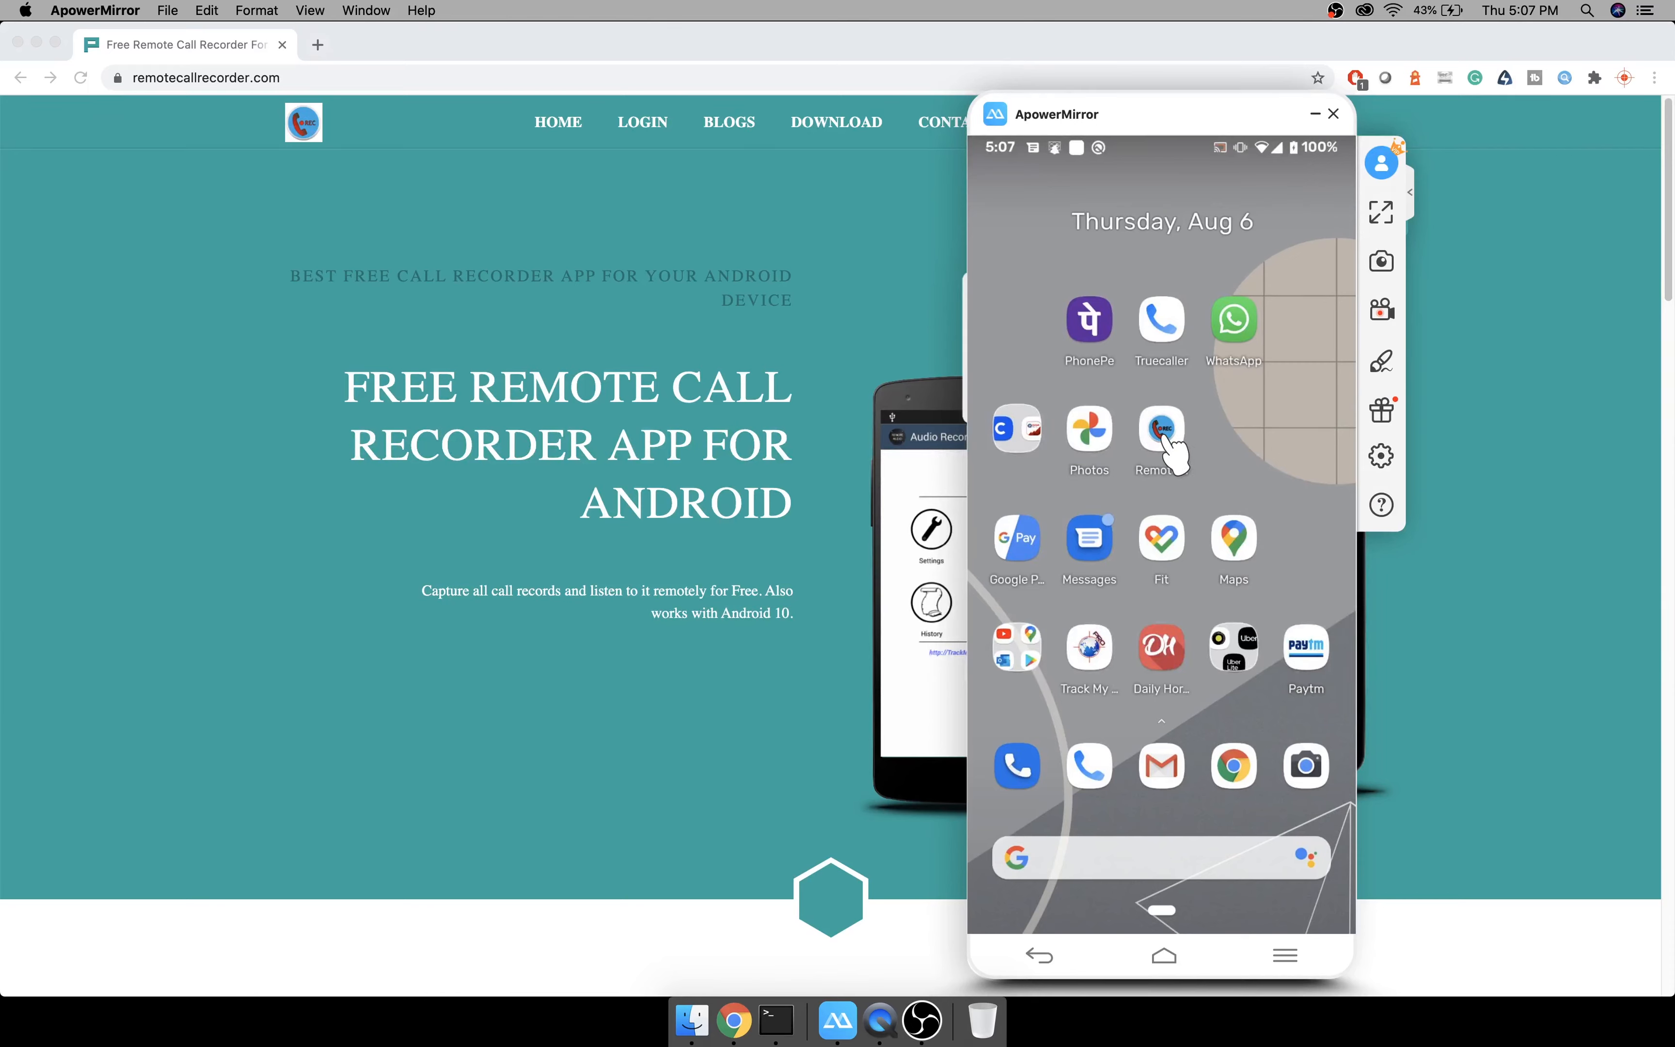
# Launch Remote Call Recorder and allow phone-call and media-file access.
pyautogui.click(1160, 432)
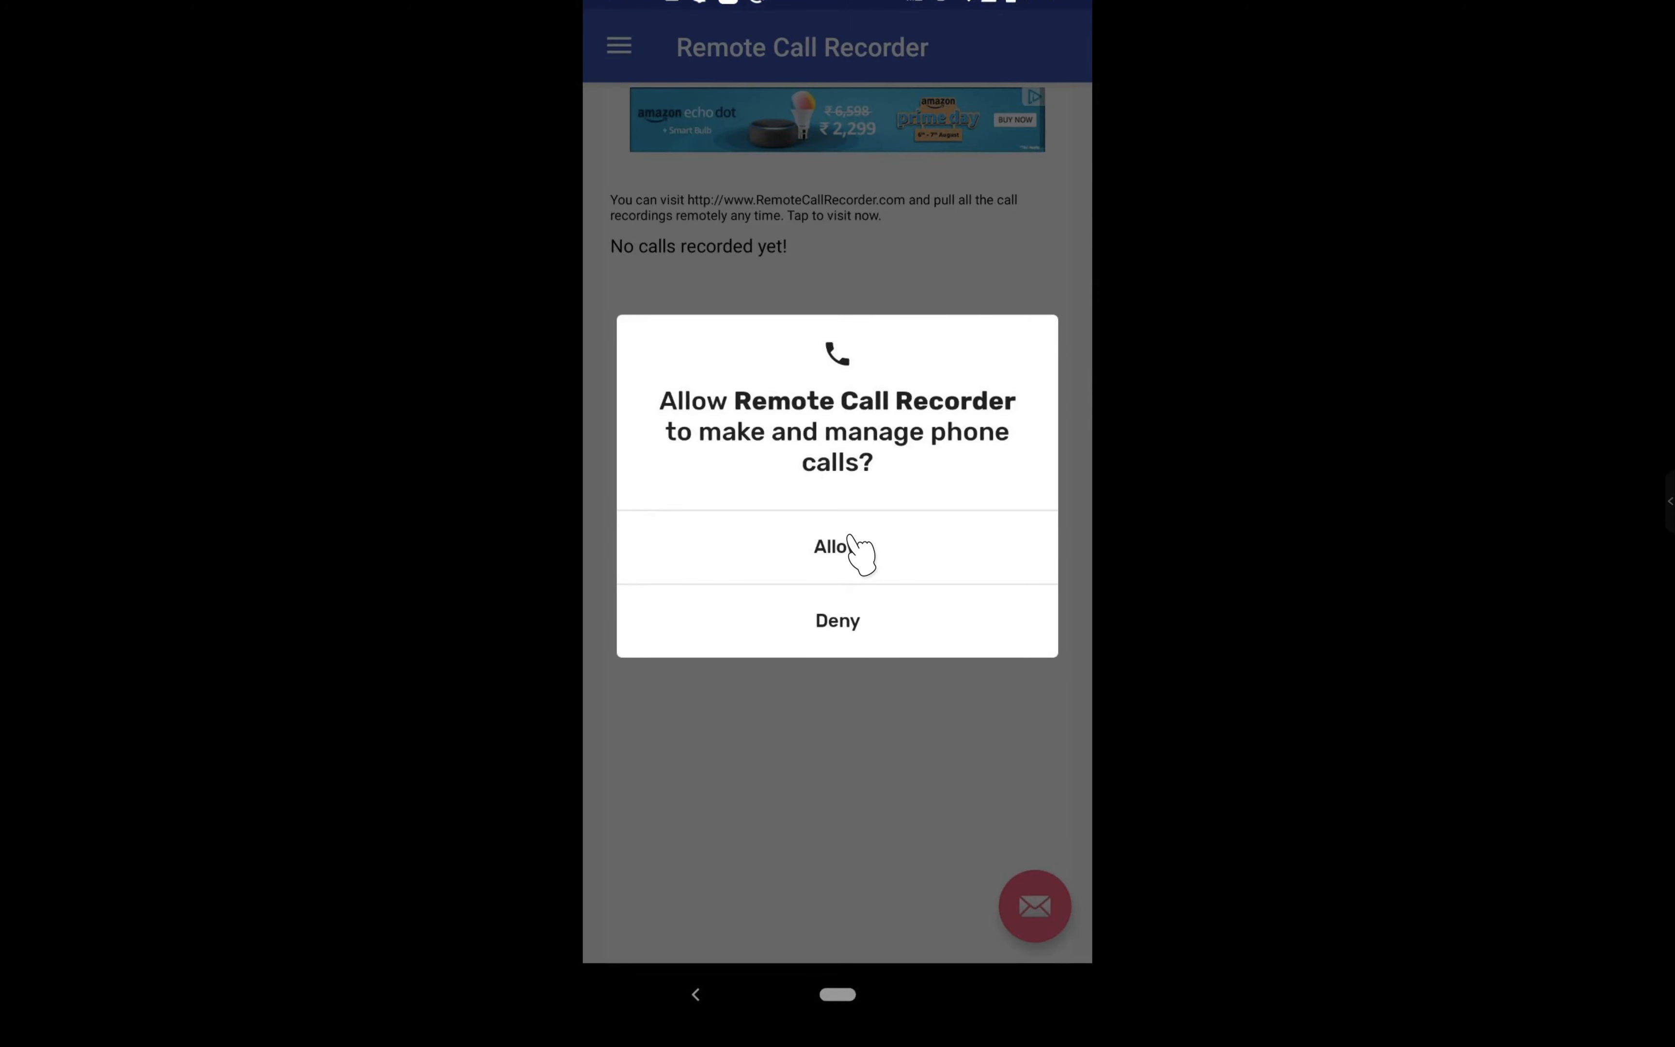
pyautogui.click(837, 546)
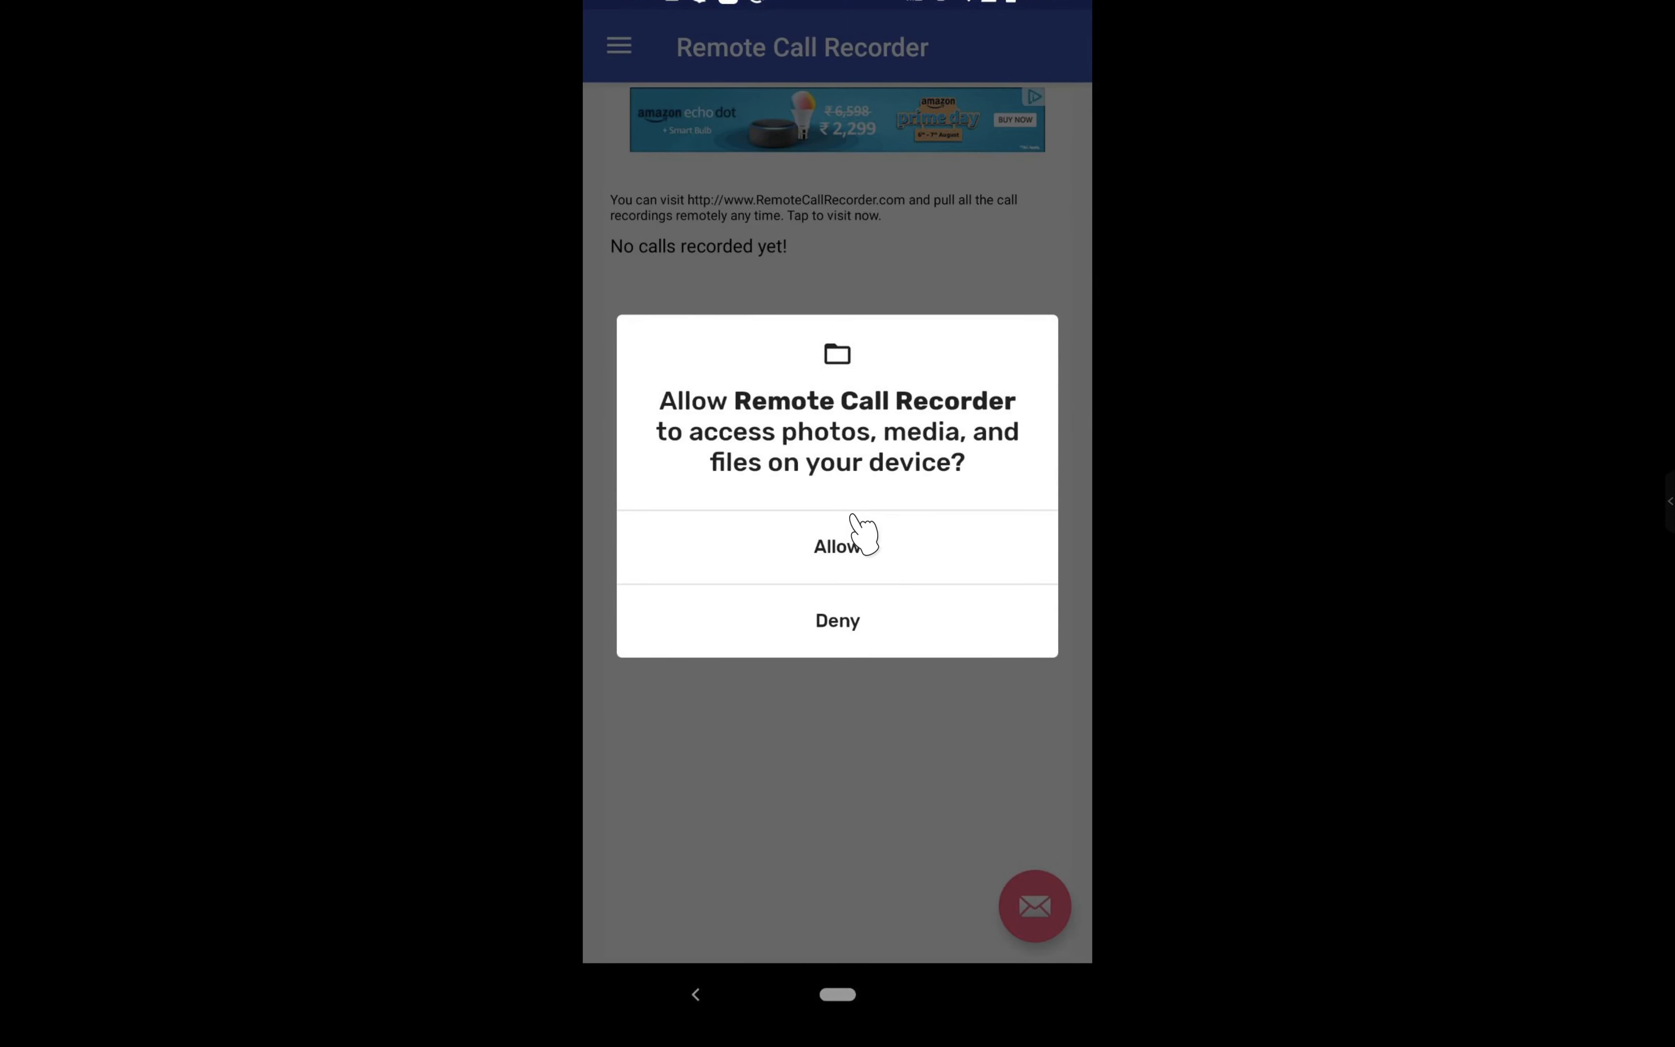
pyautogui.moveTo(867, 555)
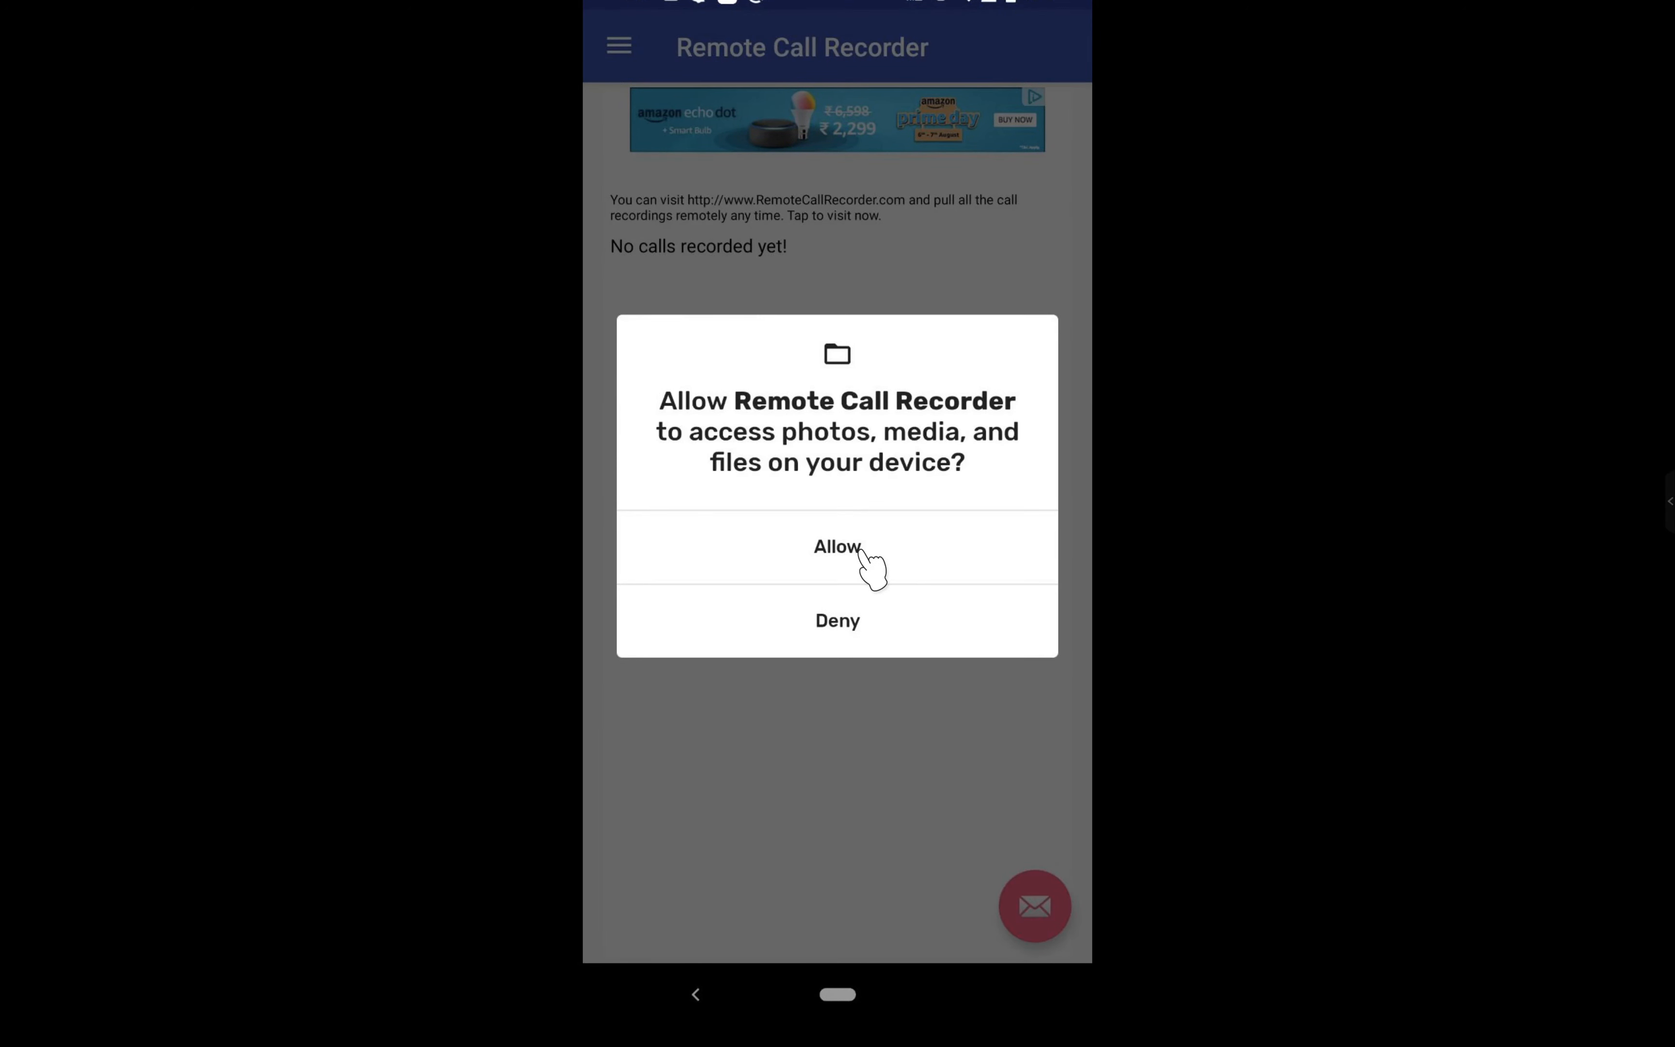
pyautogui.click(837, 546)
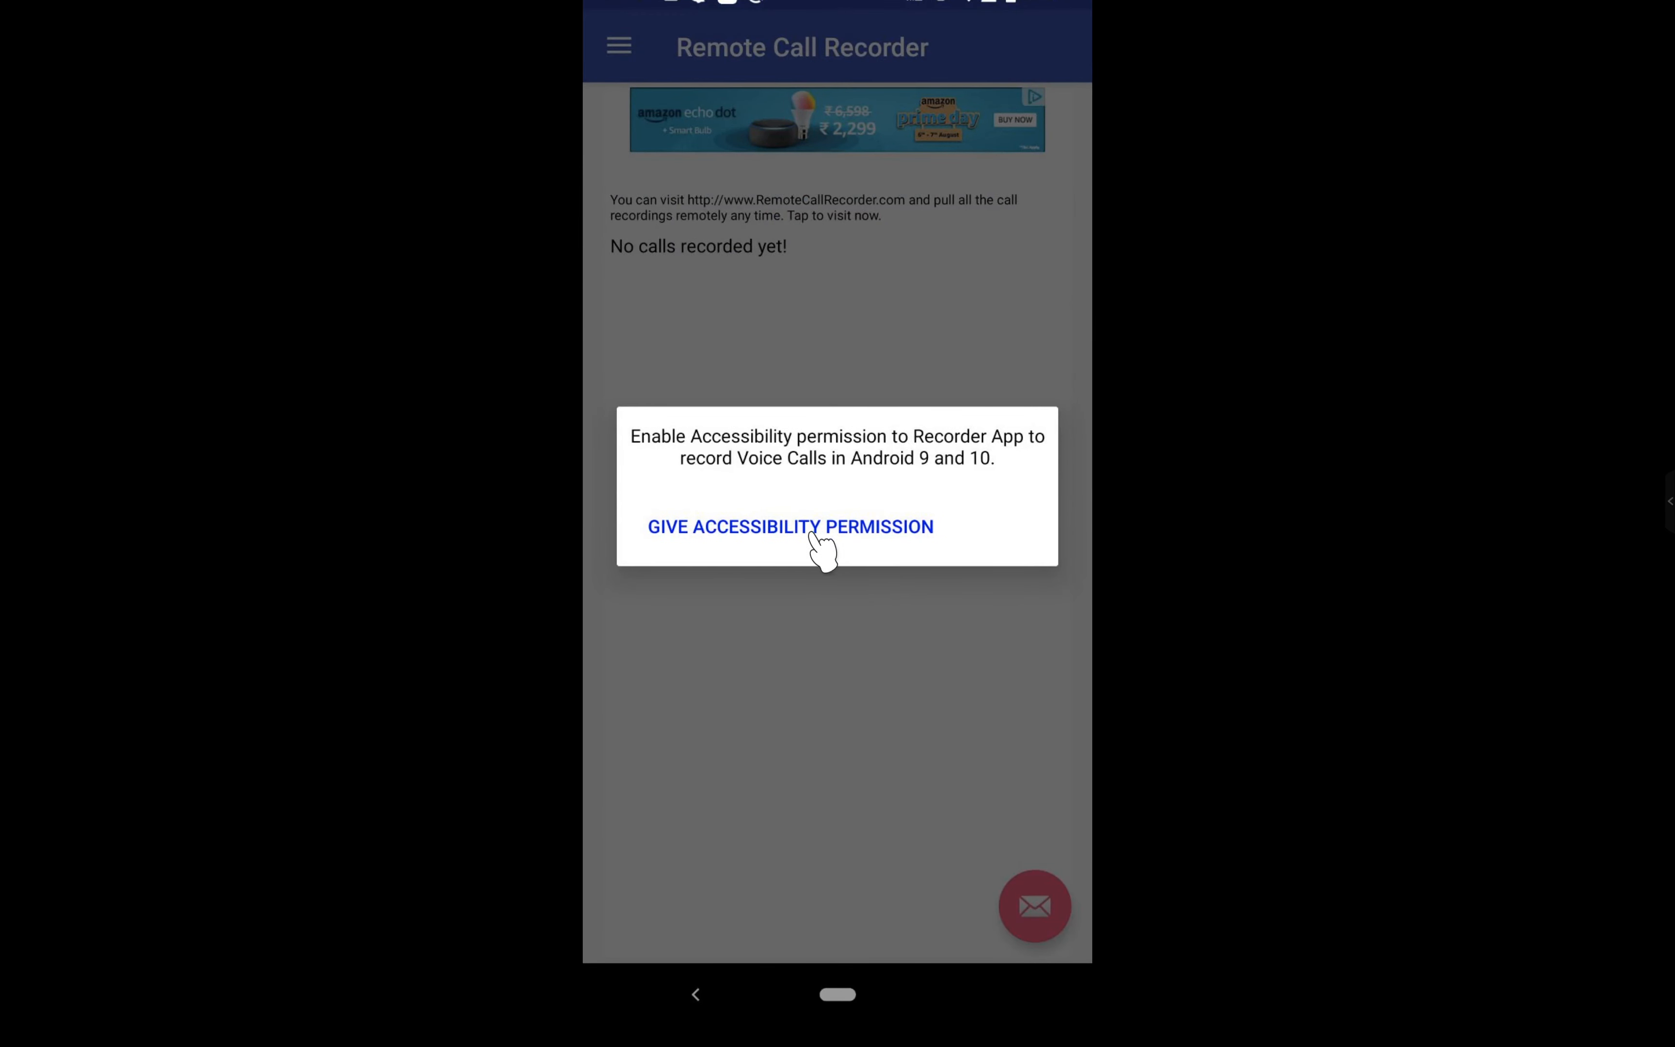
# Grant the app's accessibility service and acknowledge the notification-access requirement.
pyautogui.click(789, 526)
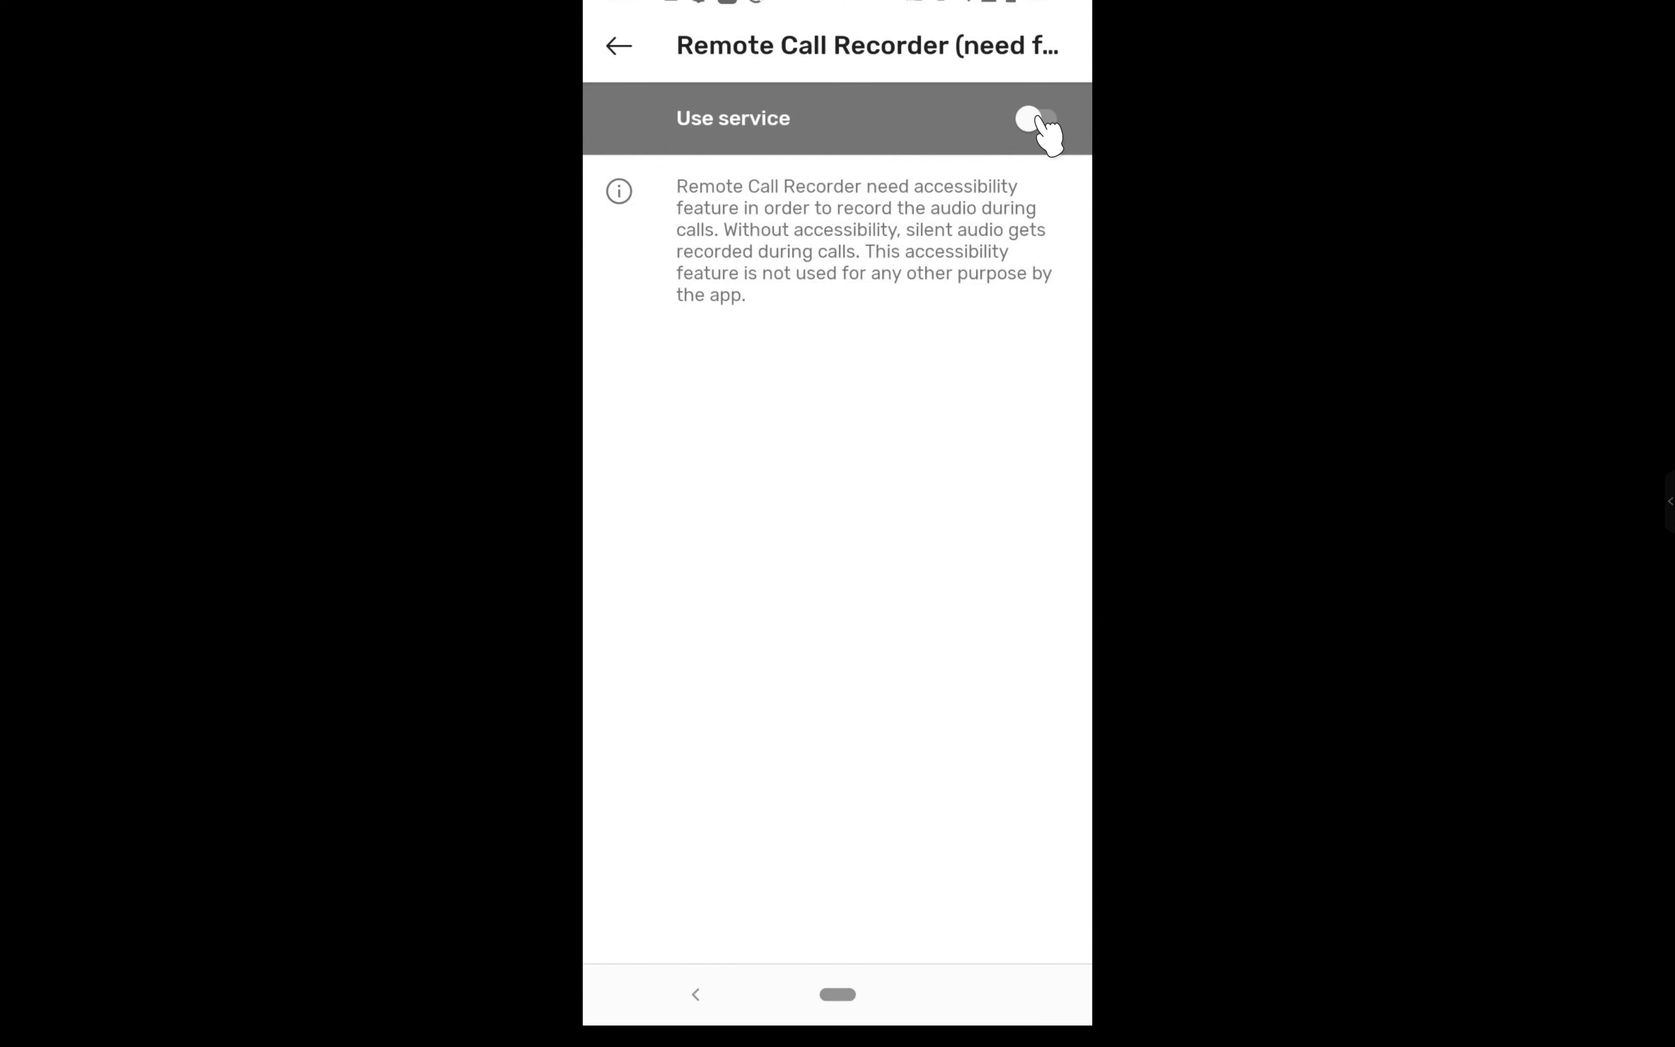
pyautogui.click(1034, 117)
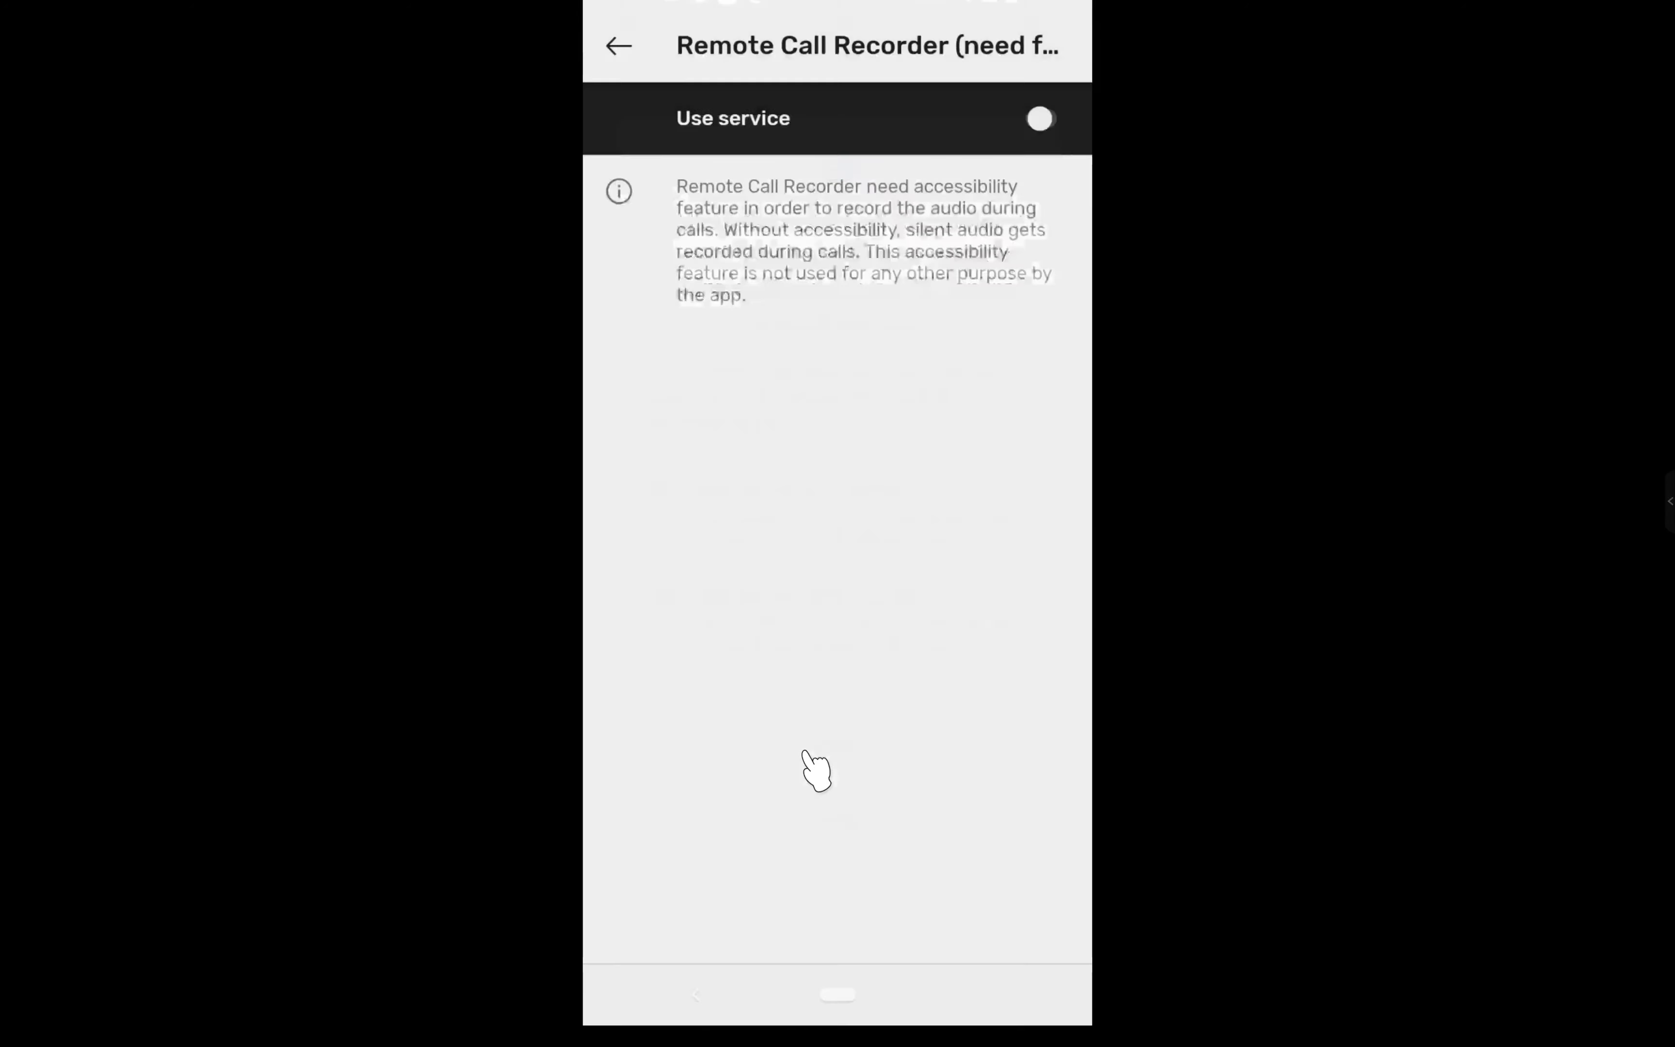
pyautogui.click(619, 46)
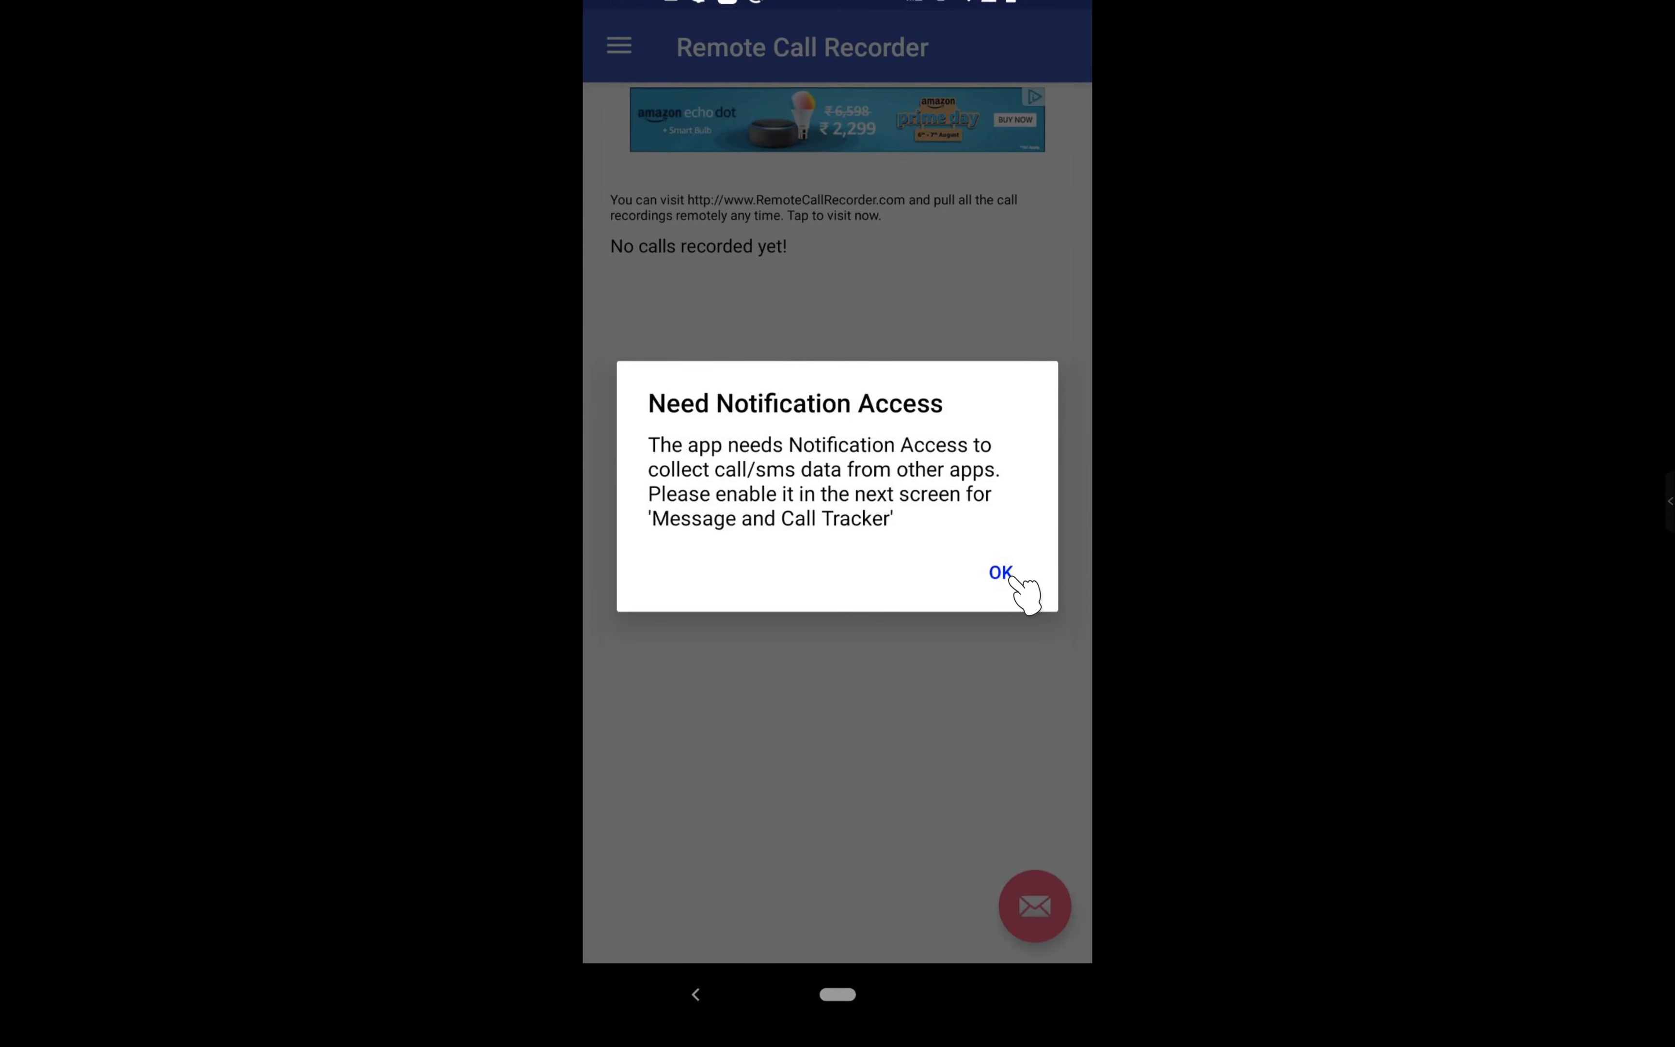
pyautogui.click(1001, 573)
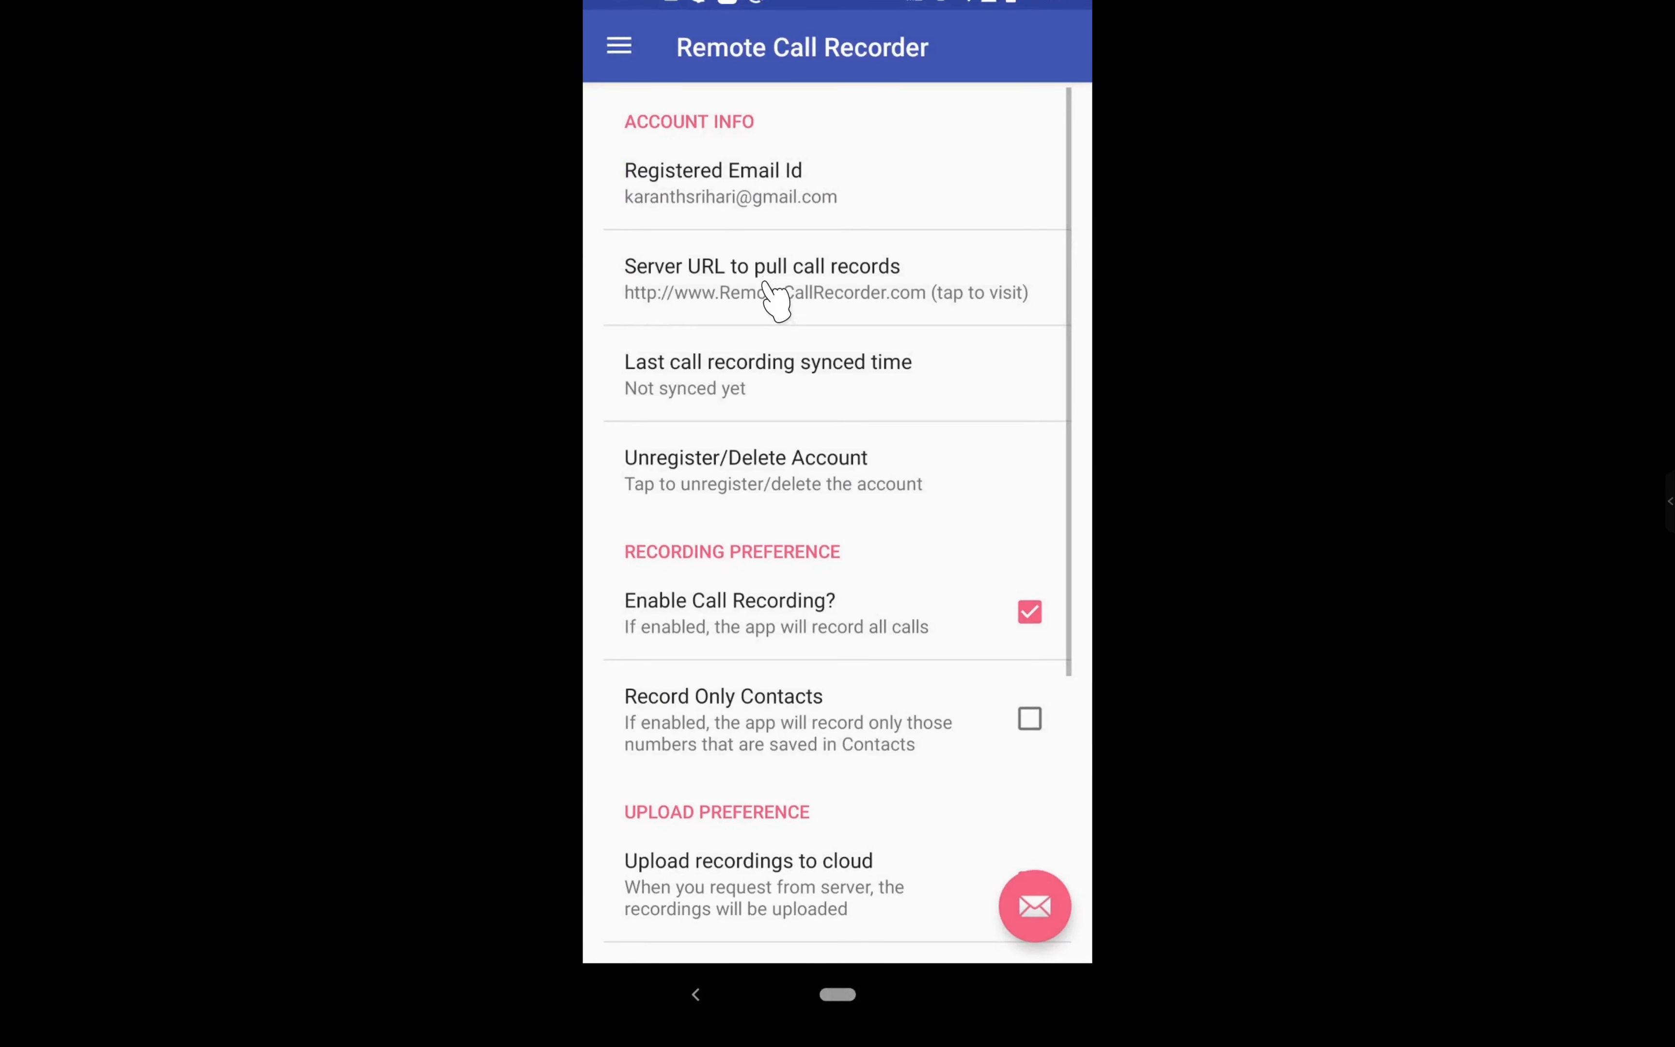
pyautogui.moveTo(887, 619)
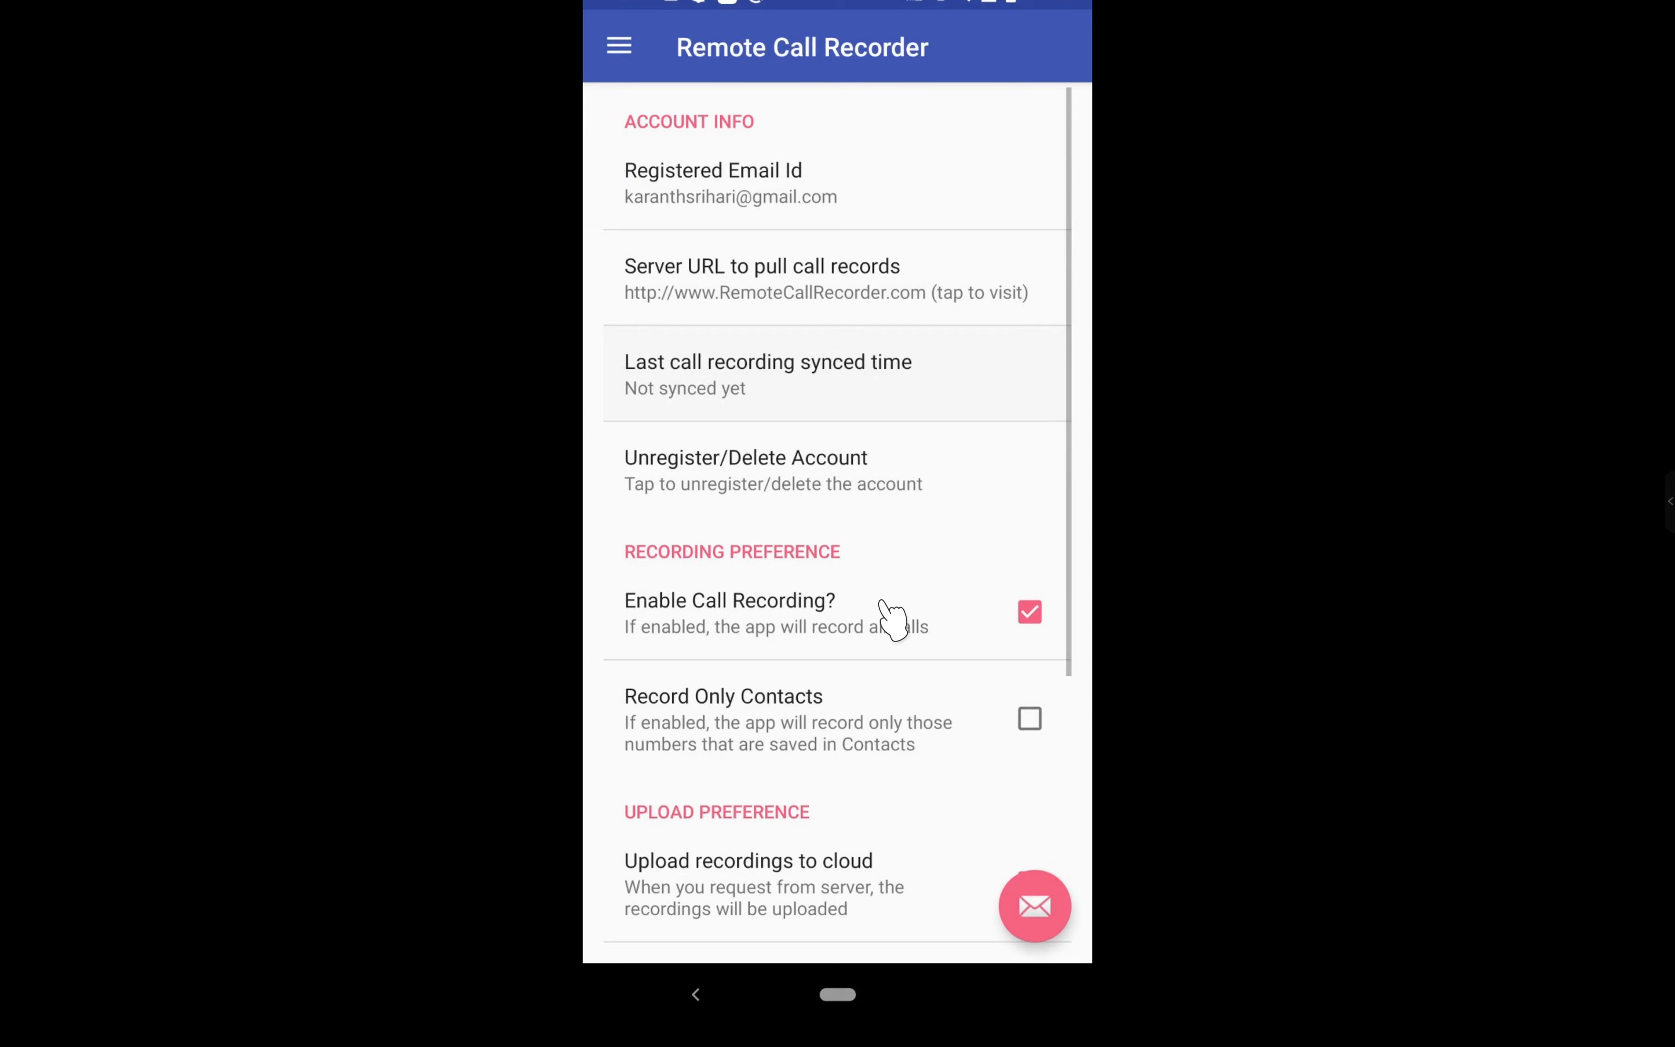
pyautogui.moveTo(694, 743)
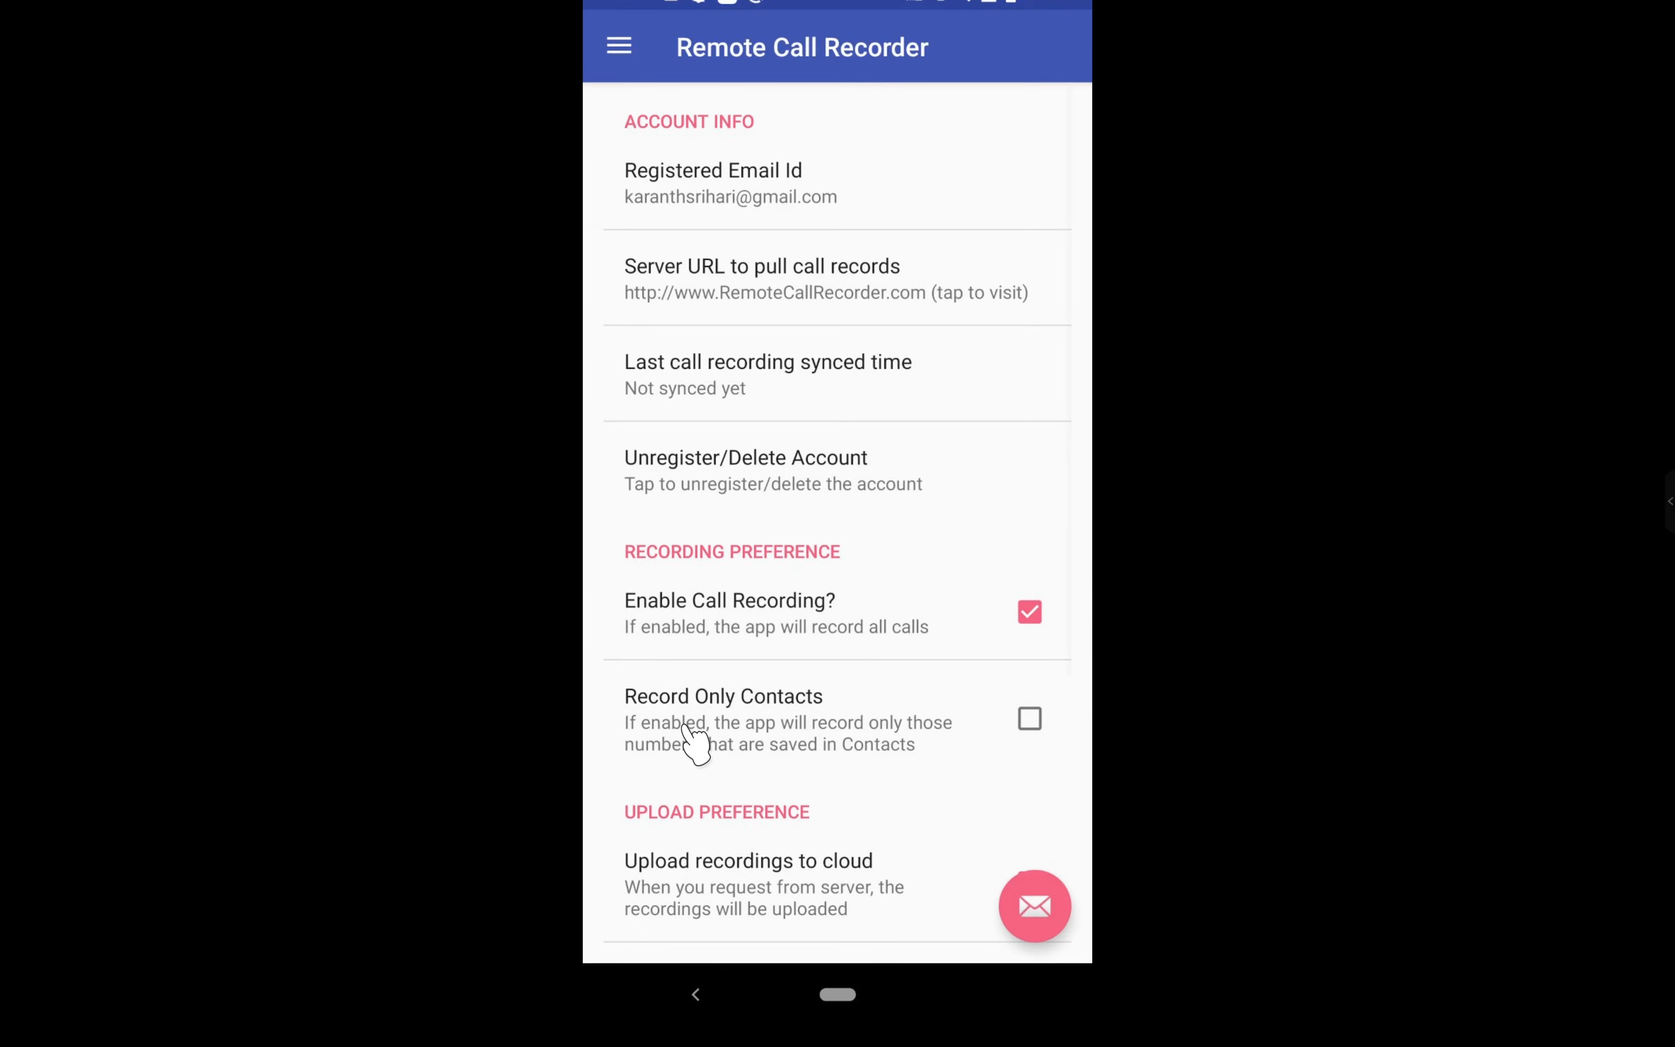
# Review Account Info, Recording, Upload, Folder and Reset preferences in the app settings.
pyautogui.scroll(-3)
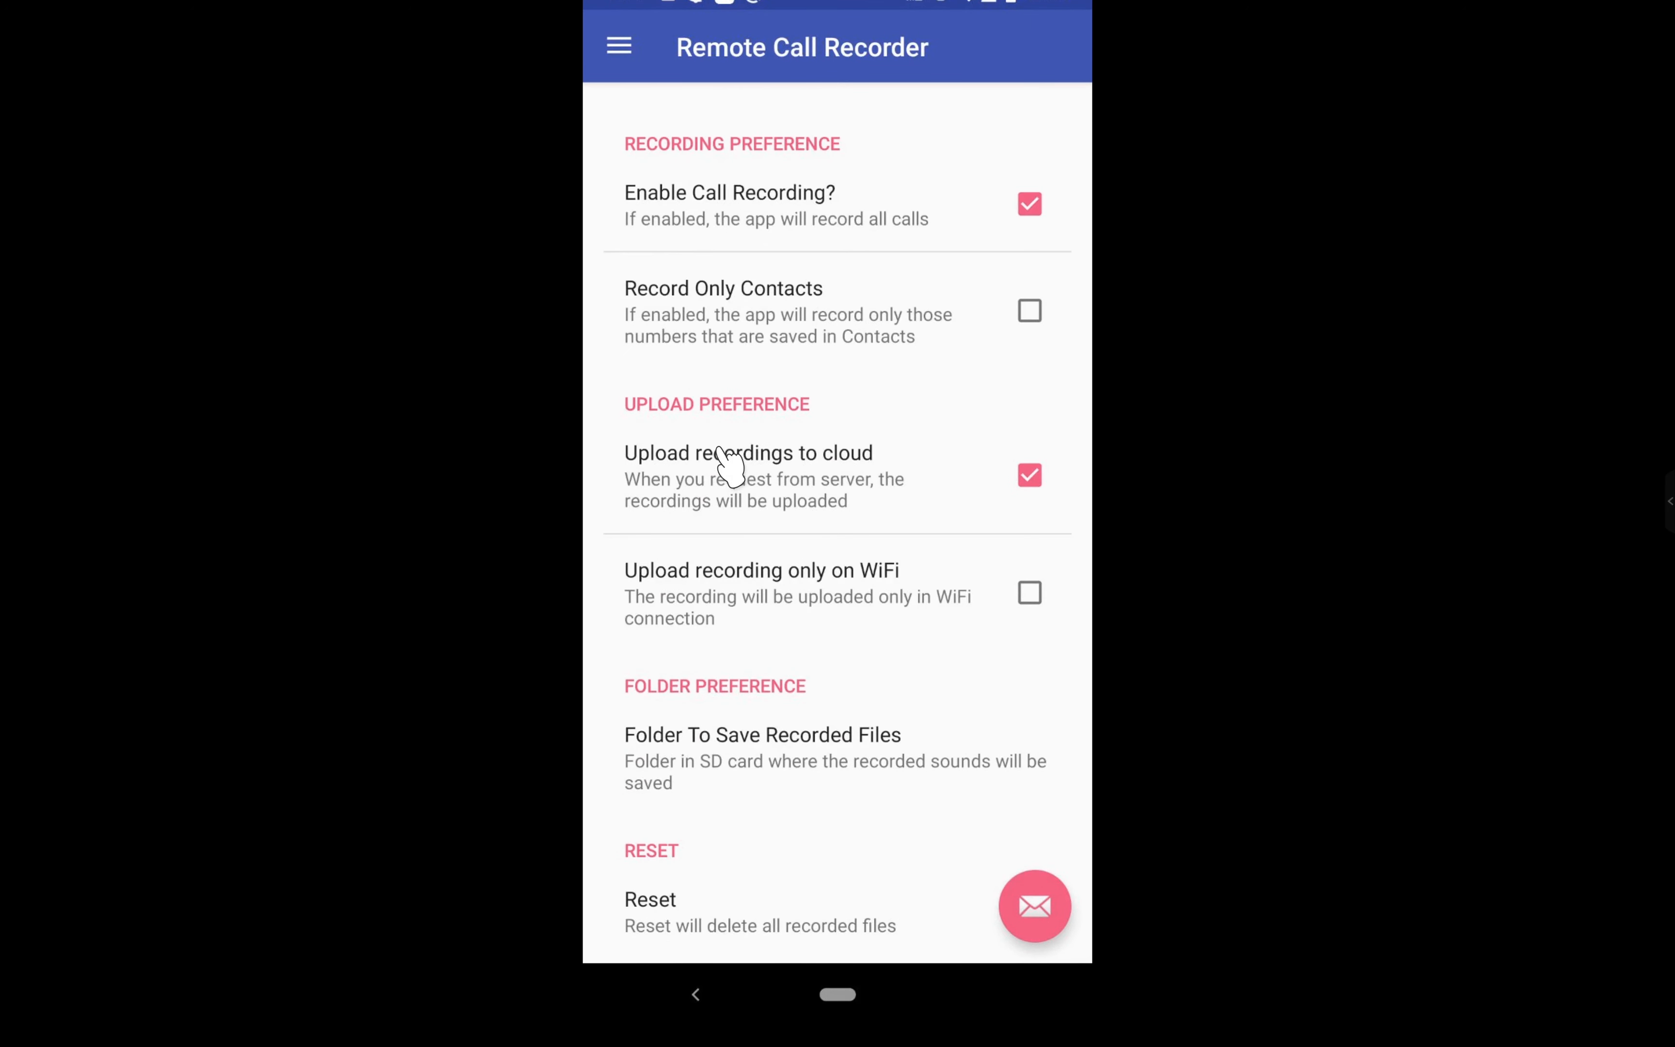
pyautogui.moveTo(1004, 481)
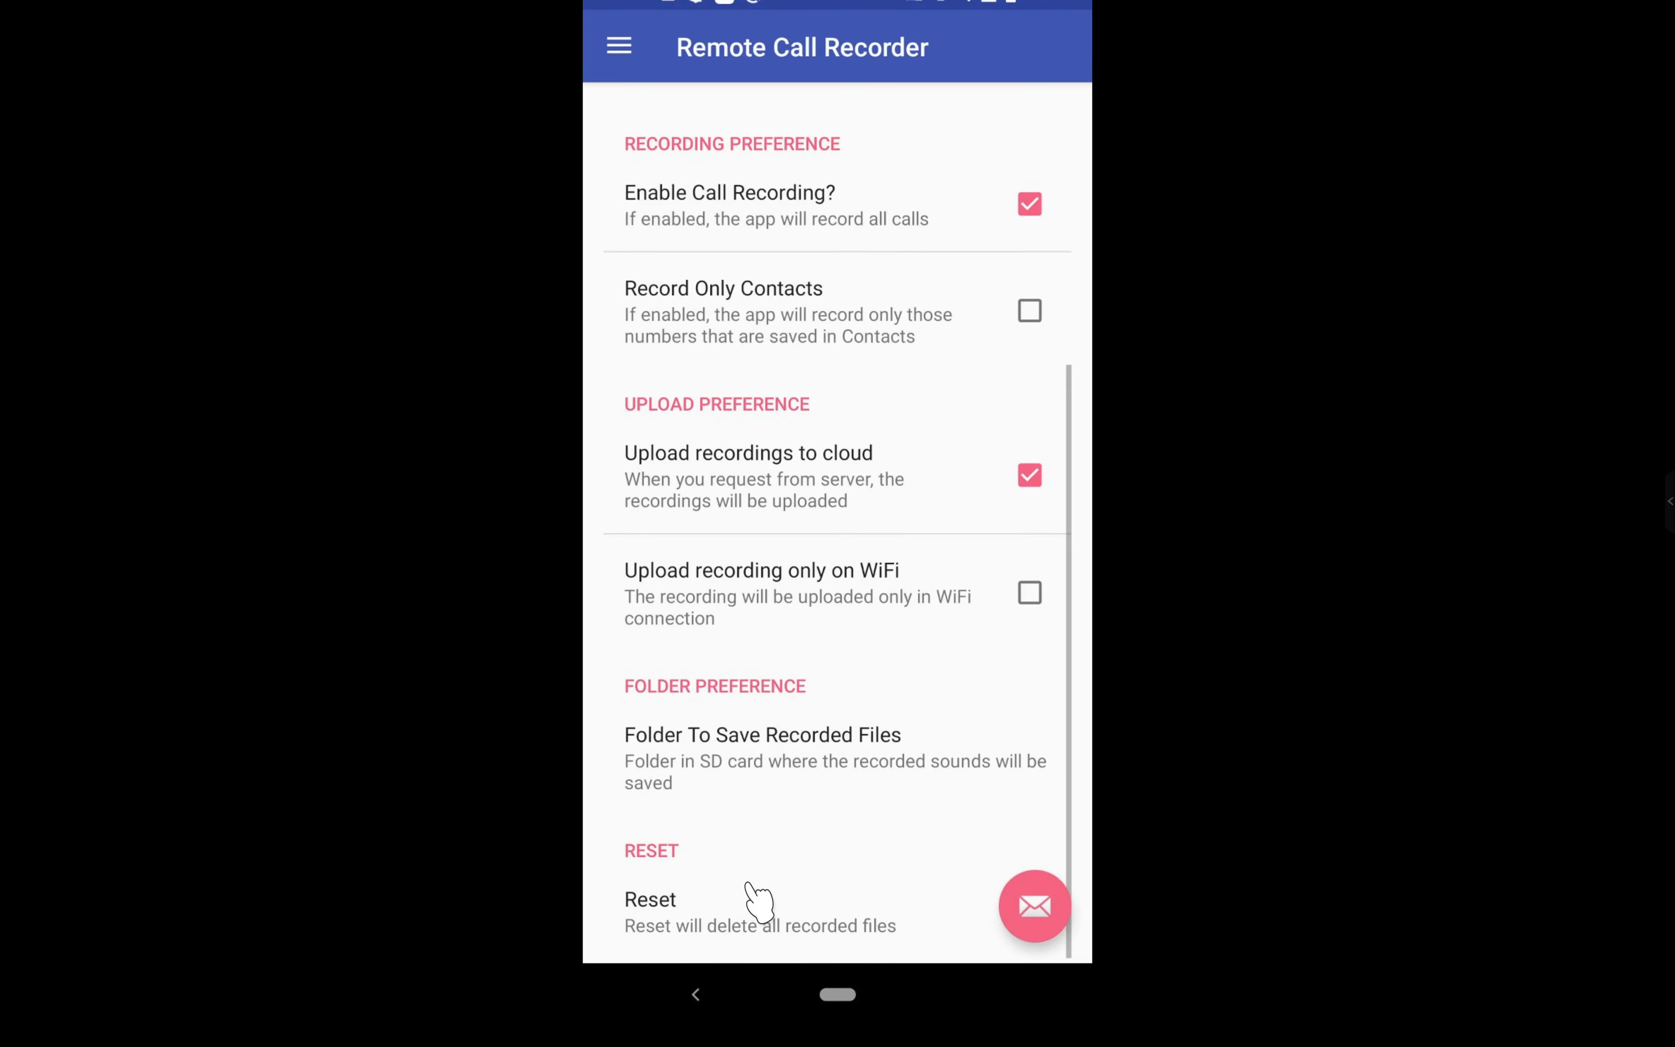
pyautogui.scroll(-3)
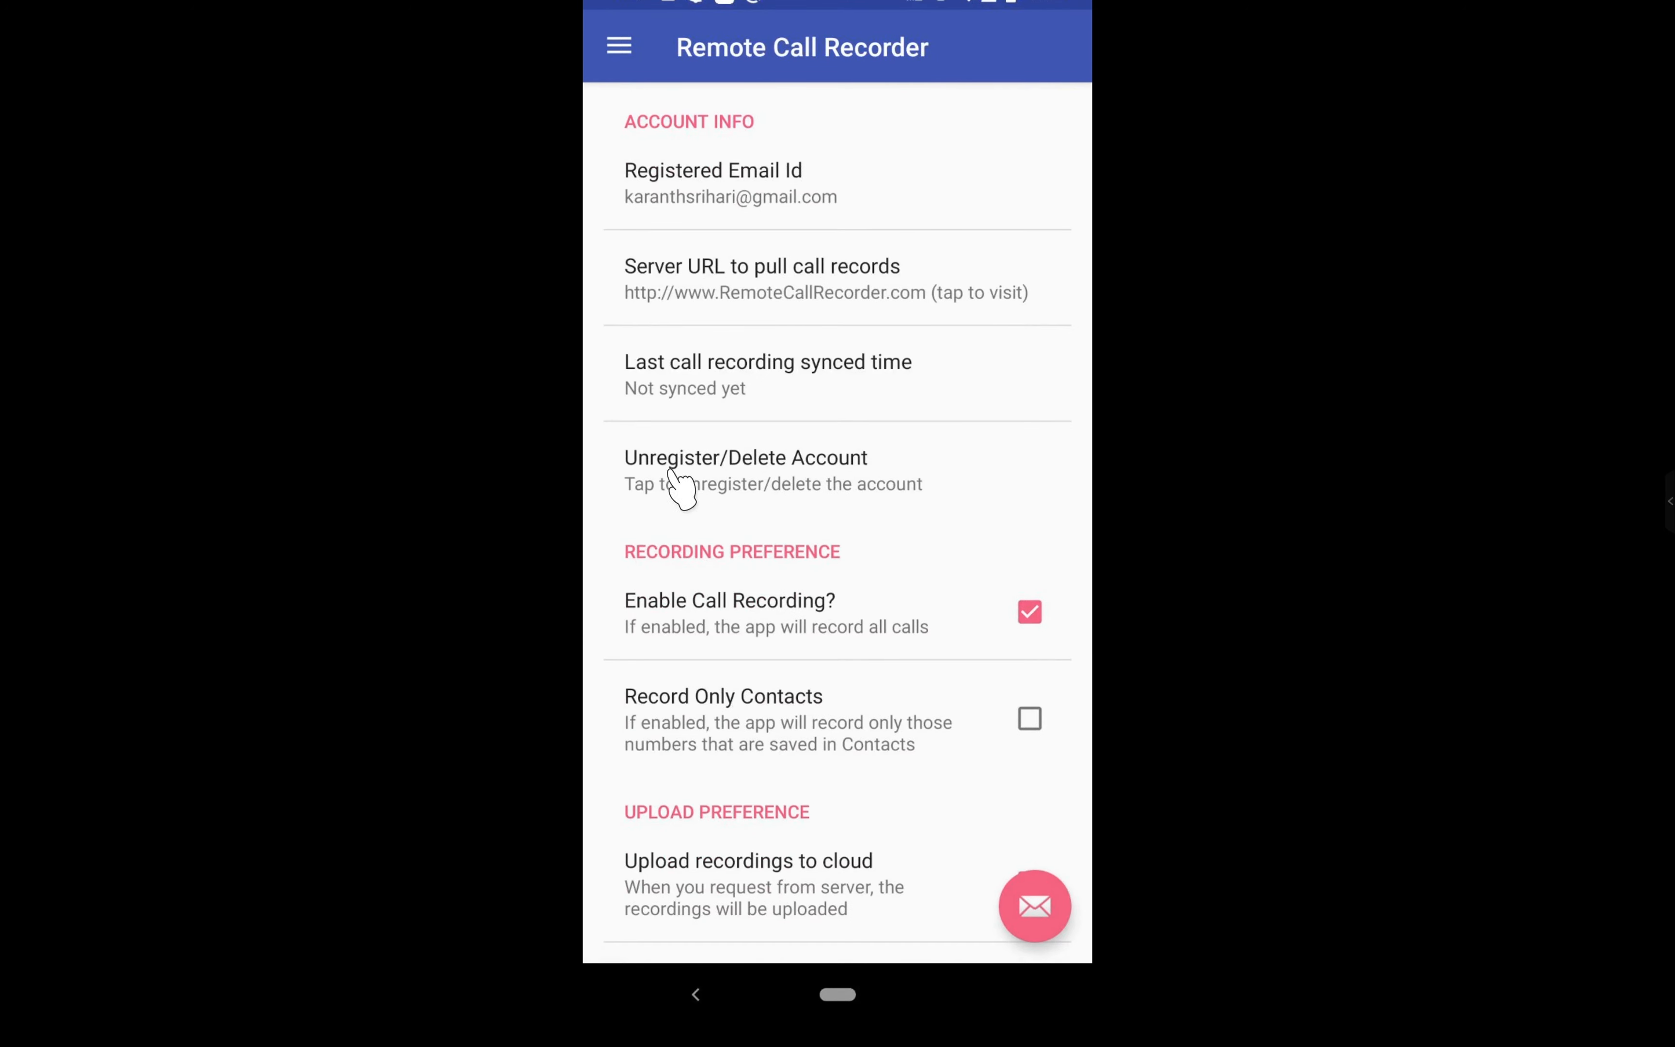
pyautogui.moveTo(747, 470)
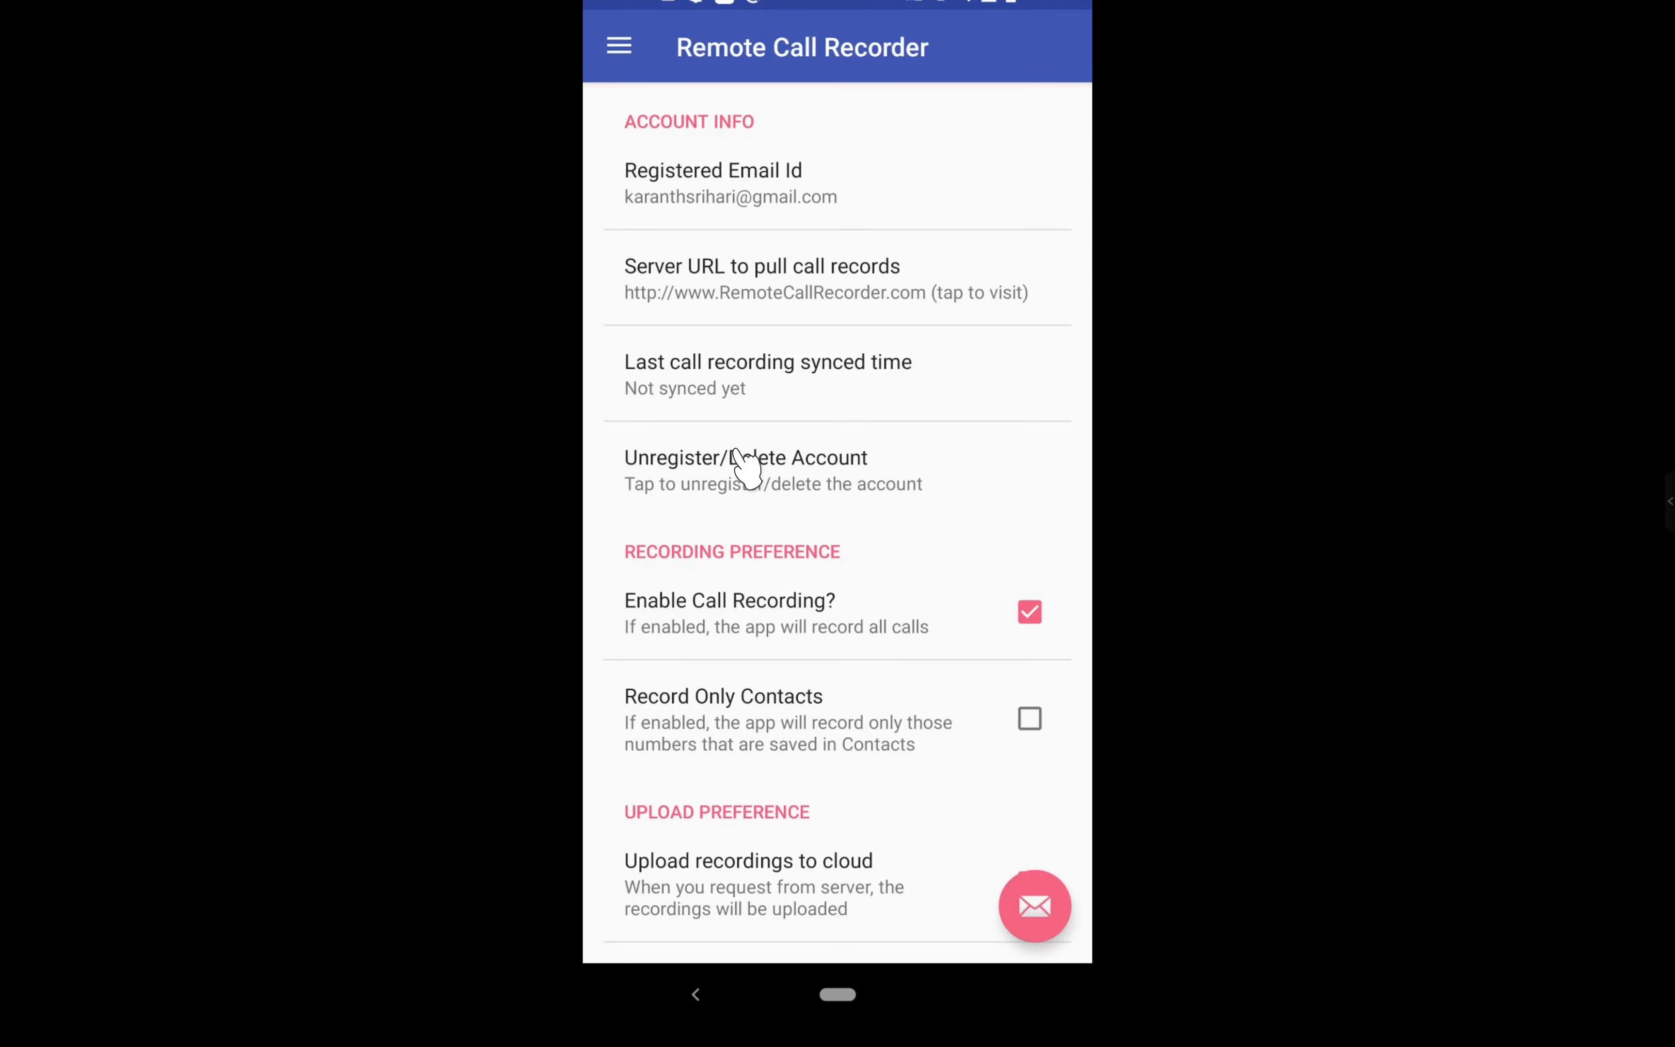
pyautogui.moveTo(678, 310)
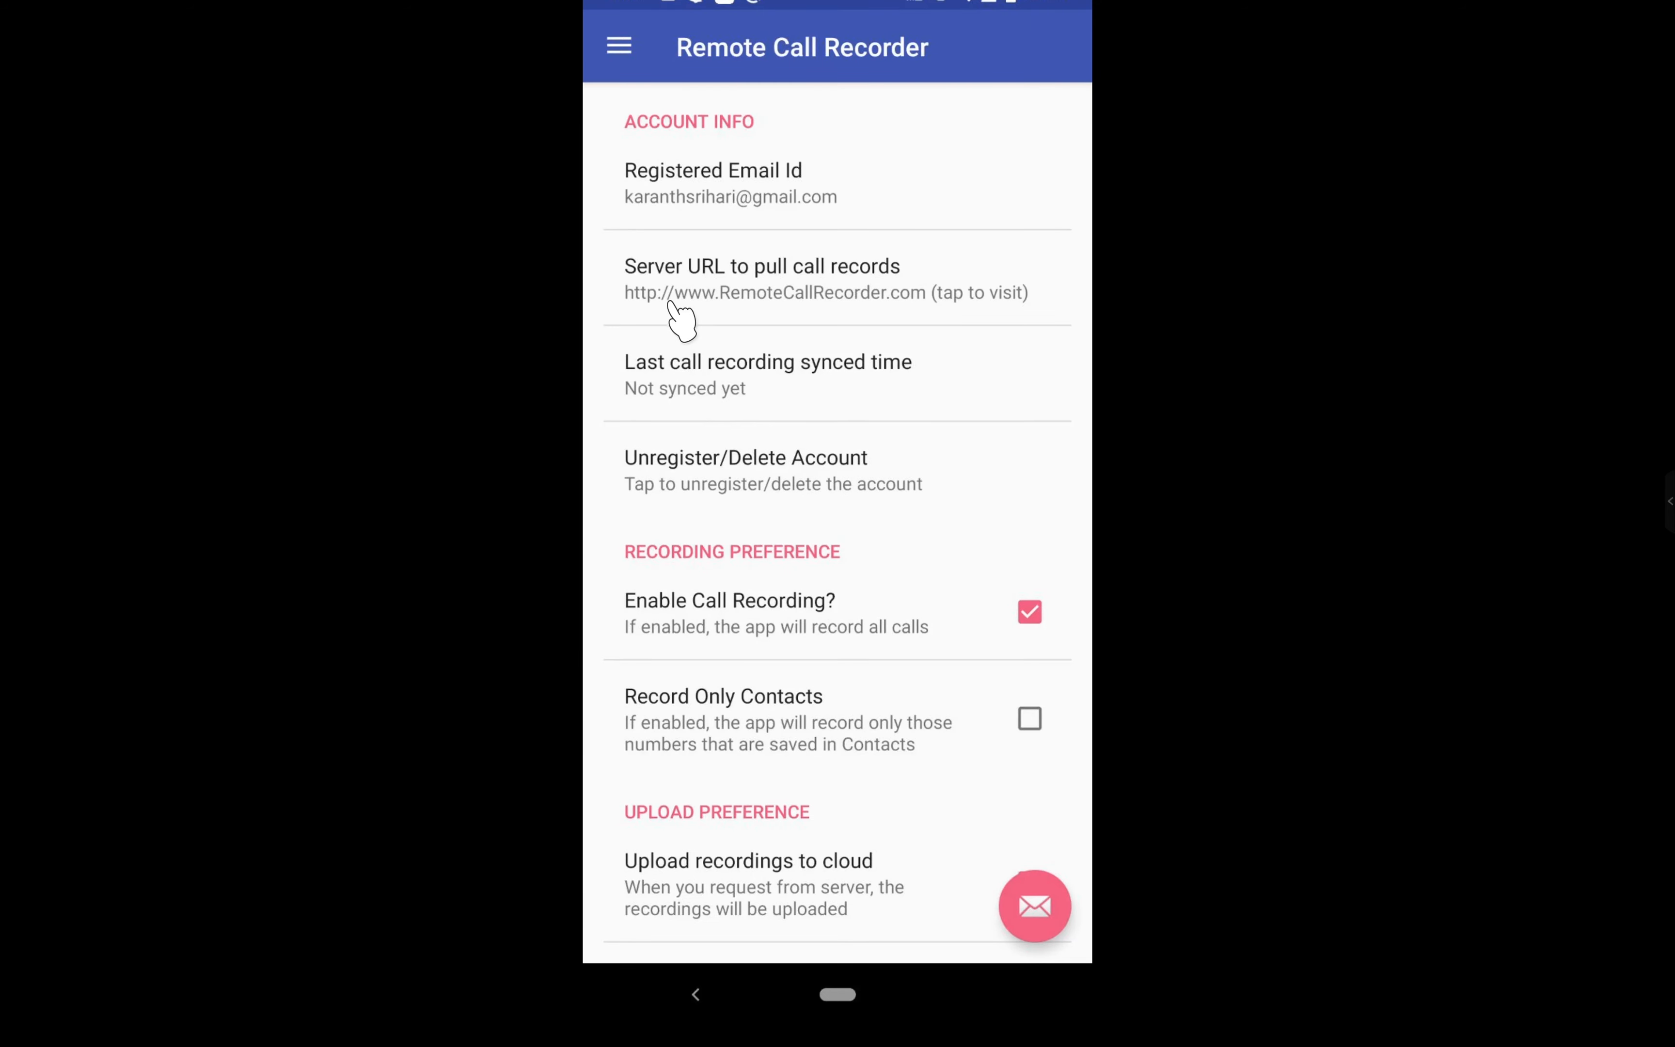
pyautogui.moveTo(772, 315)
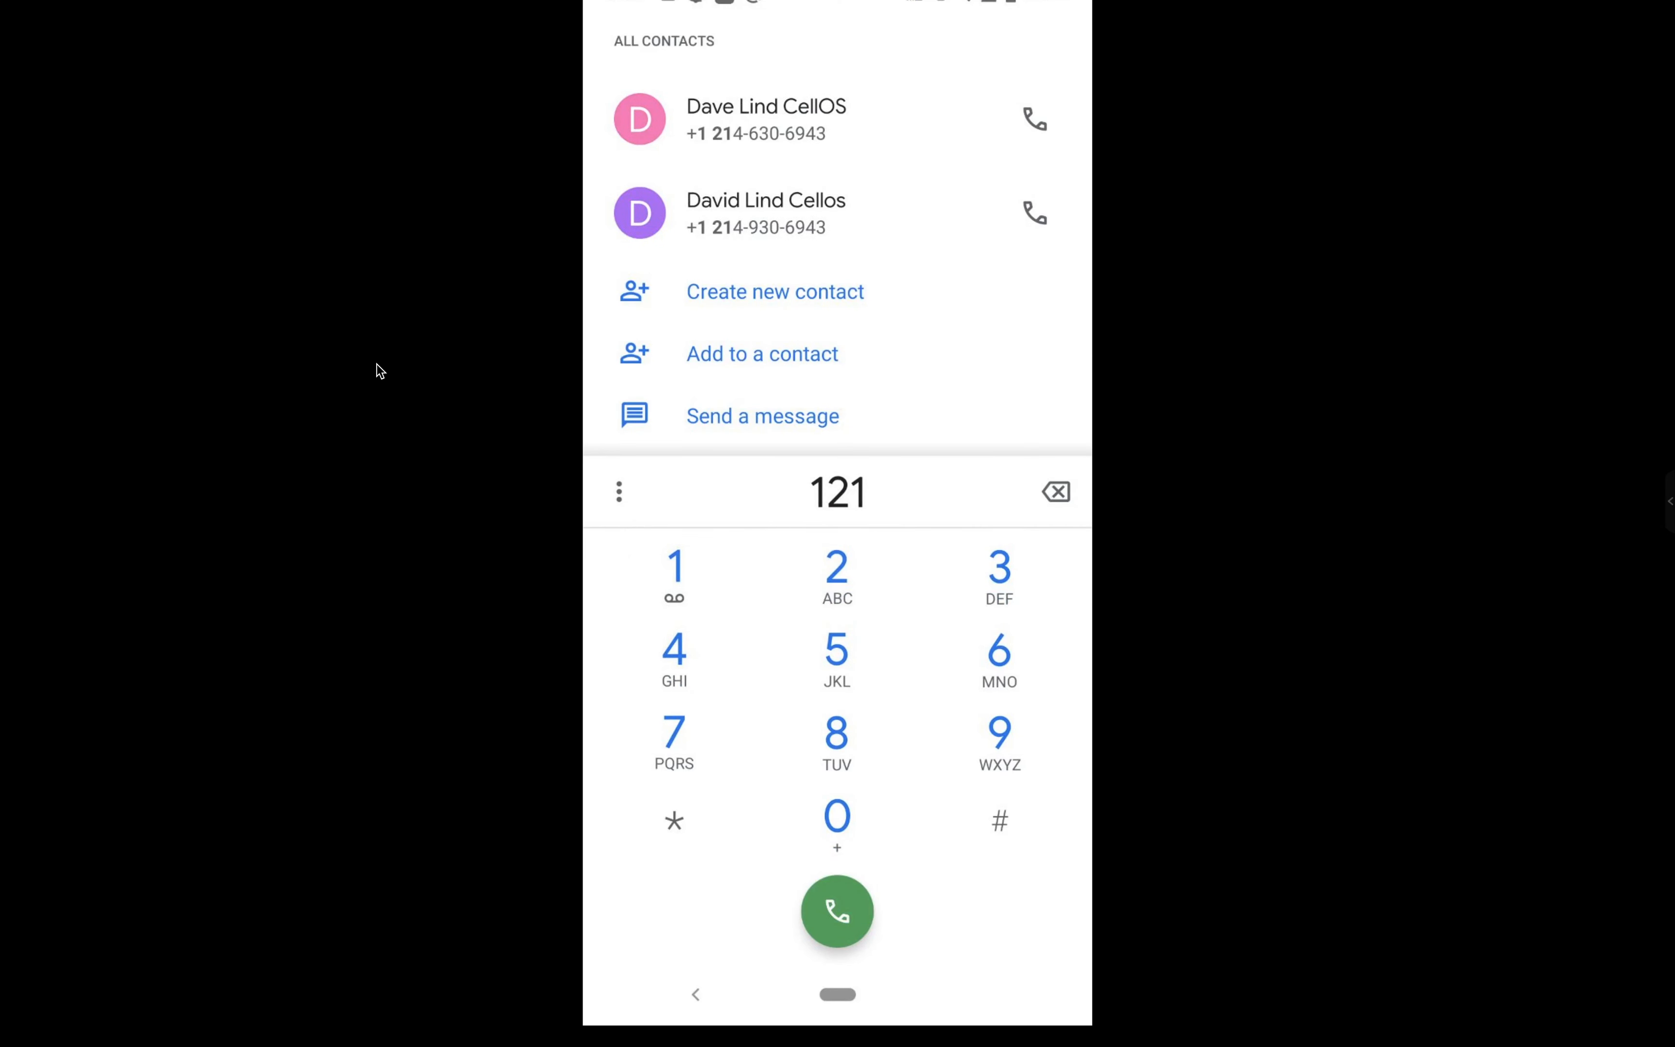
# Place a short test call to 121 and hang up so the app logs it.
pyautogui.click(838, 911)
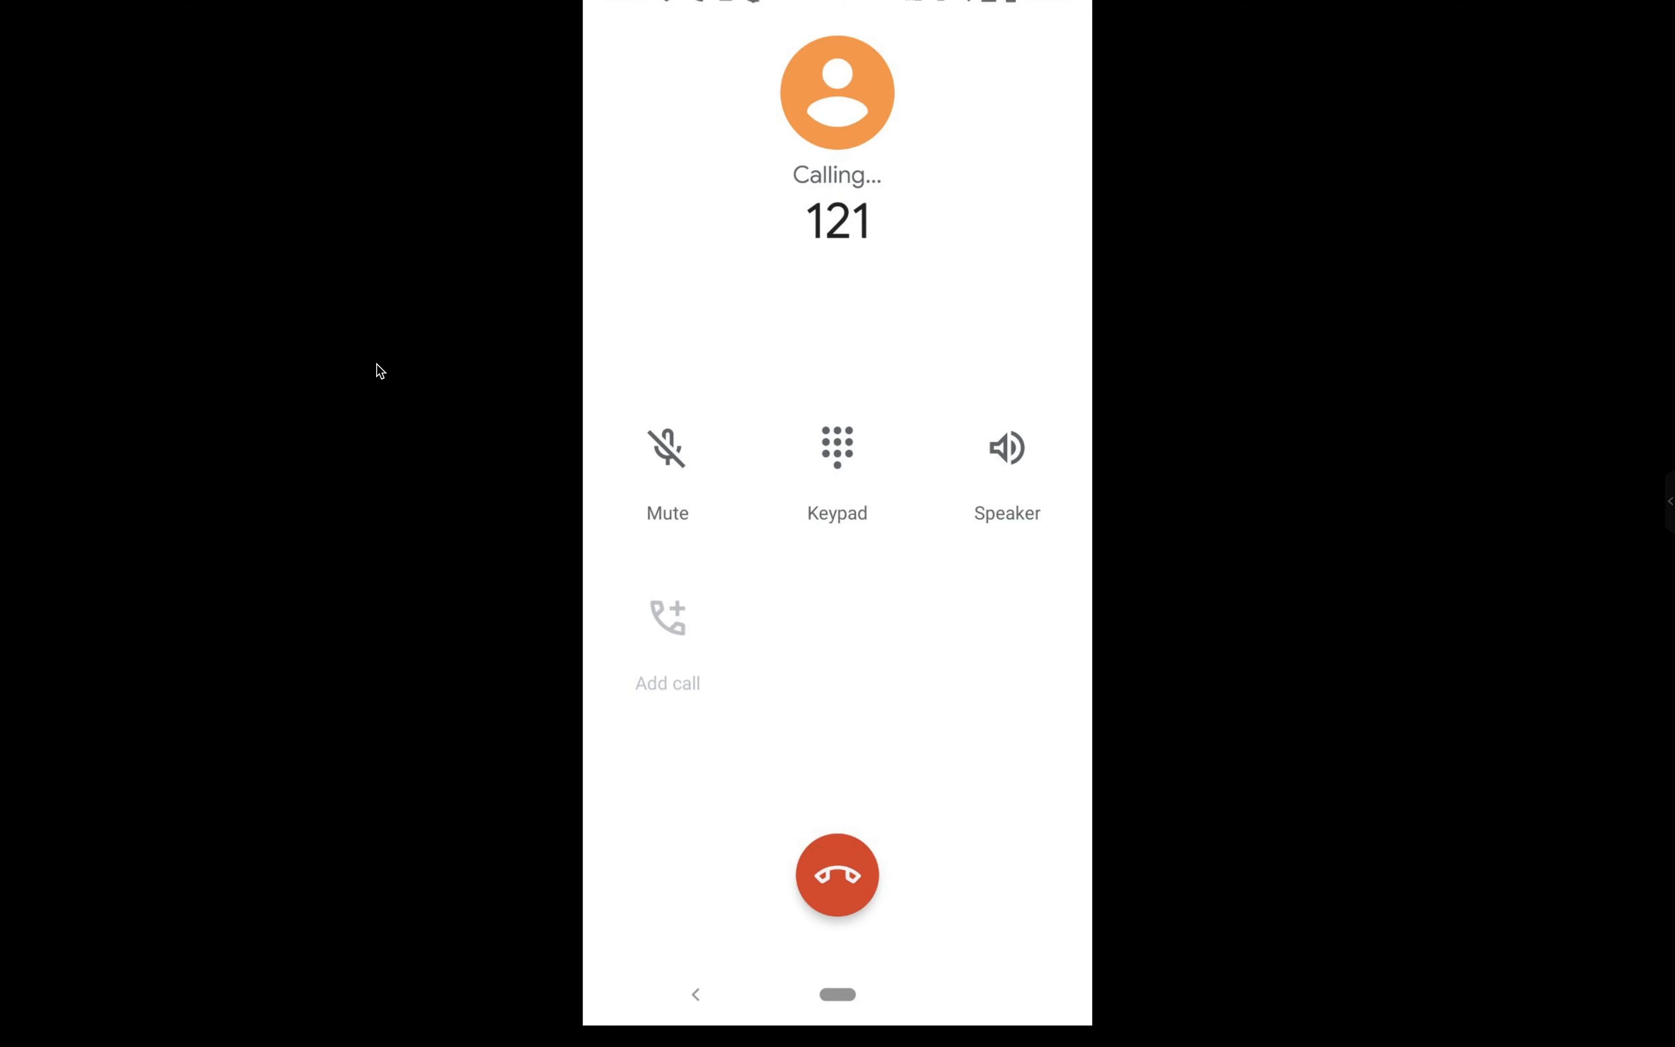
pyautogui.click(837, 873)
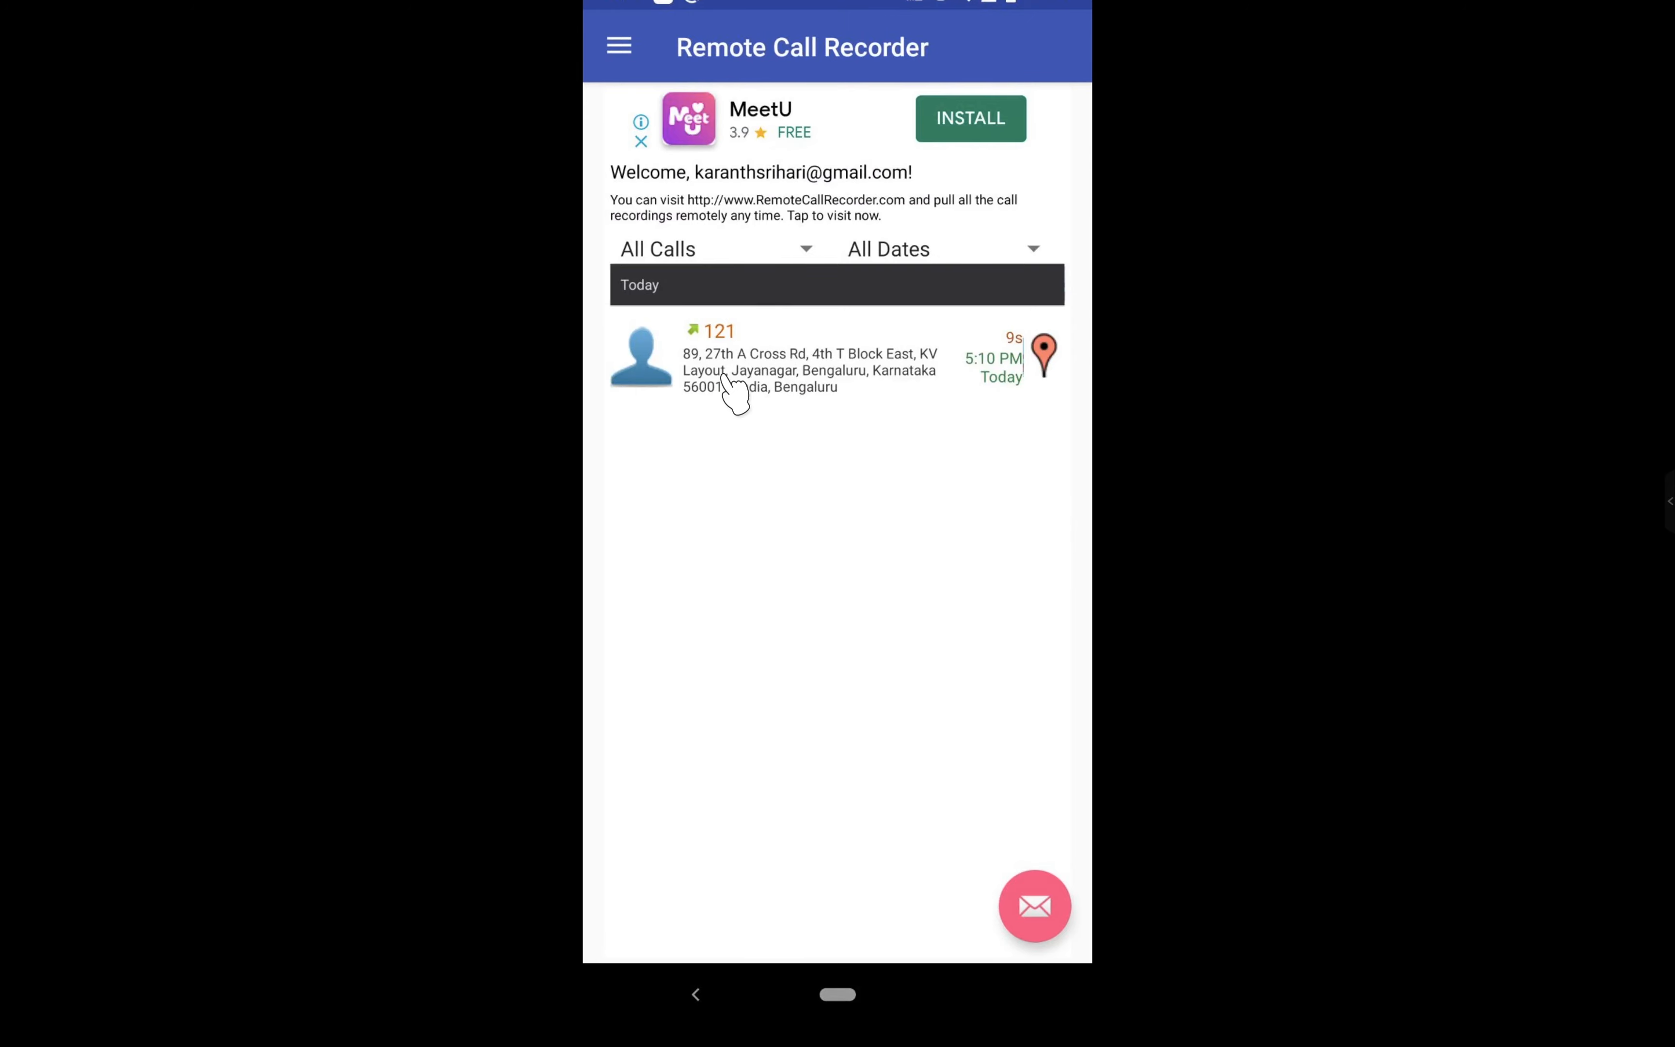
pyautogui.moveTo(780, 379)
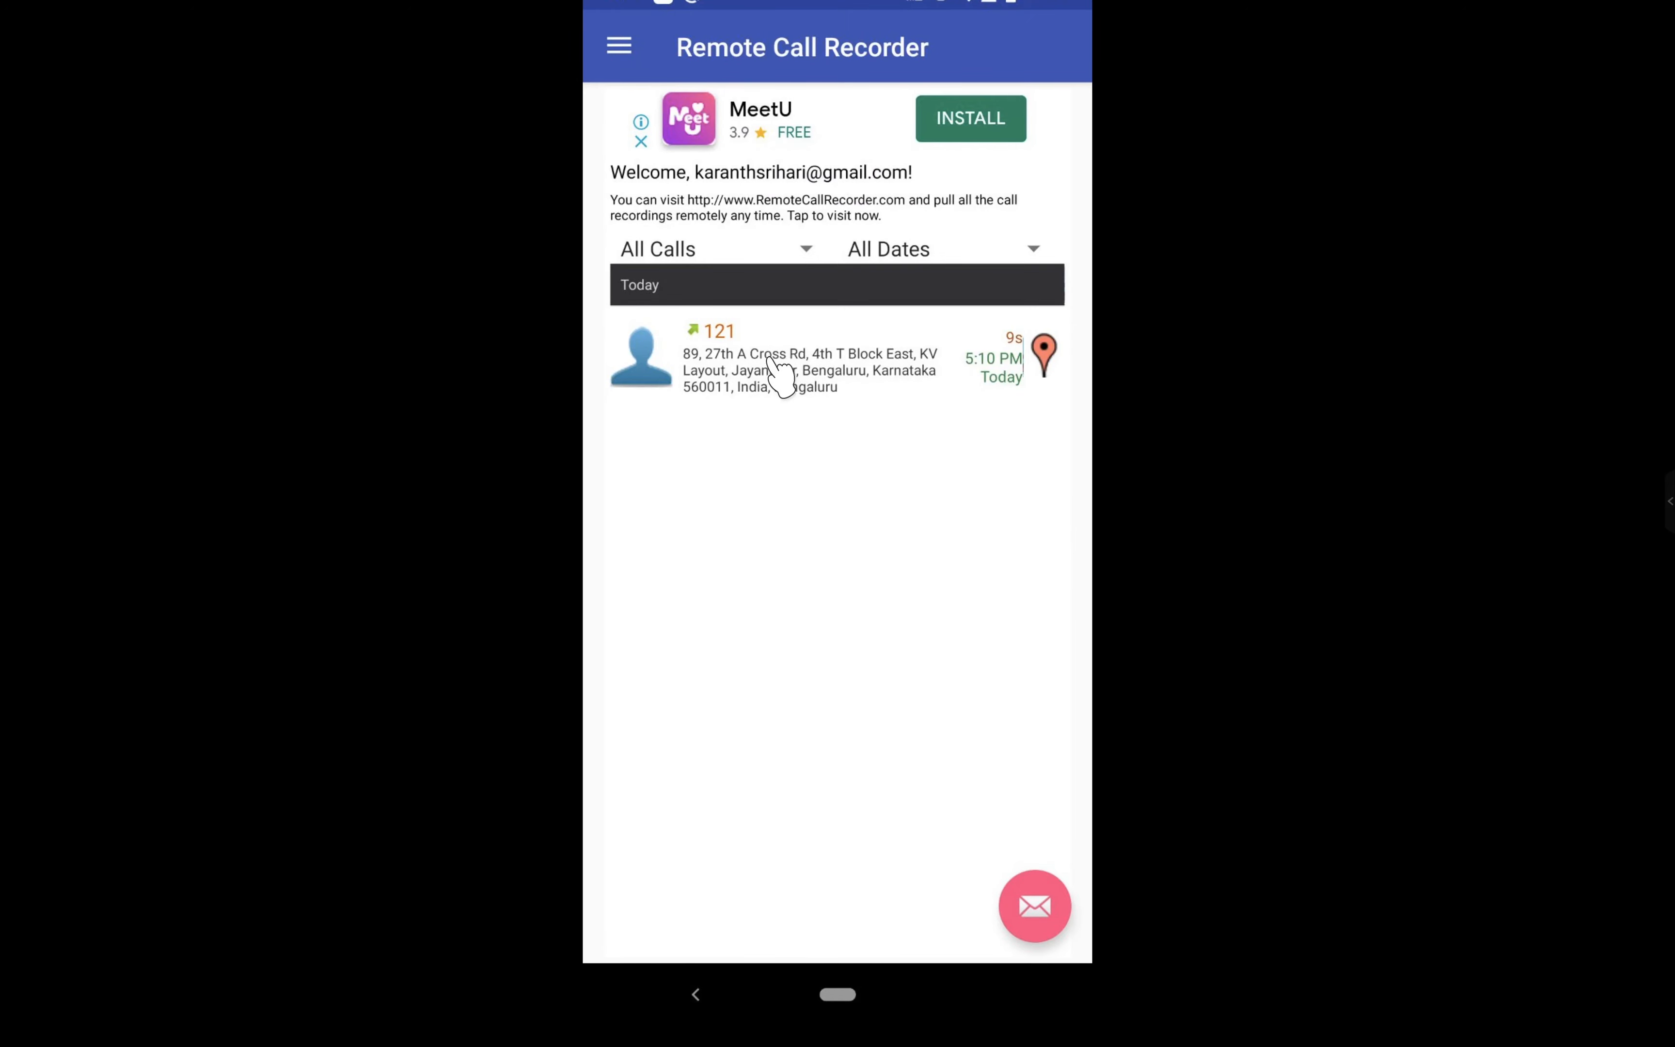
pyautogui.moveTo(823, 379)
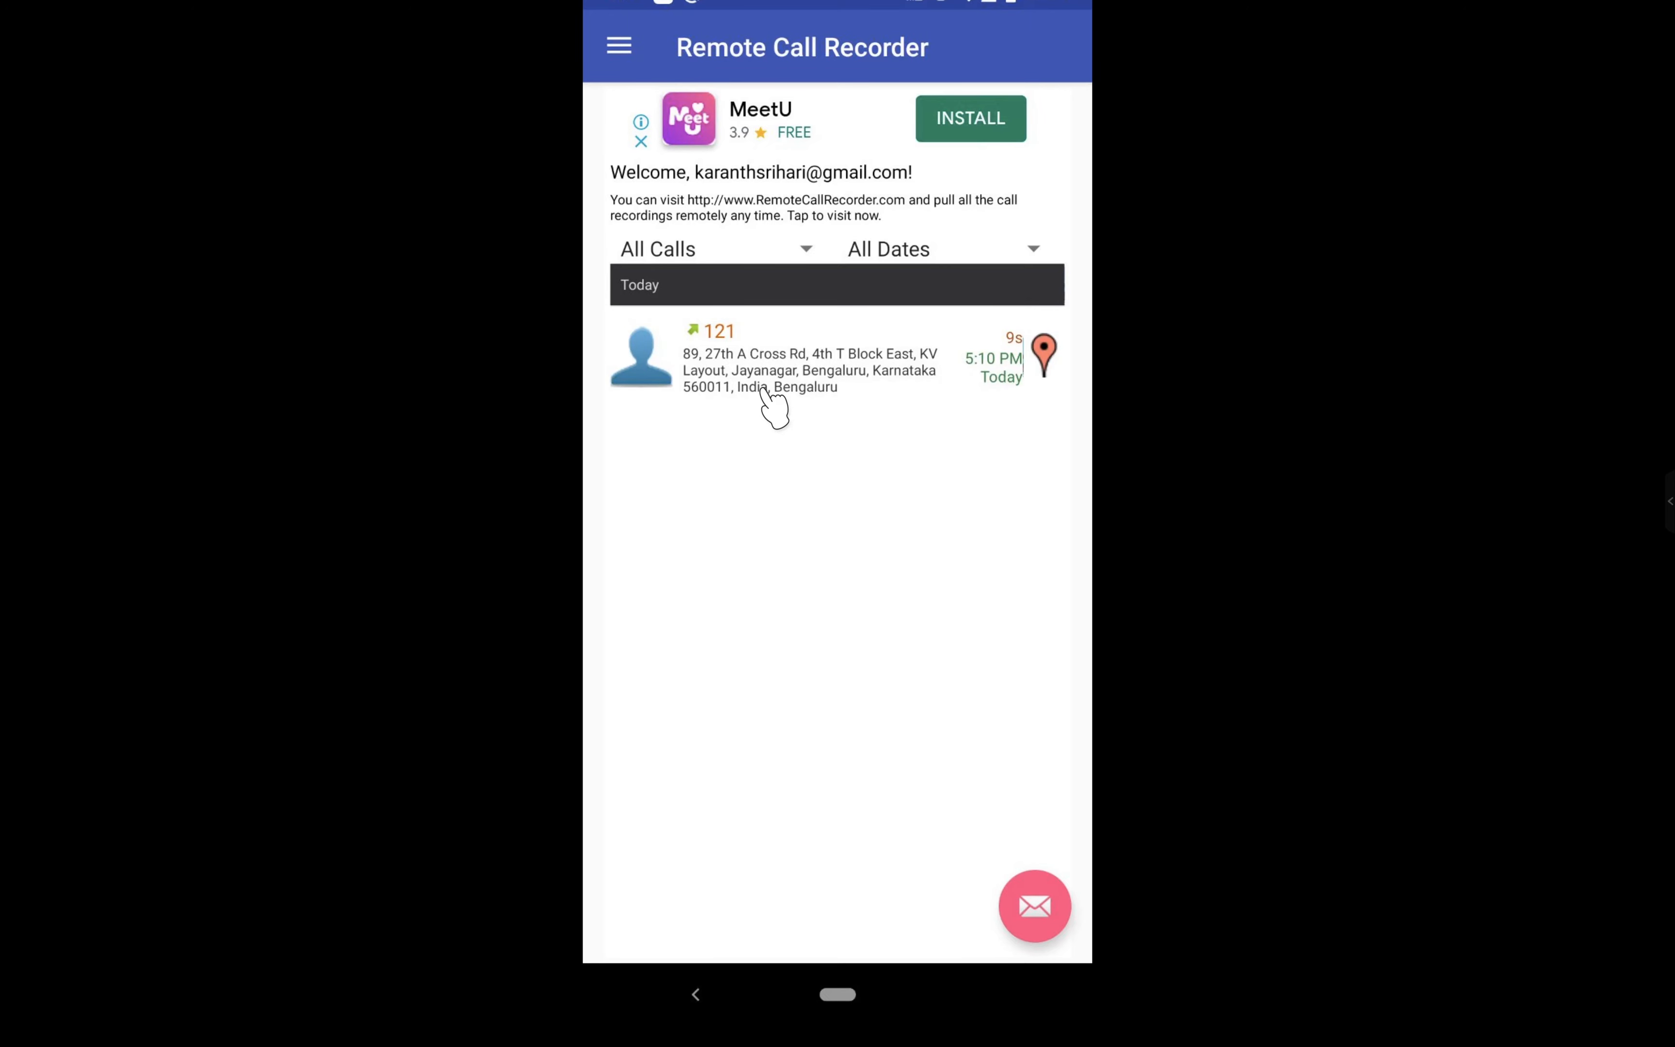
pyautogui.moveTo(569, 396)
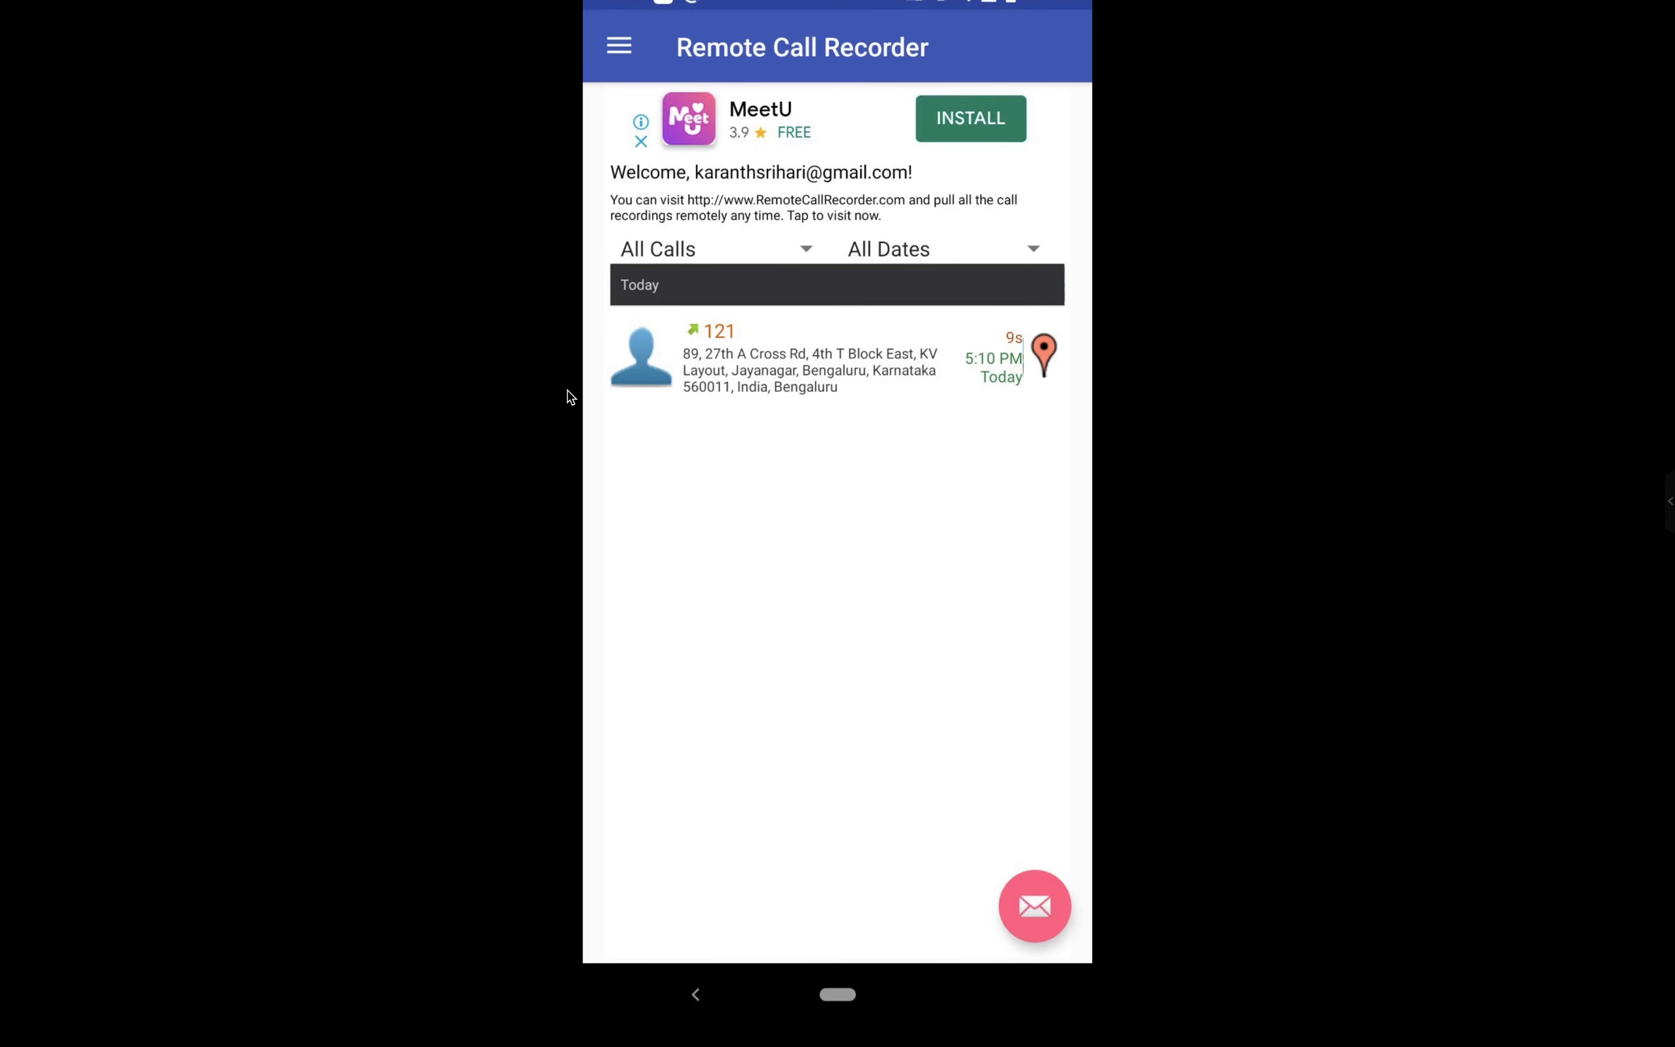
pyautogui.moveTo(841, 406)
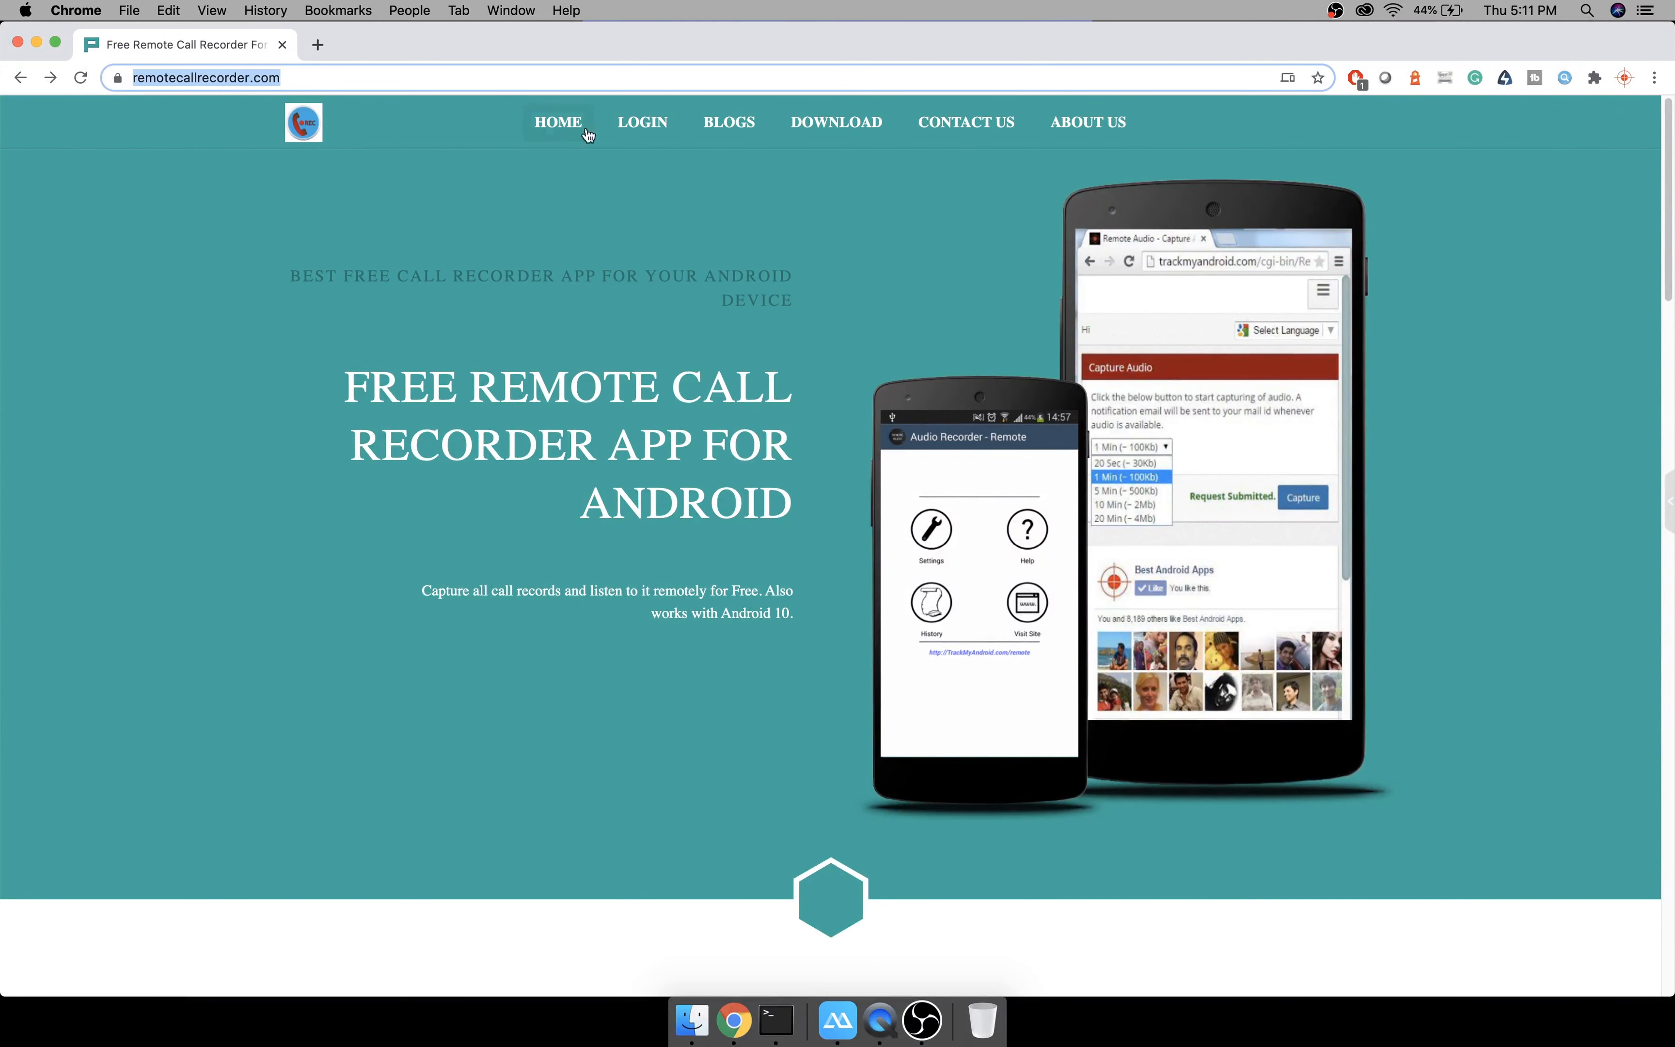
# Sign in to the remotecallrecorder.com dashboard.
pyautogui.click(557, 122)
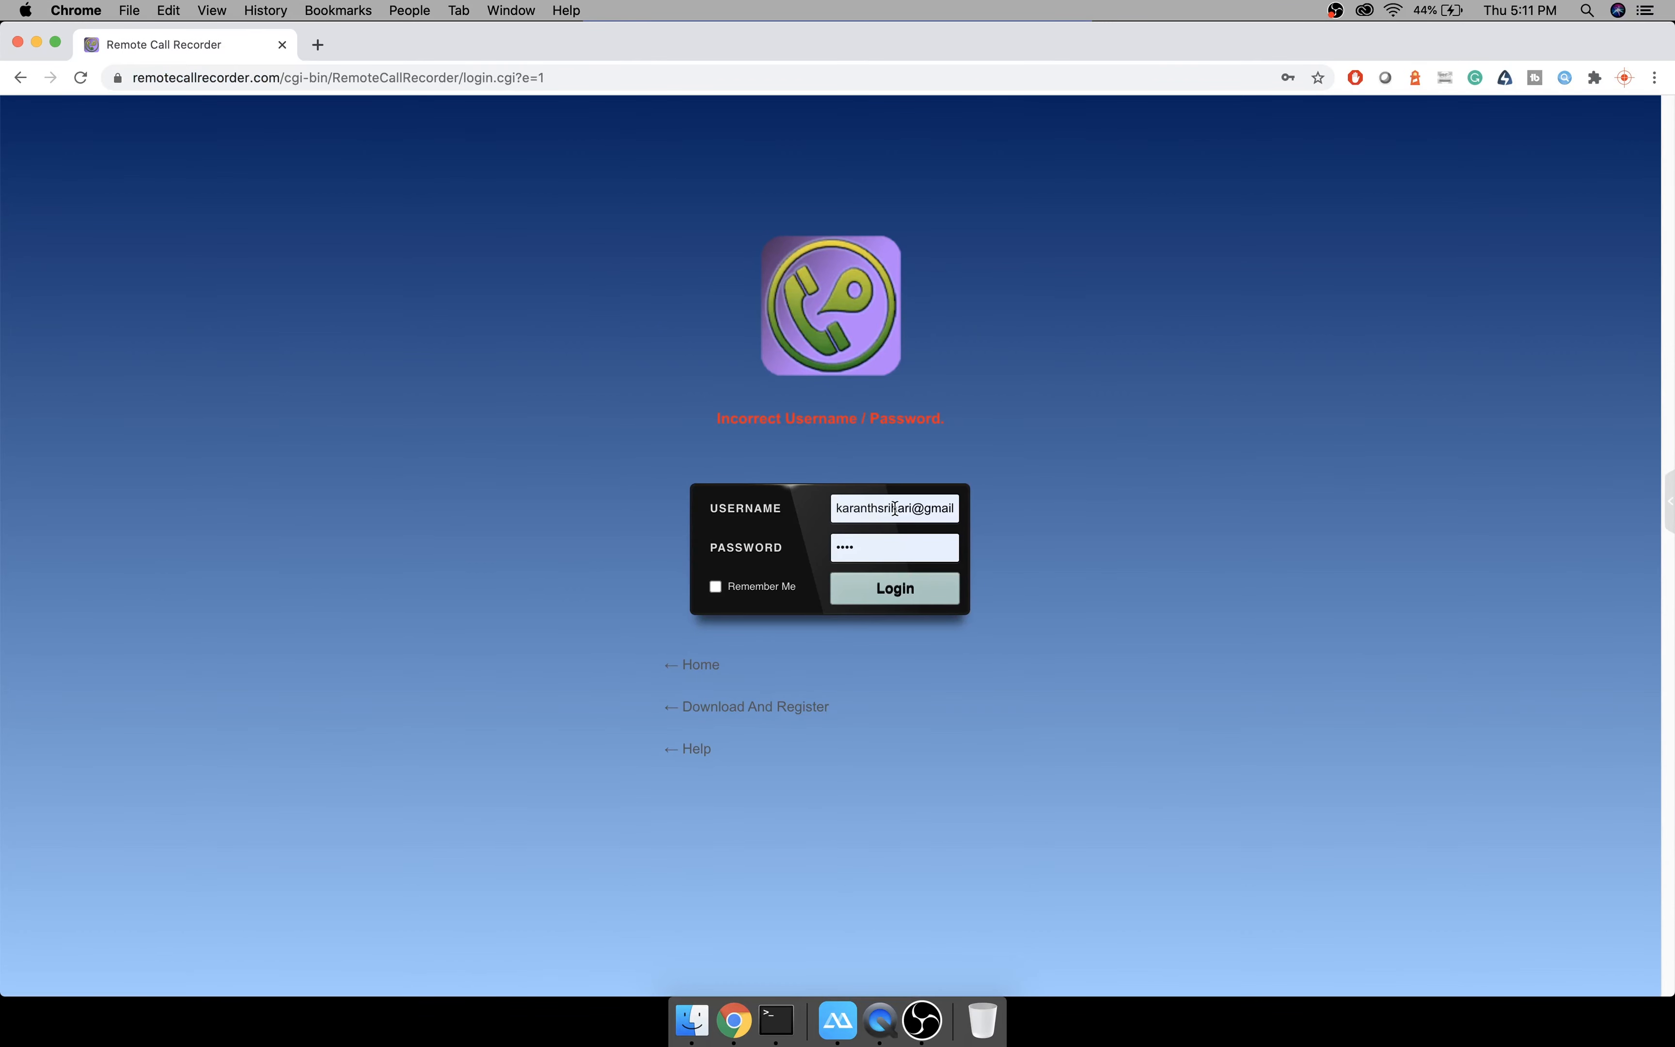
pyautogui.click(894, 587)
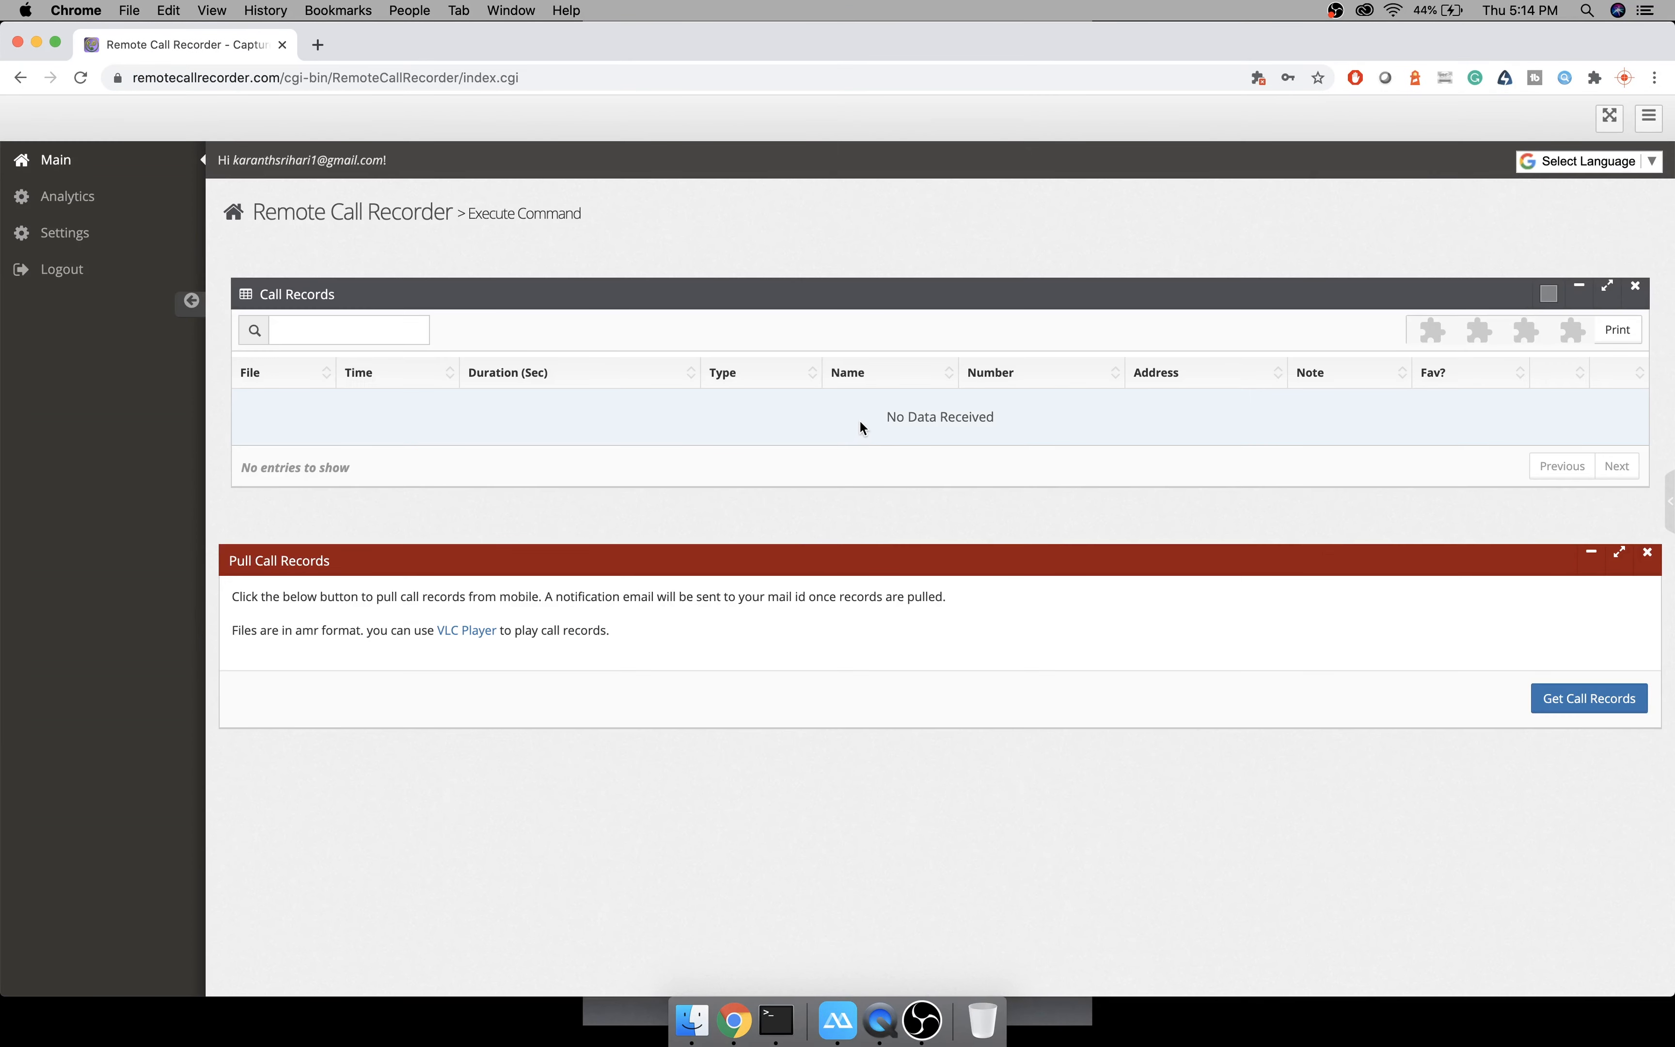
pyautogui.moveTo(745, 652)
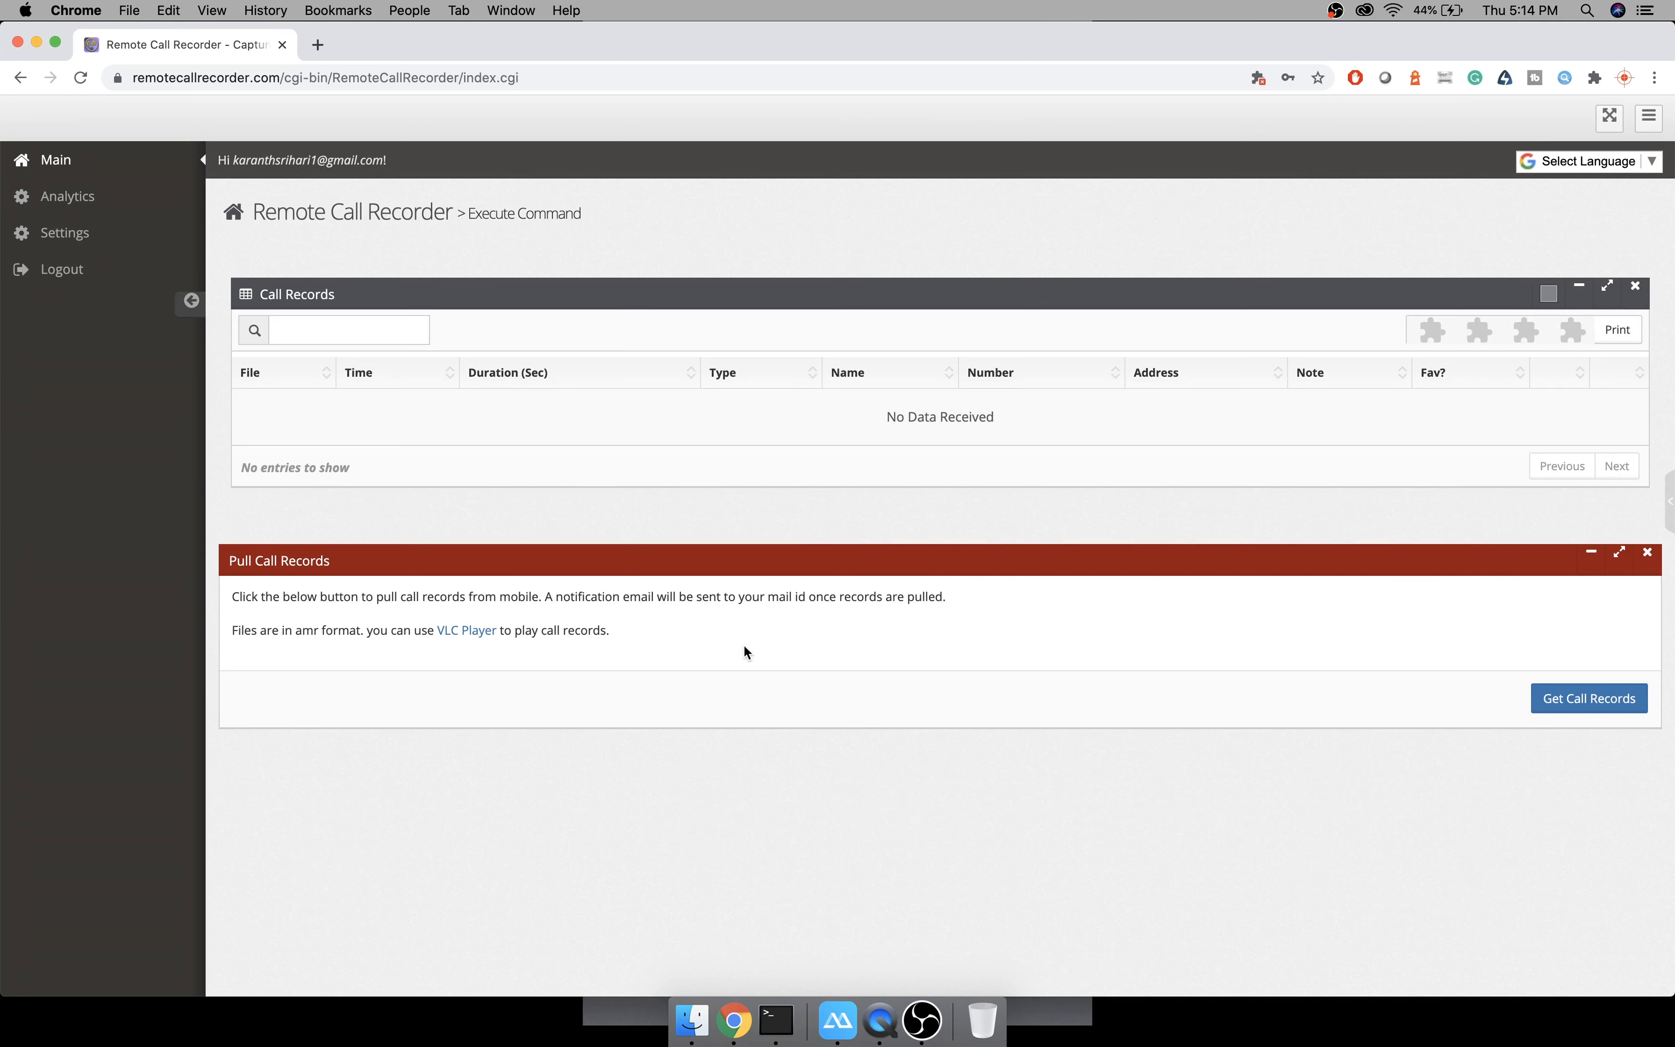
# Submit a Get Call Records request so the phone uploads its recordings to cloud.
pyautogui.click(1587, 698)
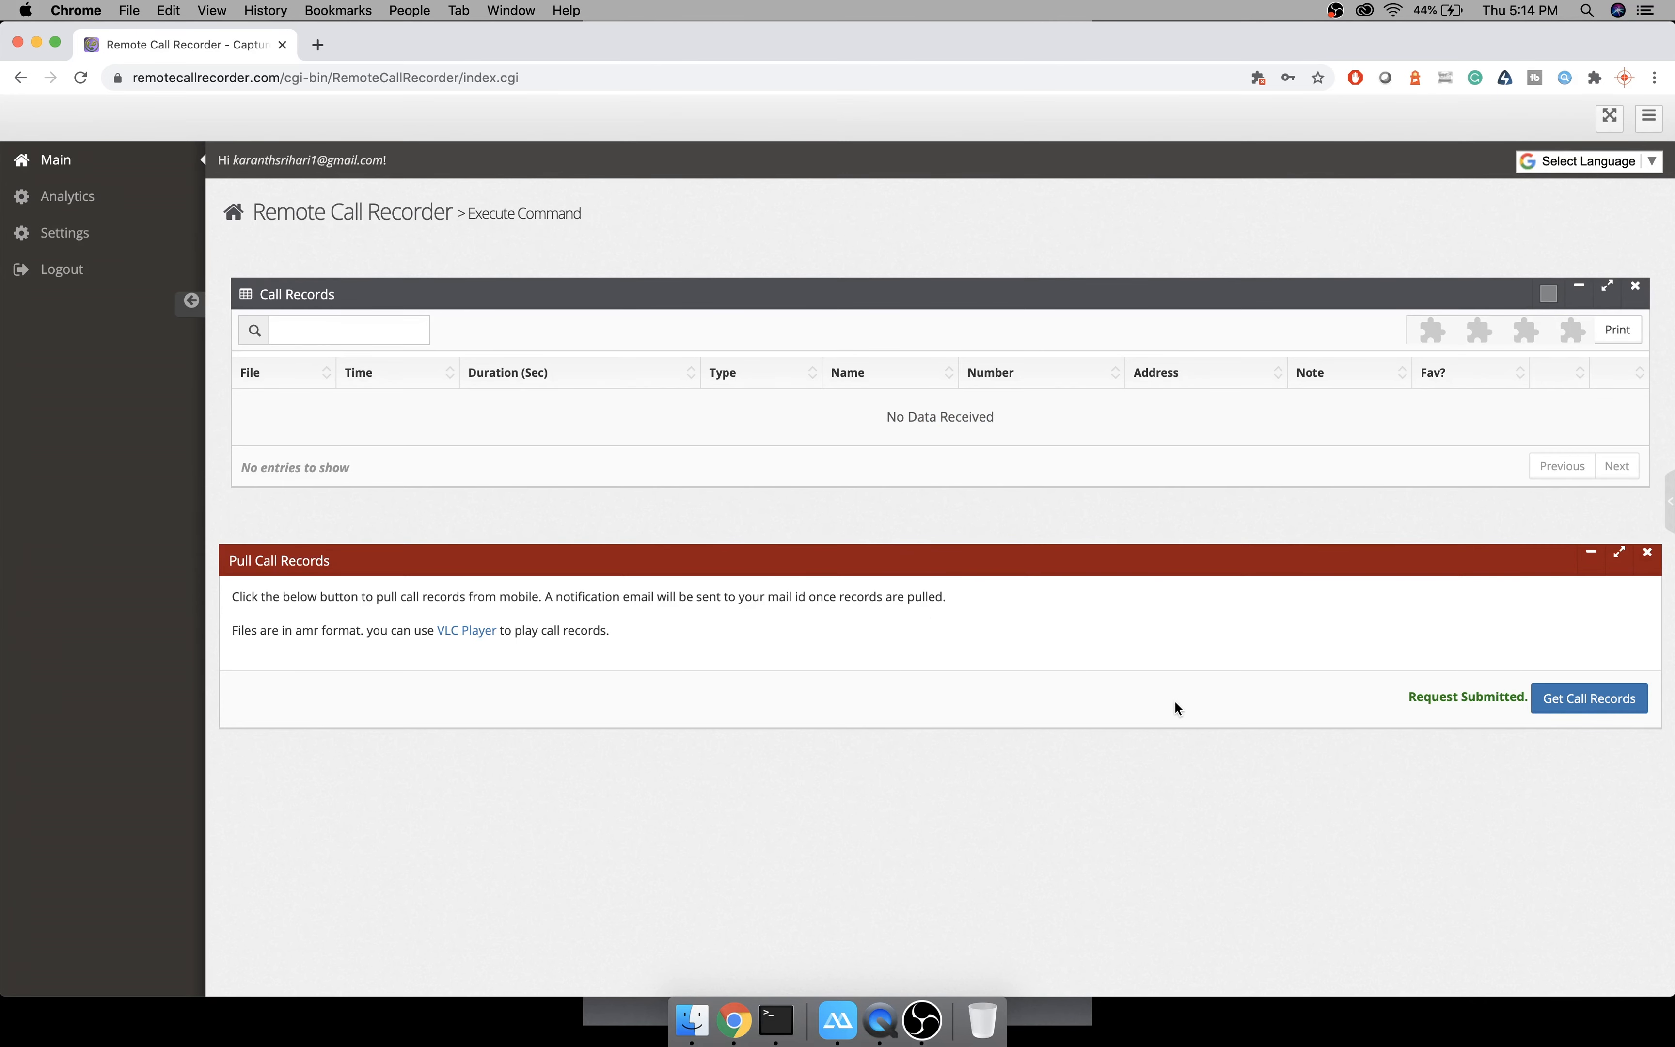
pyautogui.click(837, 1019)
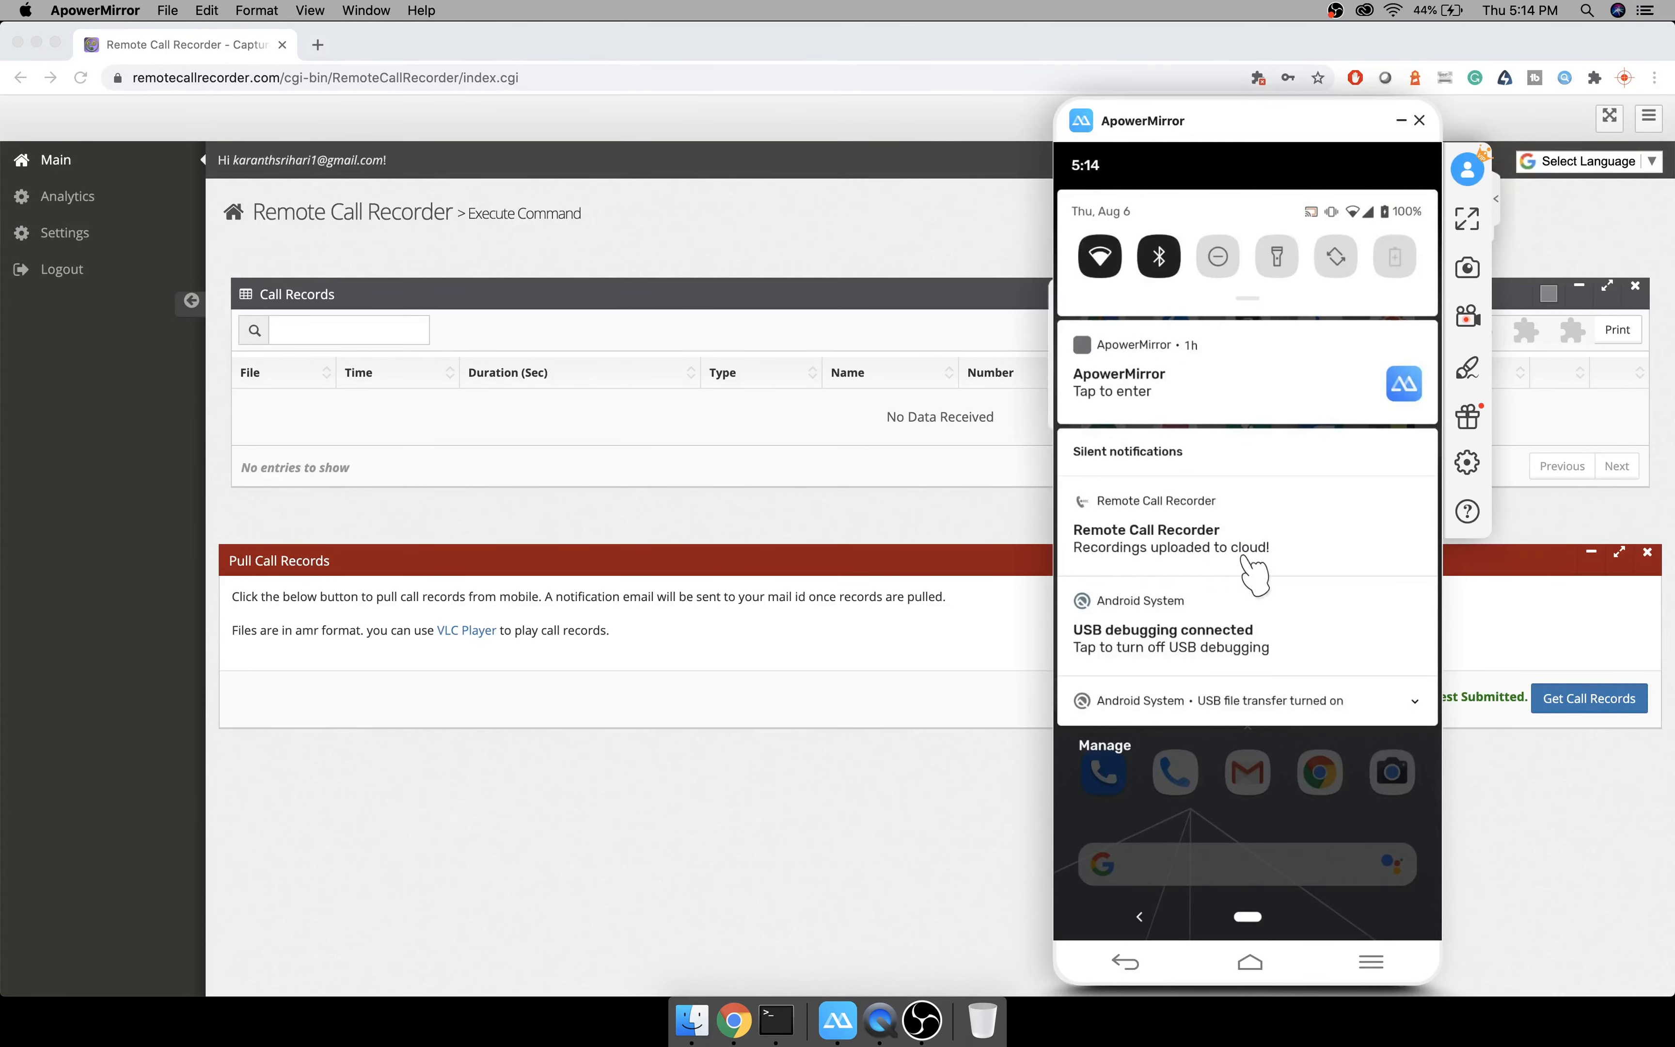
pyautogui.moveTo(1148, 577)
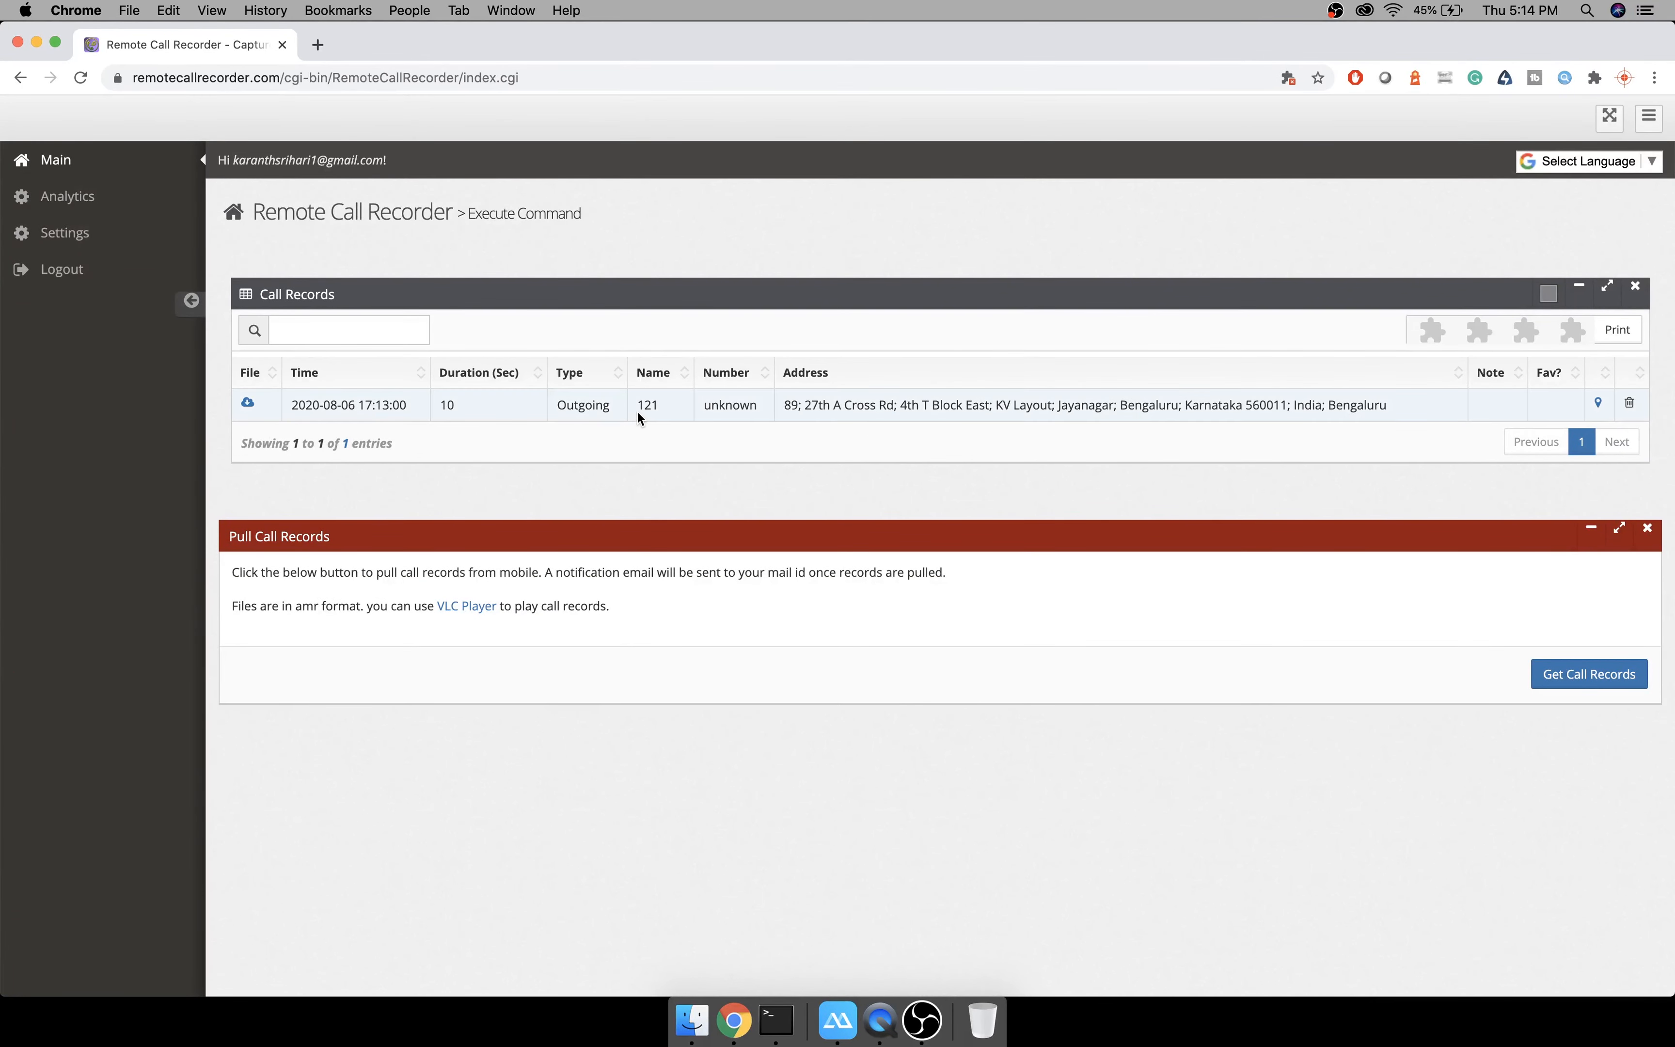
# Inspect the outgoing call to 121 row and show its Bengaluru location on the map.
pyautogui.doubleClick(583, 405)
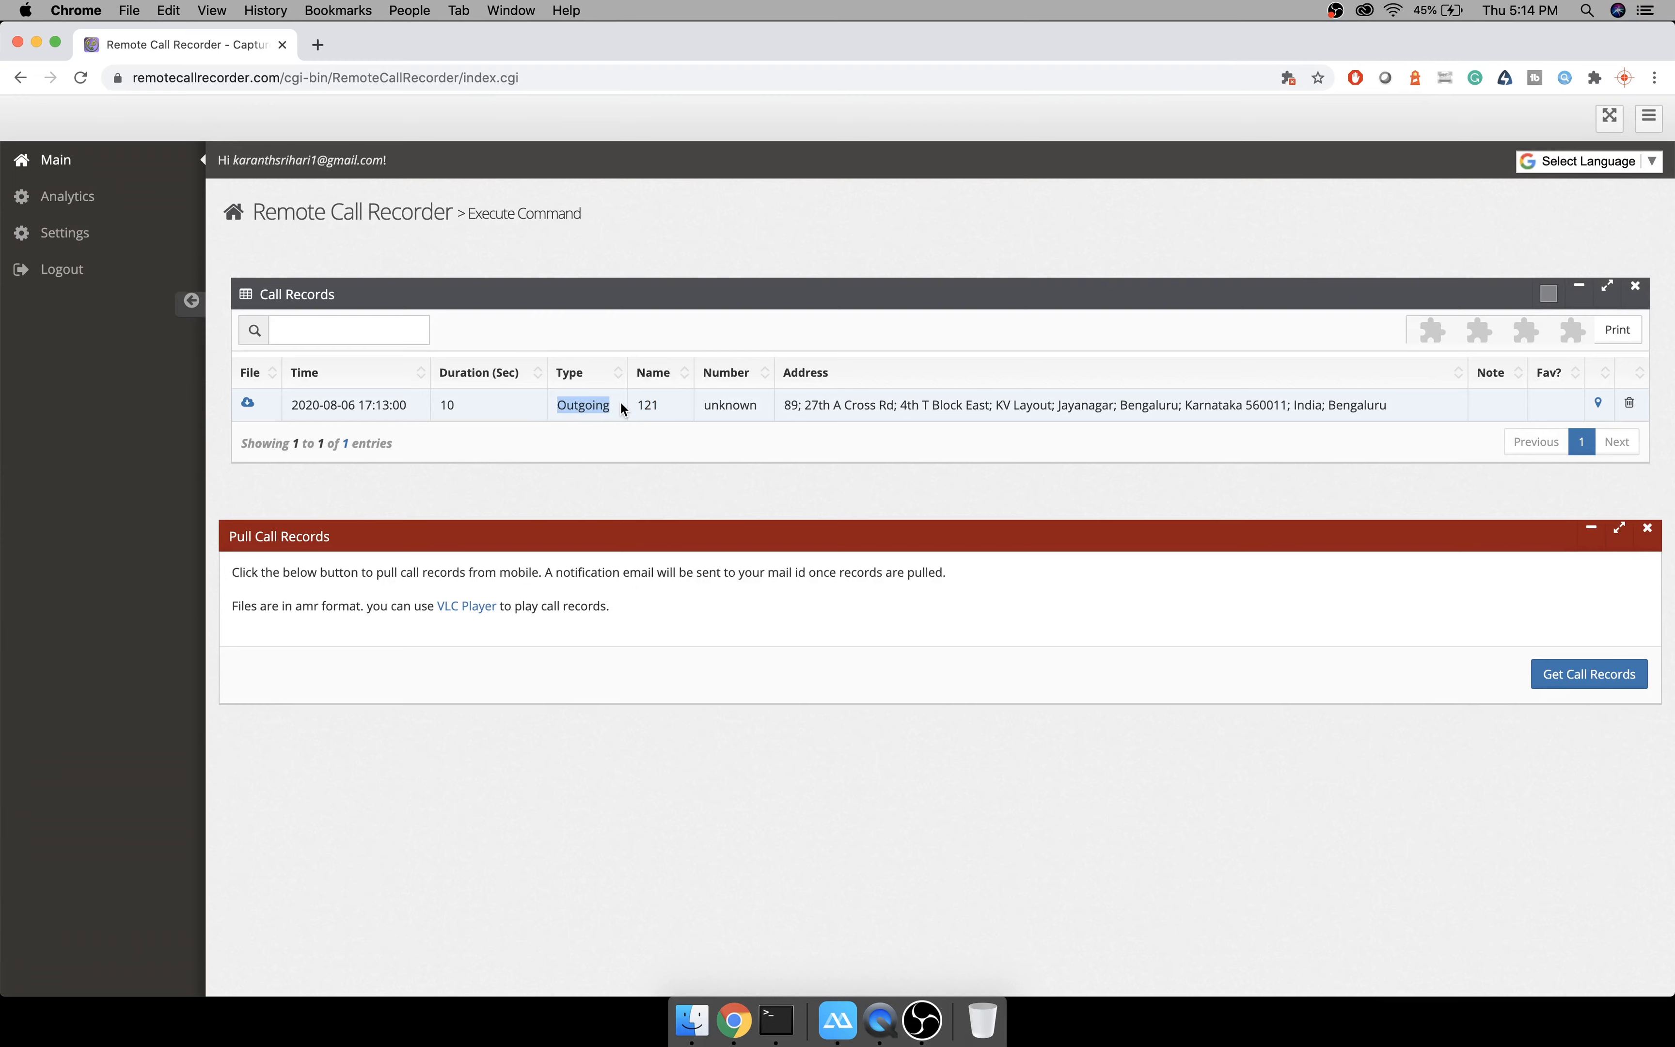
pyautogui.moveTo(788, 405); pyautogui.dragTo(1386, 405)
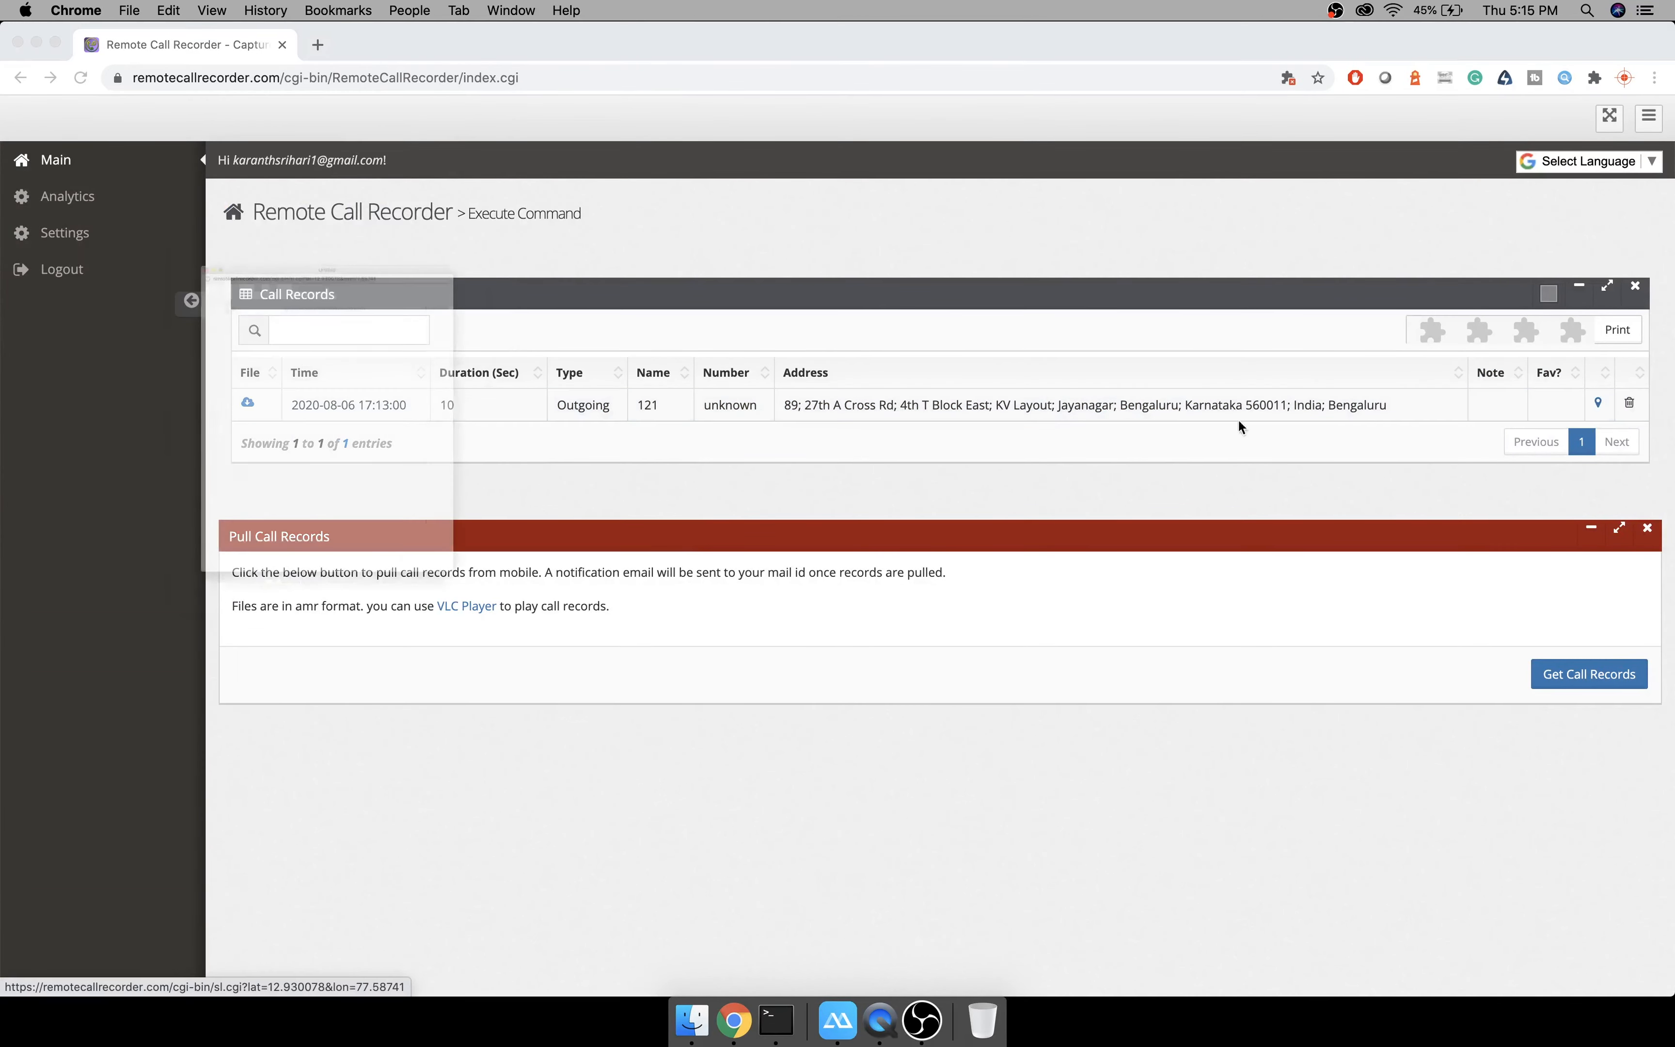
pyautogui.click(1598, 405)
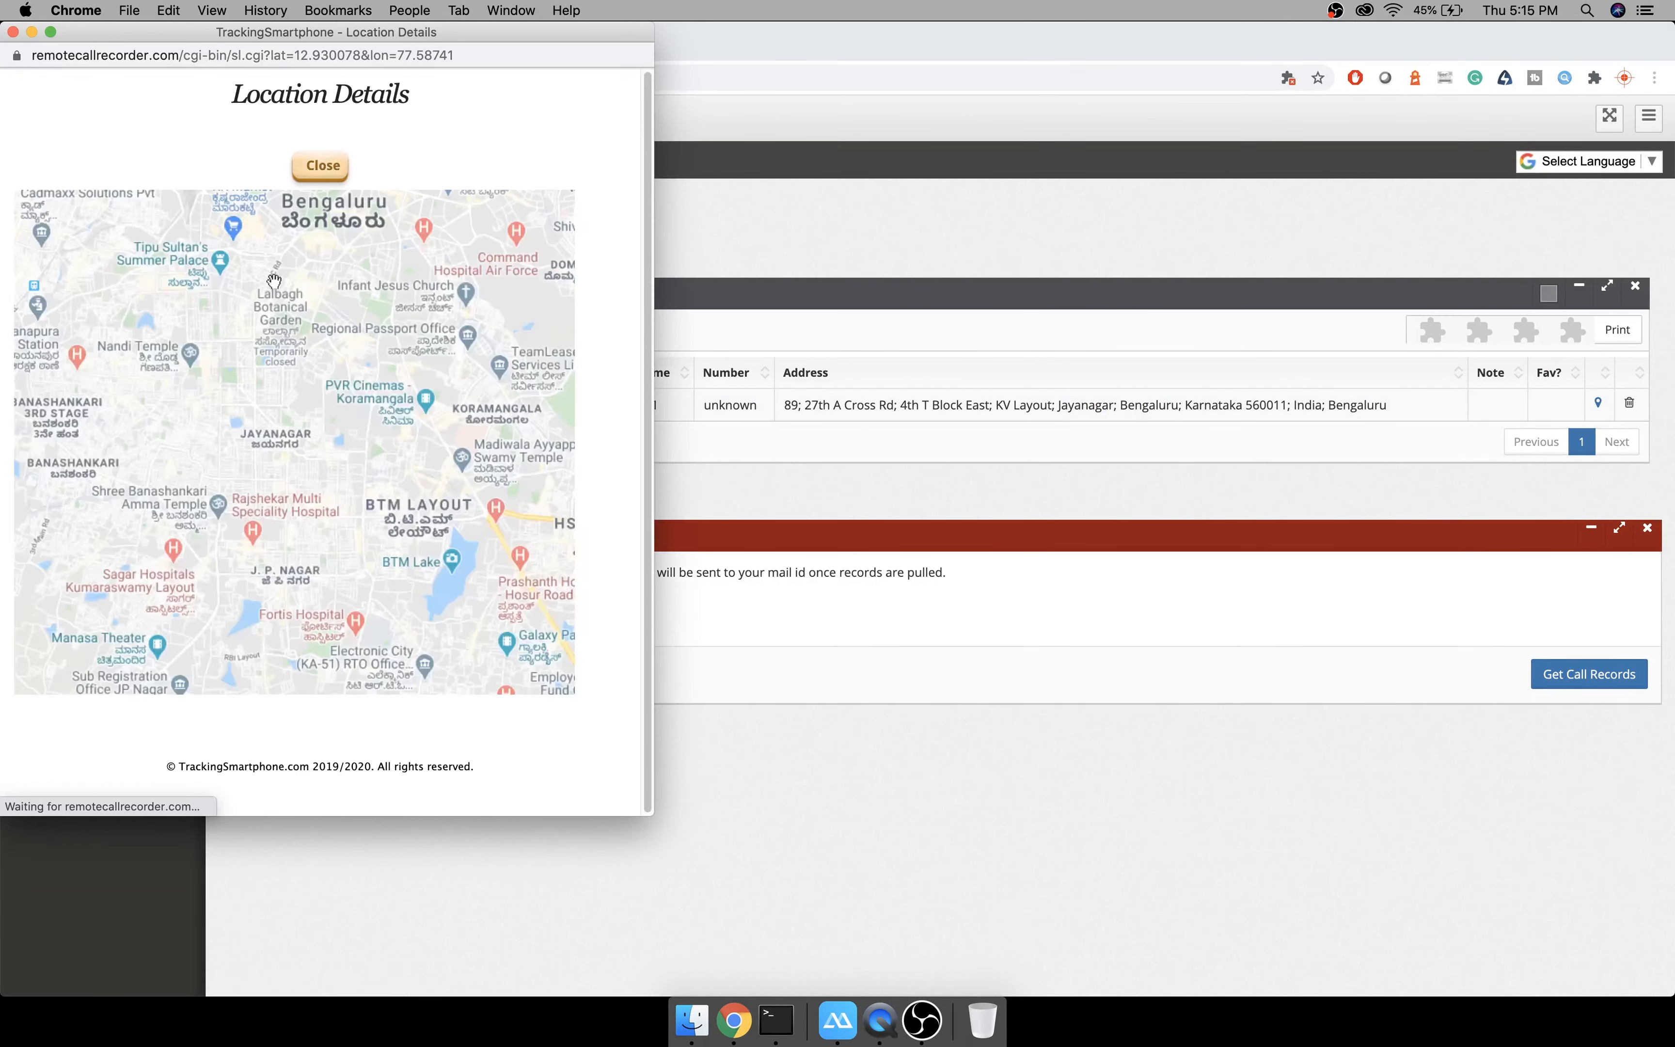
pyautogui.click(321, 166)
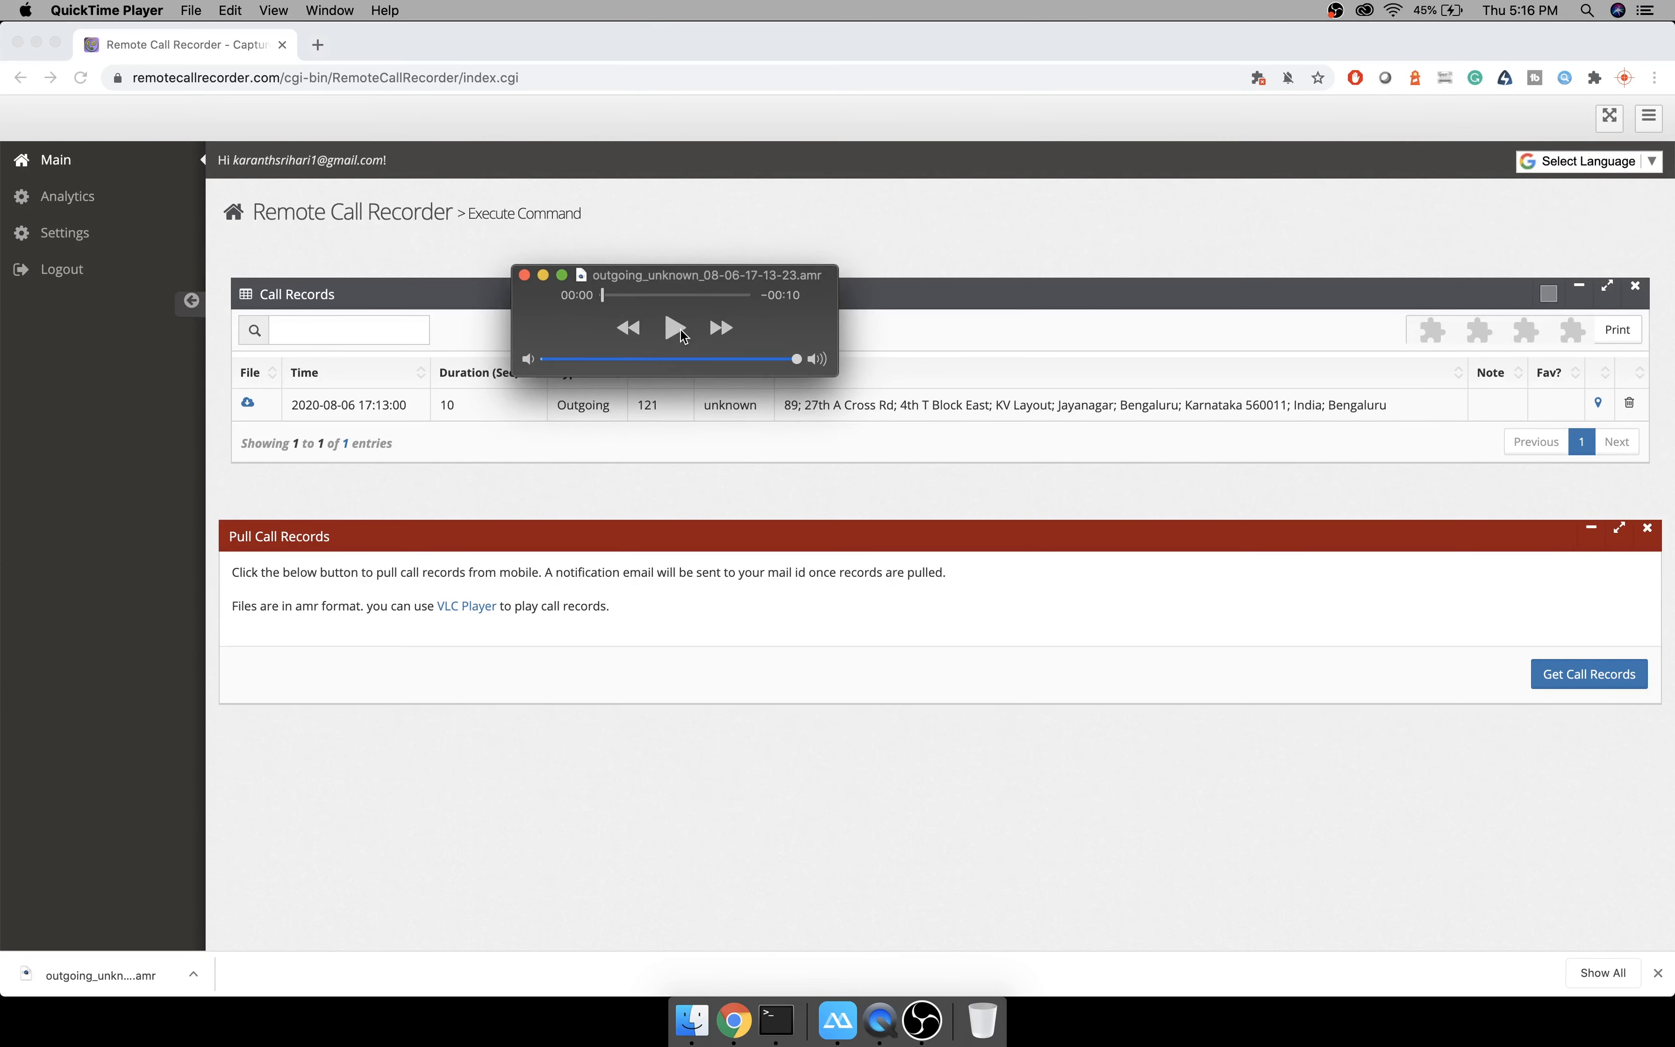
# Play the downloaded 10-second .amr recording of the call to 121.
pyautogui.click(675, 328)
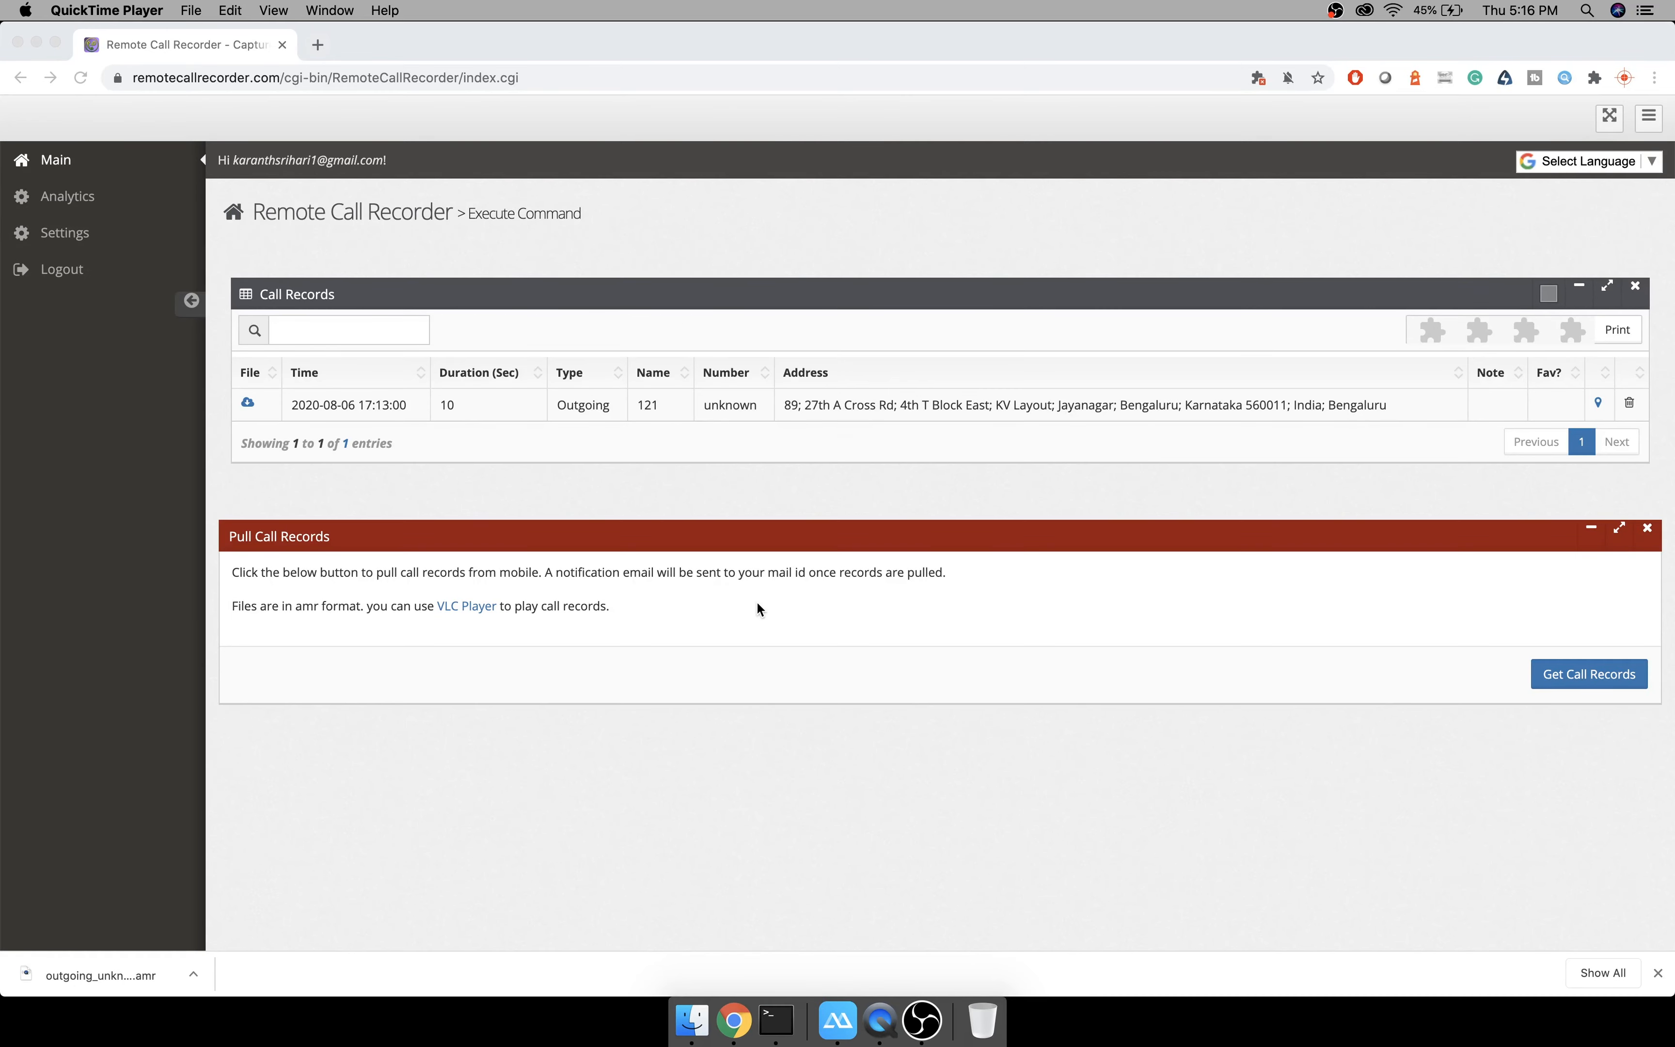
pyautogui.moveTo(722, 597)
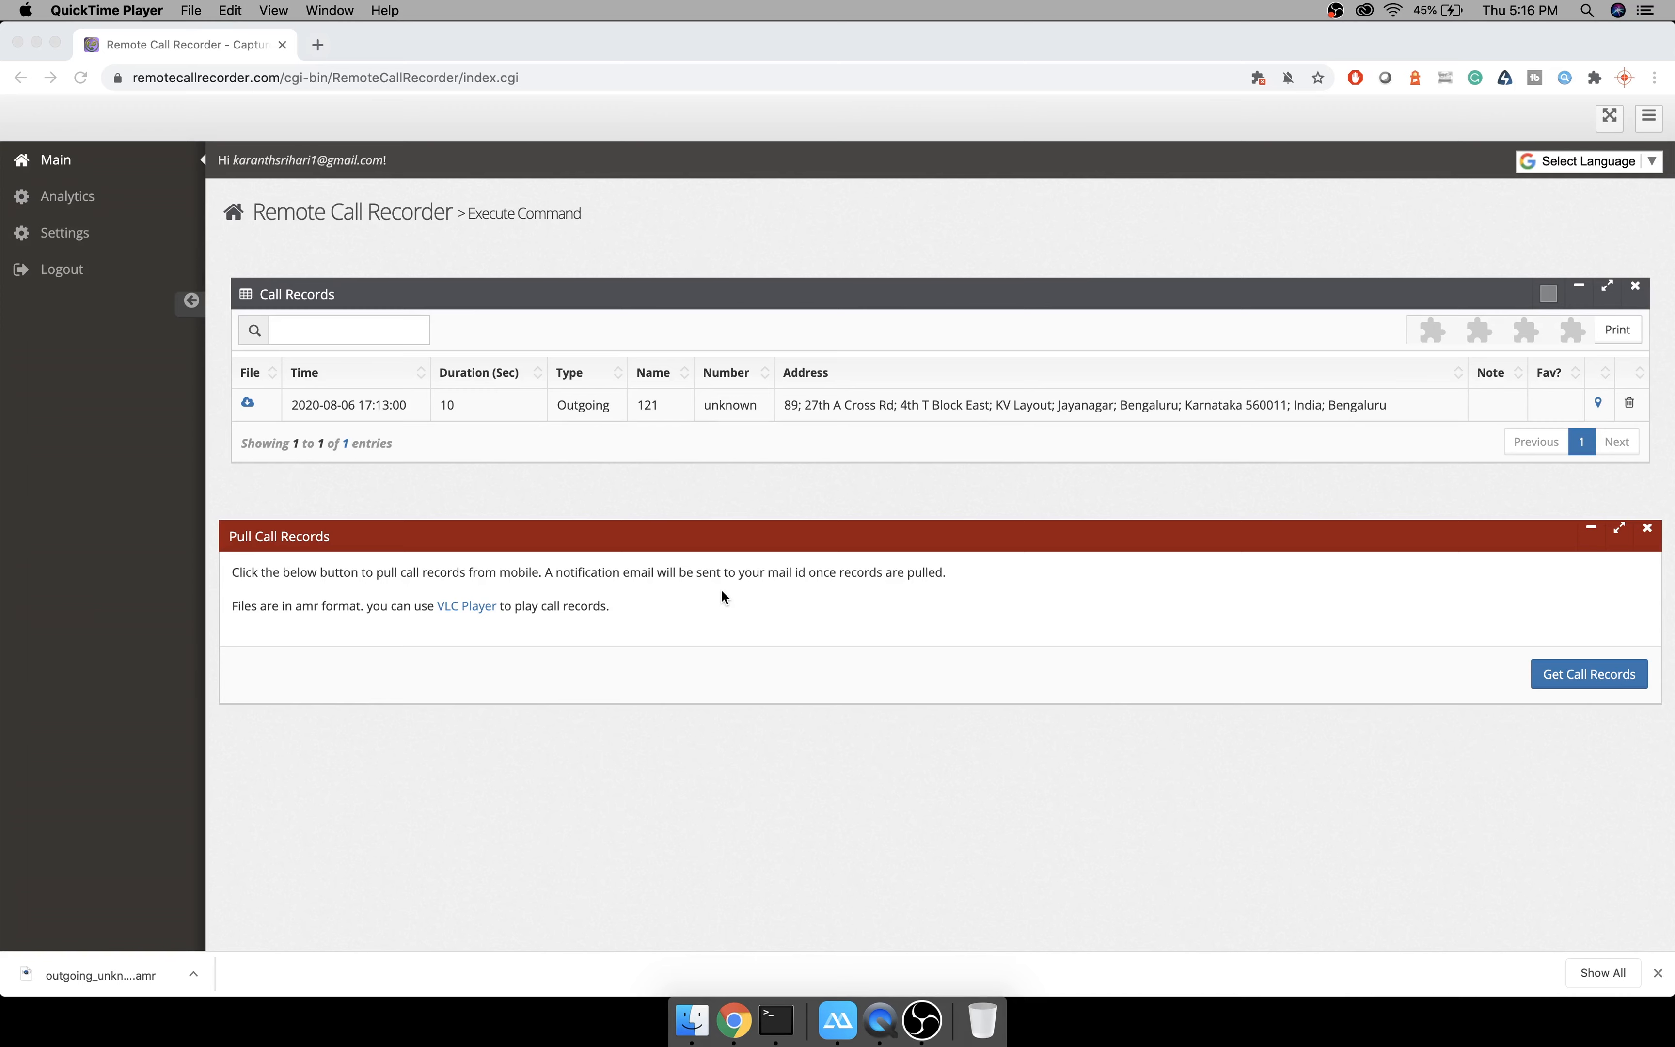
pyautogui.click(67, 197)
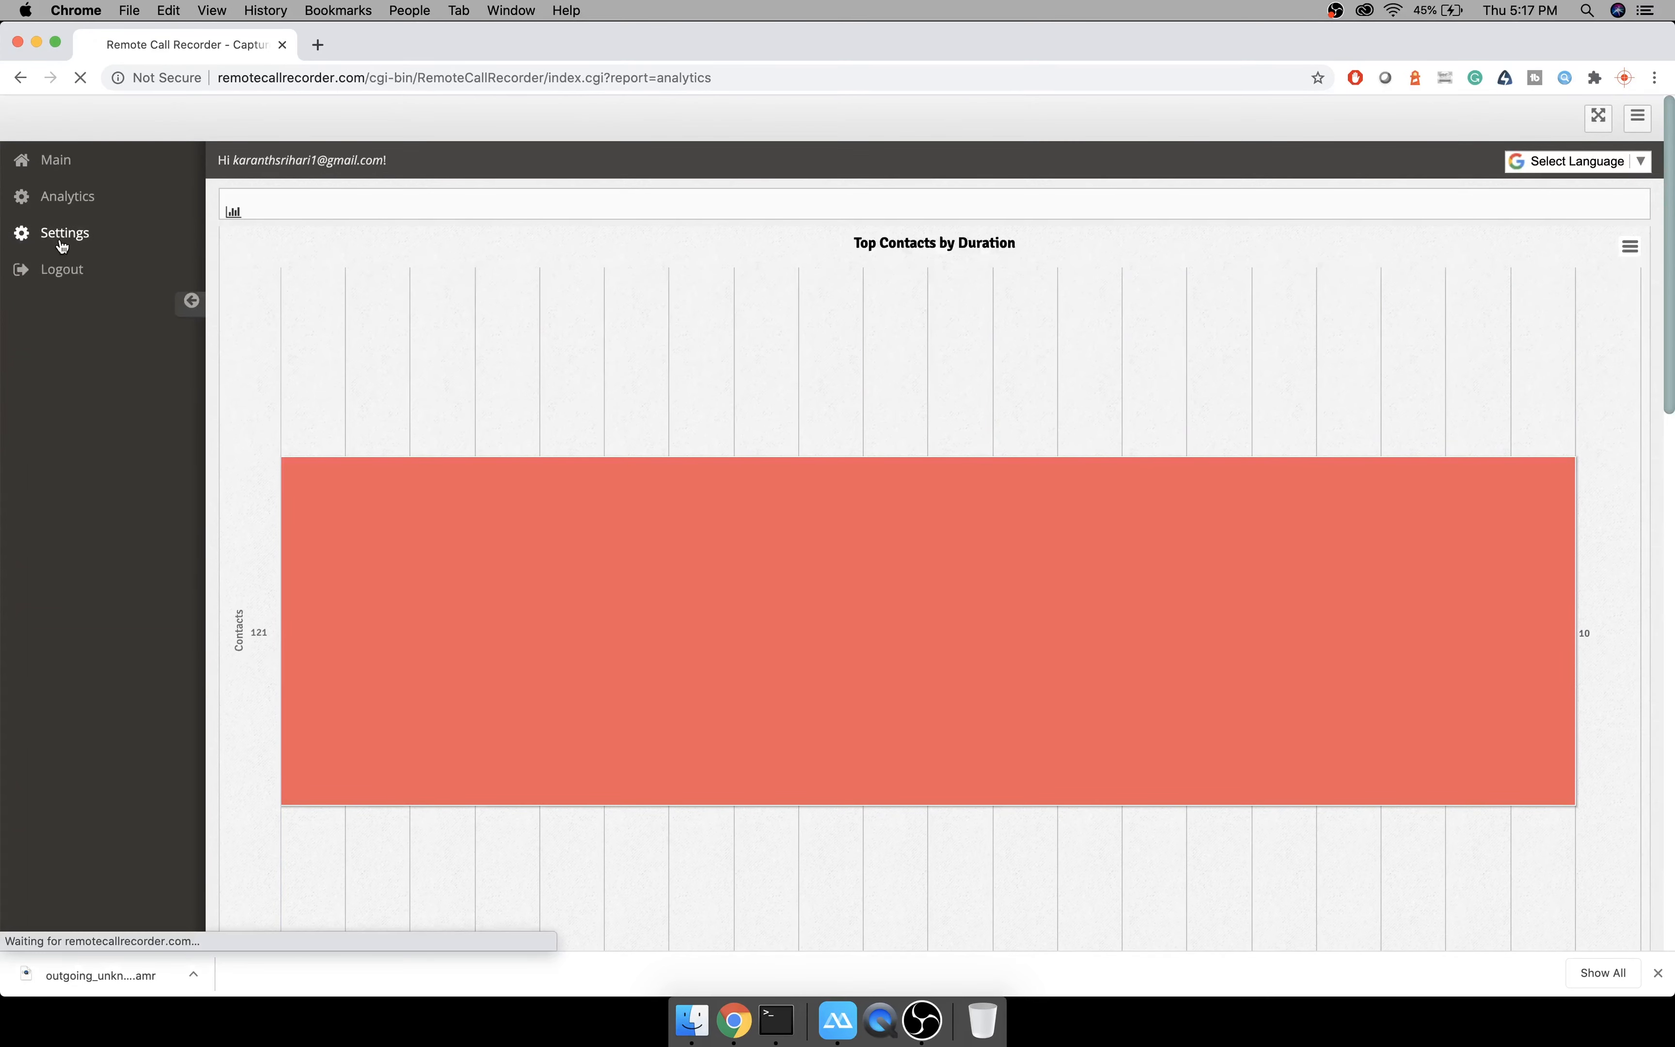
pyautogui.click(64, 232)
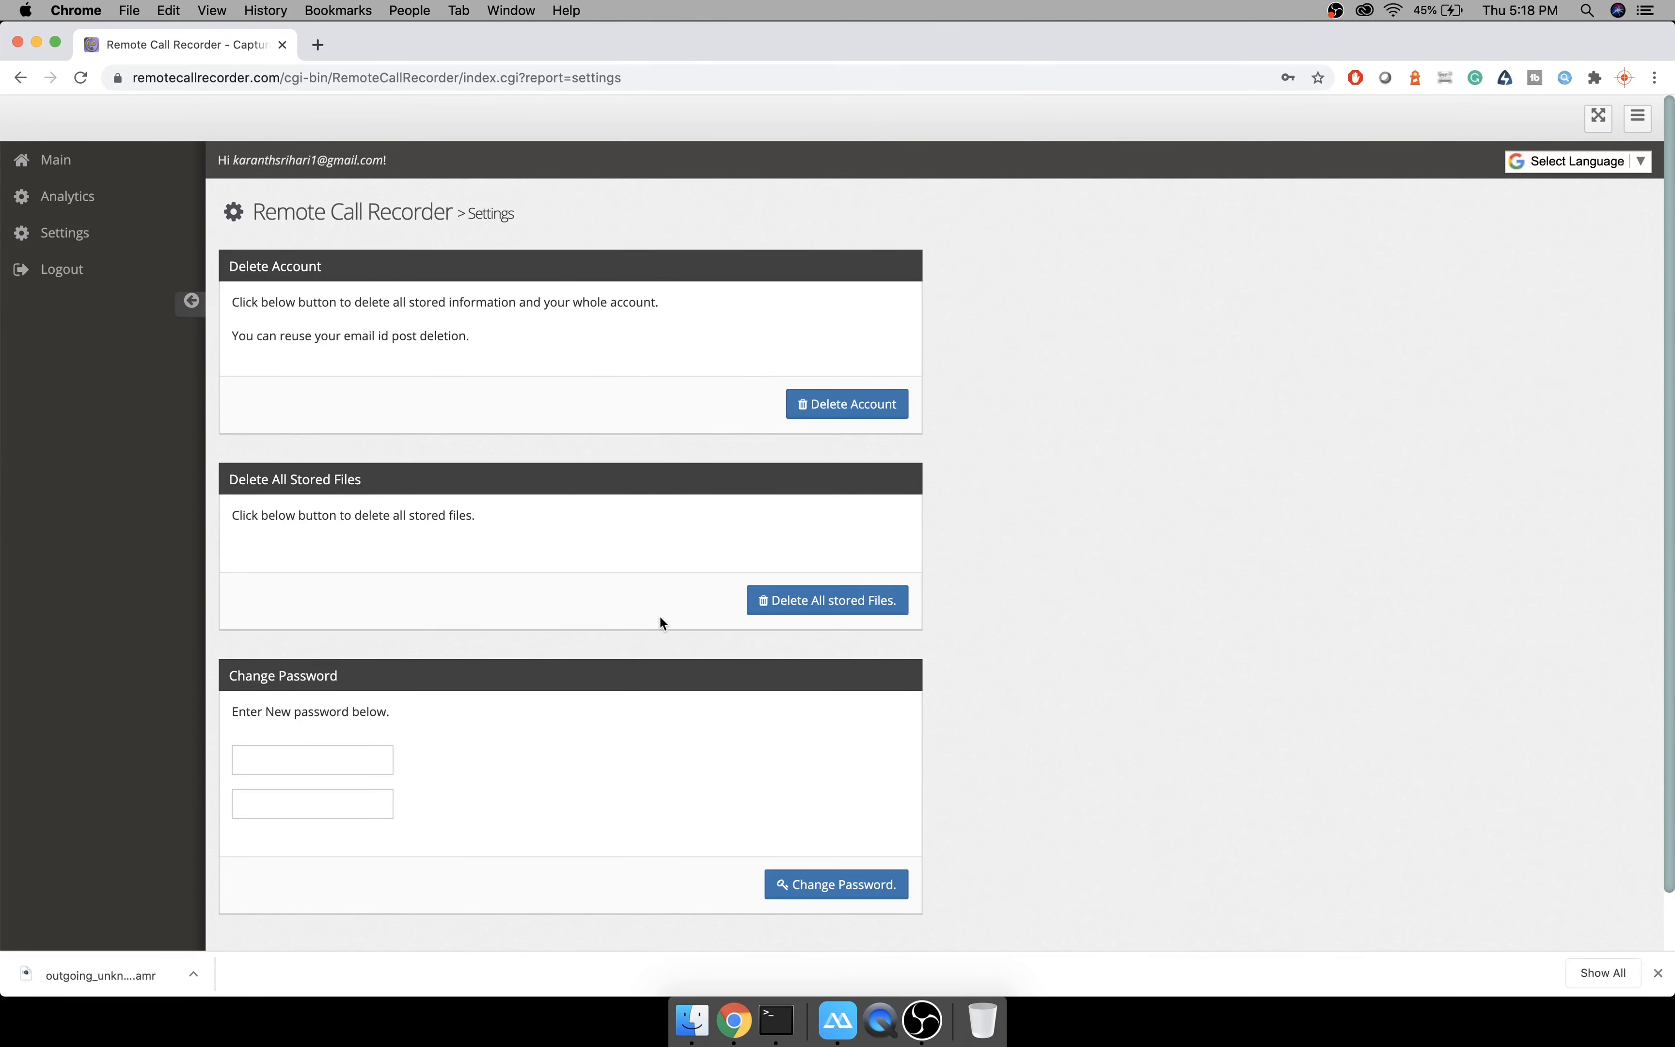
pyautogui.moveTo(683, 628)
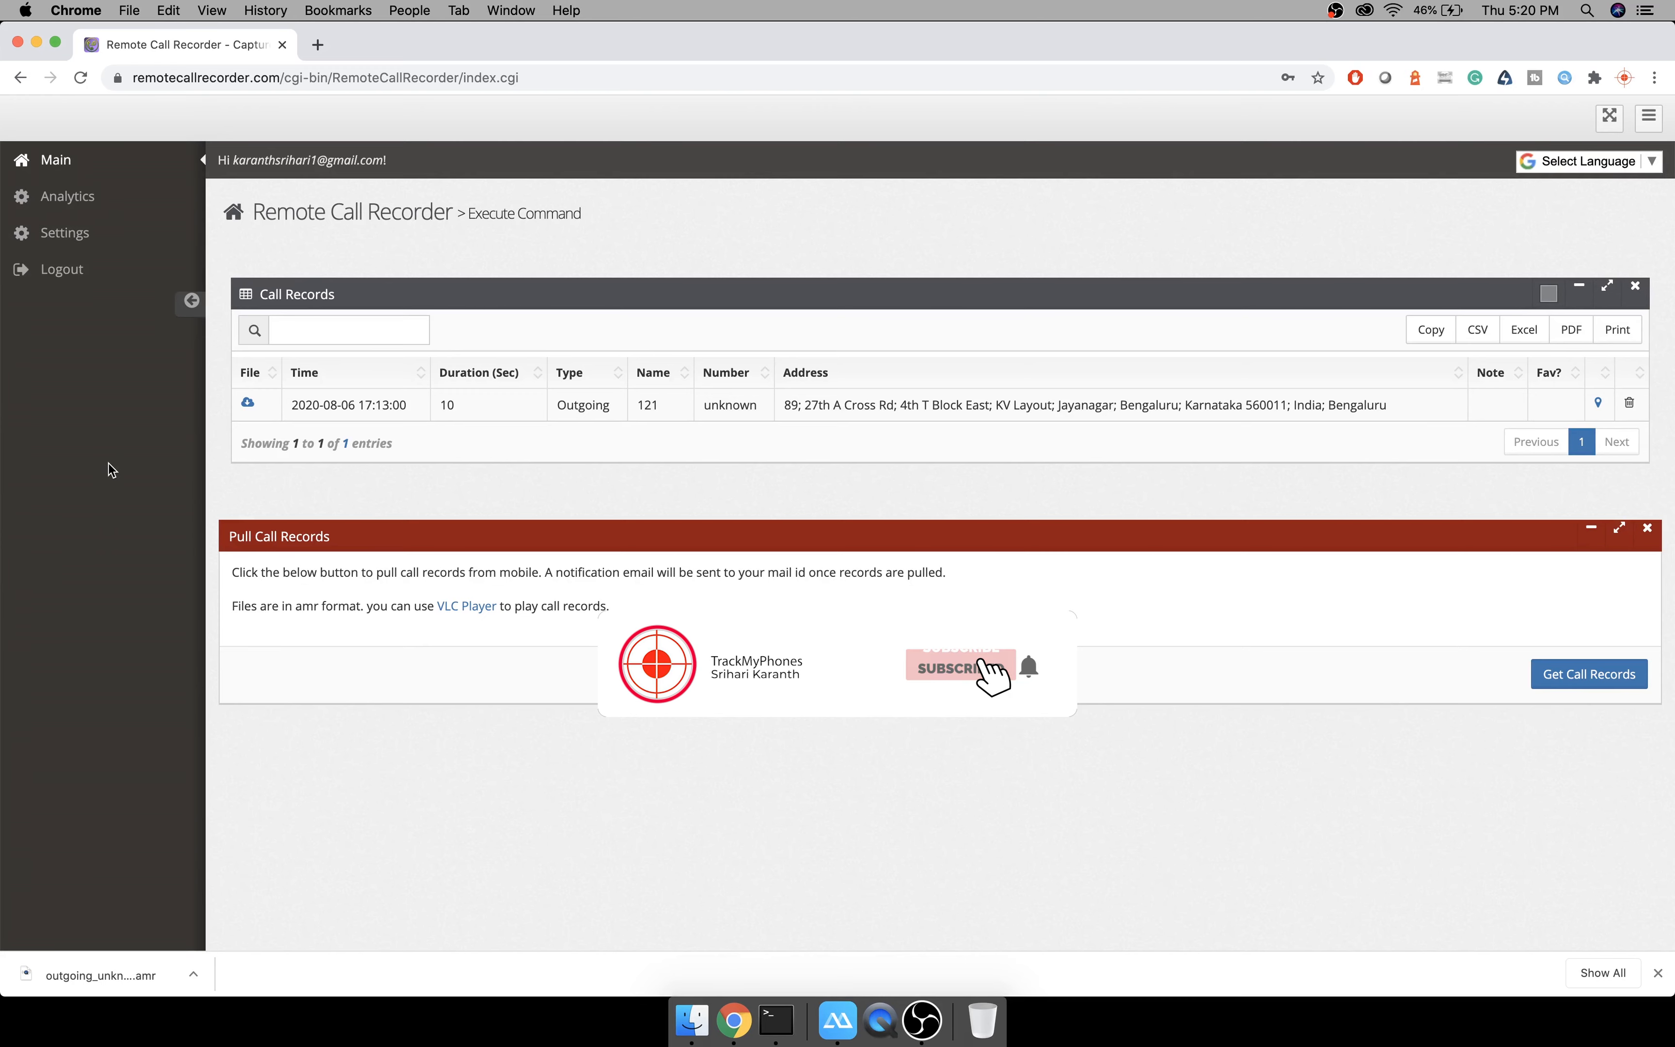
# Bring up the ApowerMirror phone screen showing the 121 call logged in the app.
pyautogui.click(959, 664)
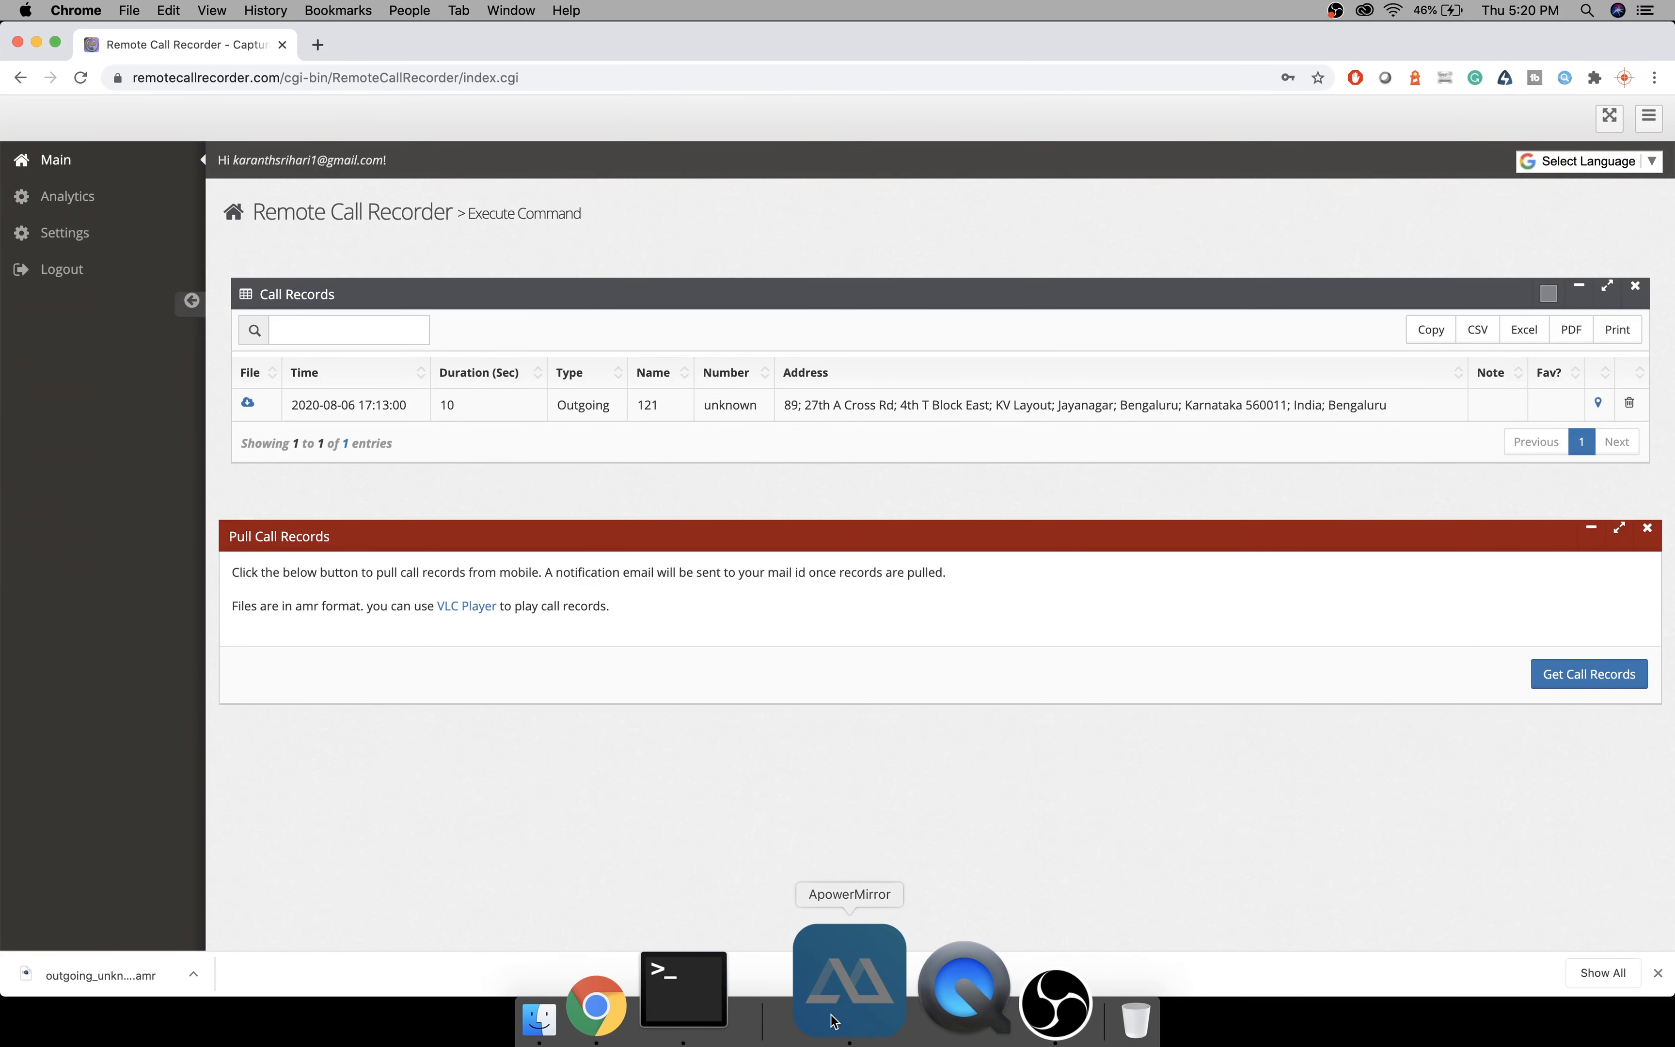
pyautogui.click(848, 978)
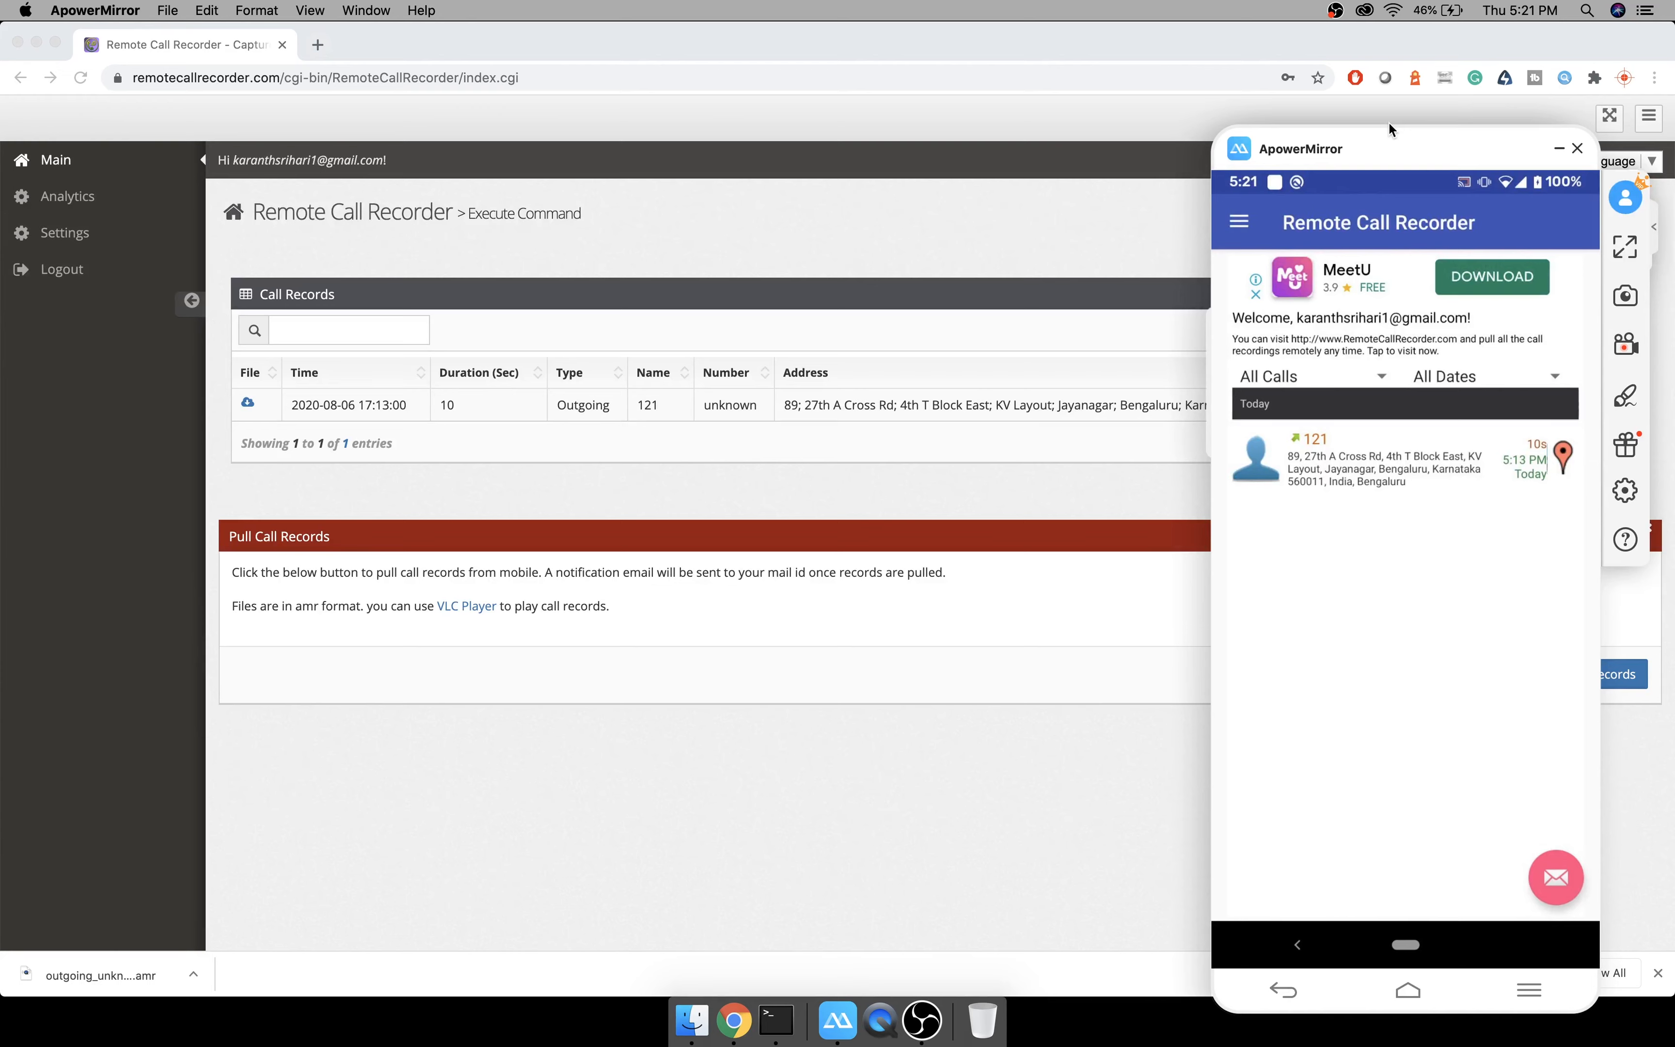